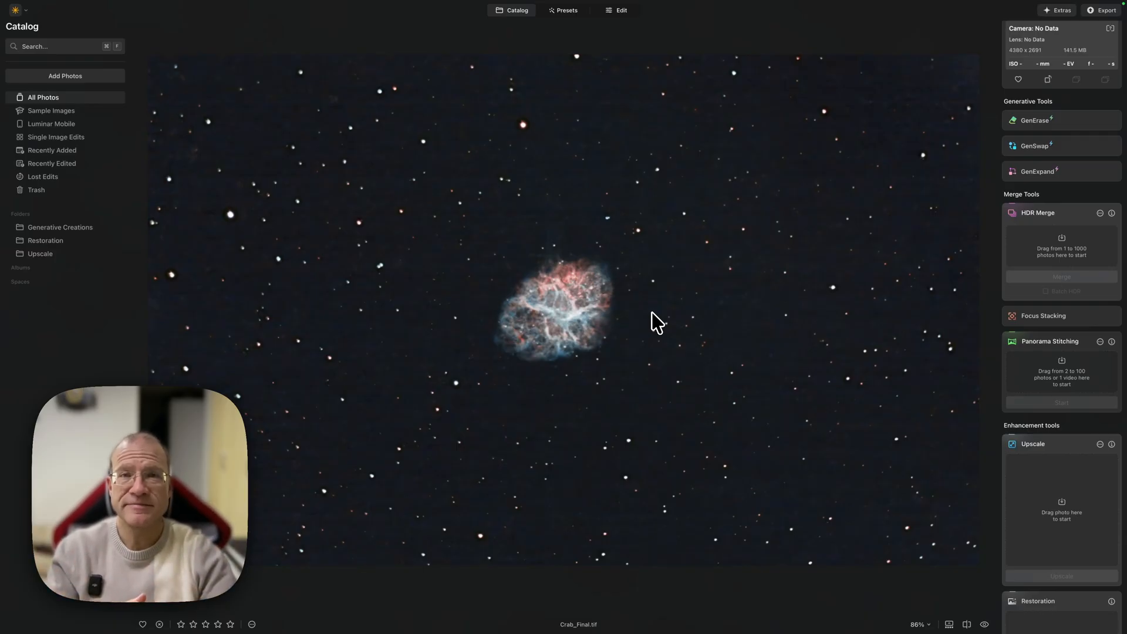
Show the Upscale folder's photos and open Crab_Final_upscale 2 in full view.
click(56, 137)
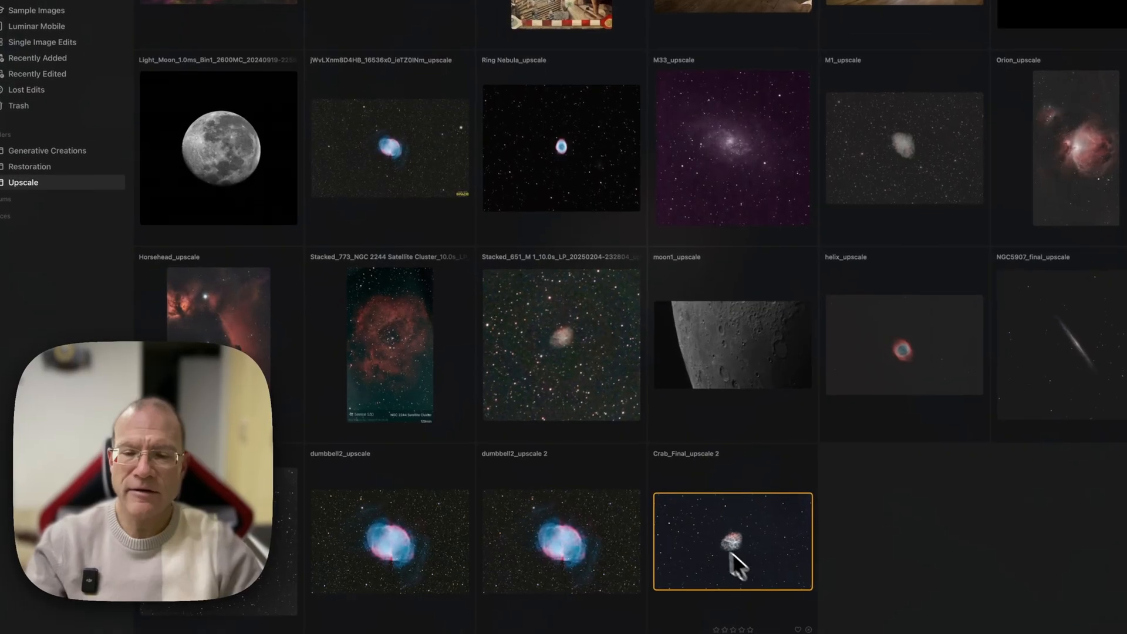
mouse_move(724, 550)
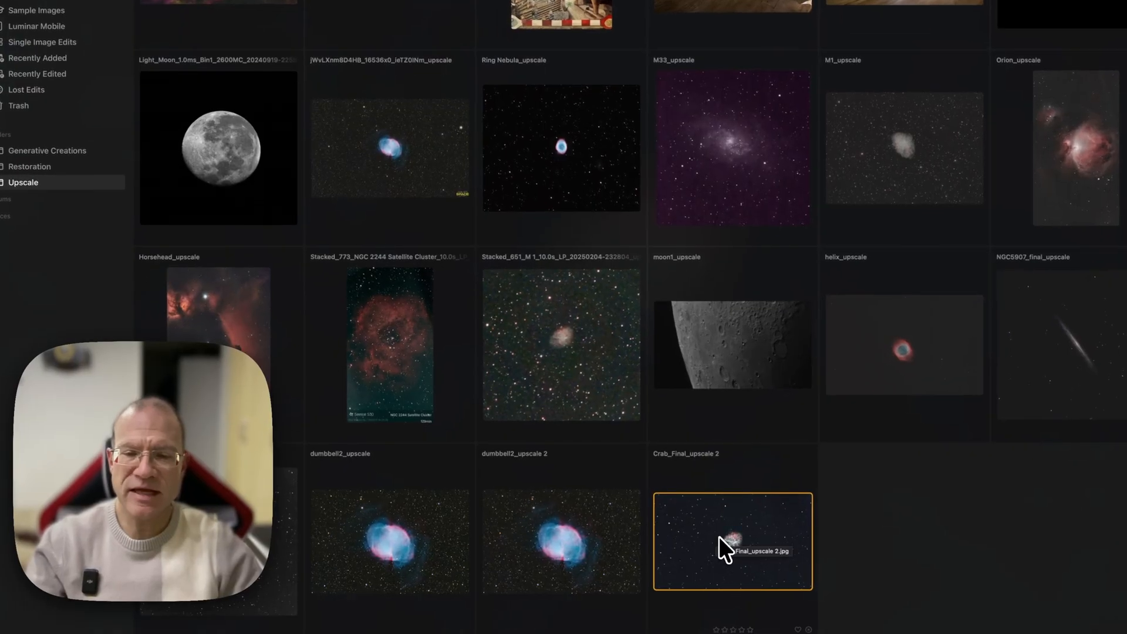
double_click(732, 540)
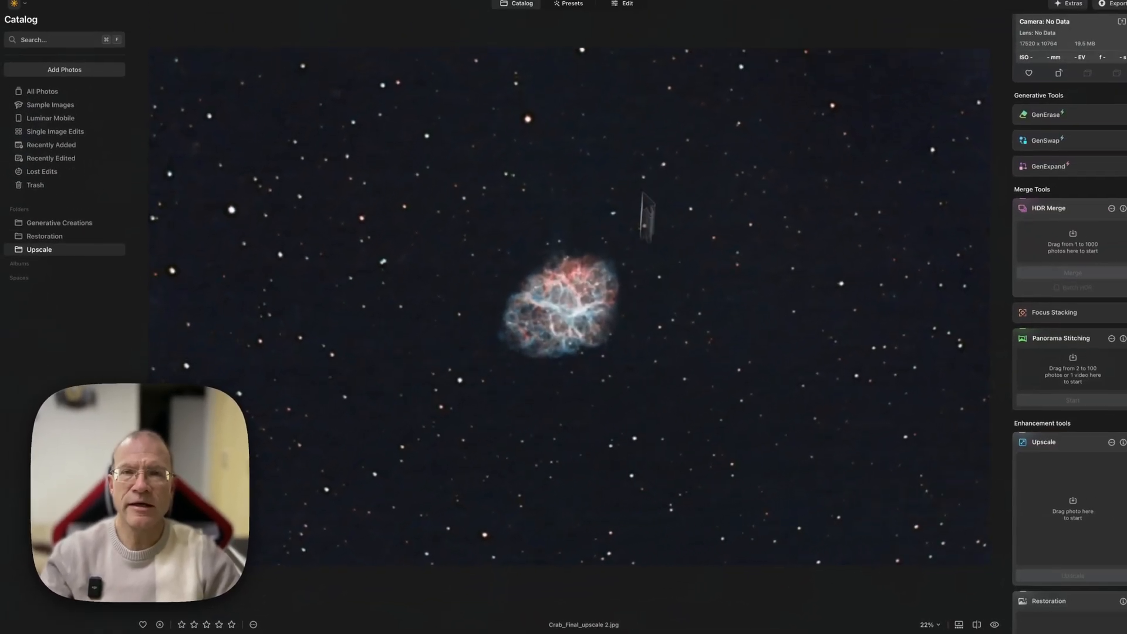
Enter the editor and apply Crop at the Original ratio.
click(621, 5)
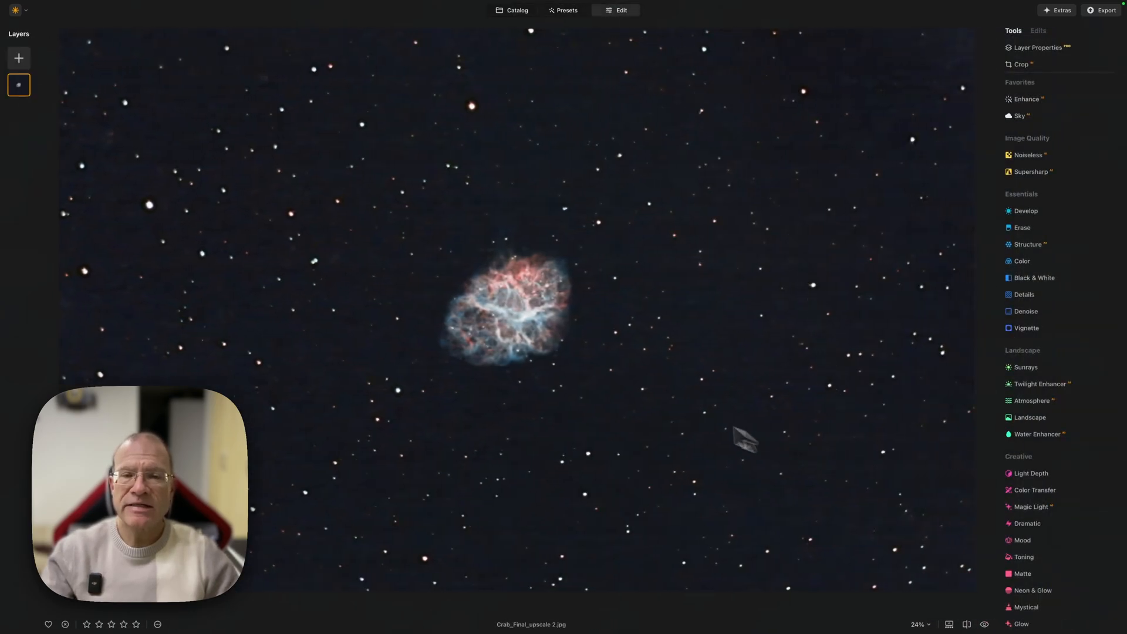
click(1020, 64)
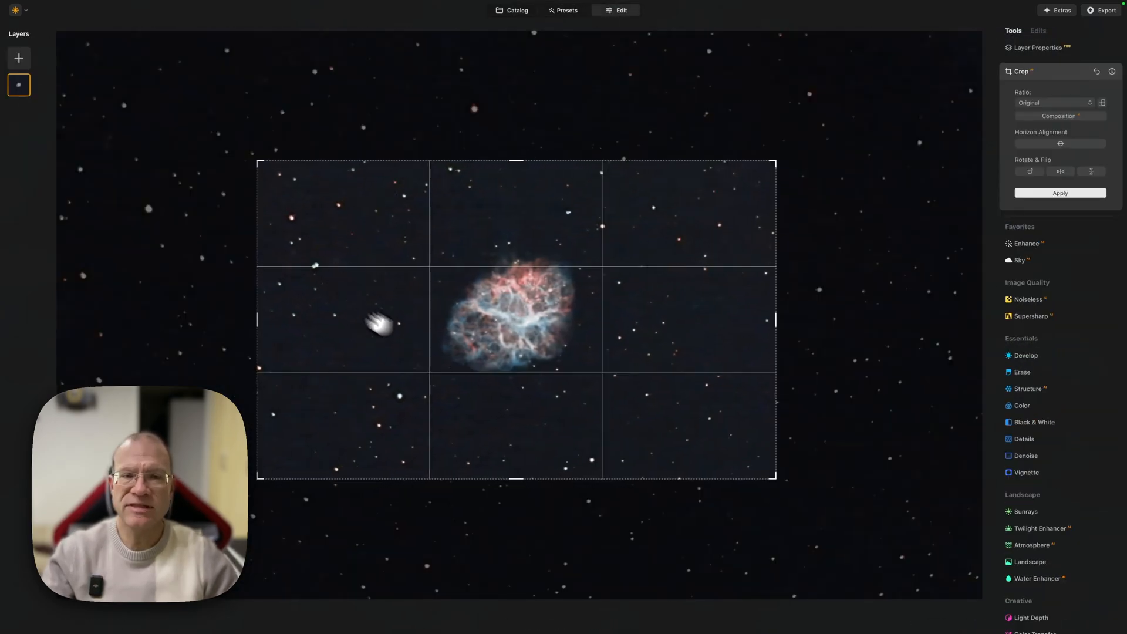
click(1059, 192)
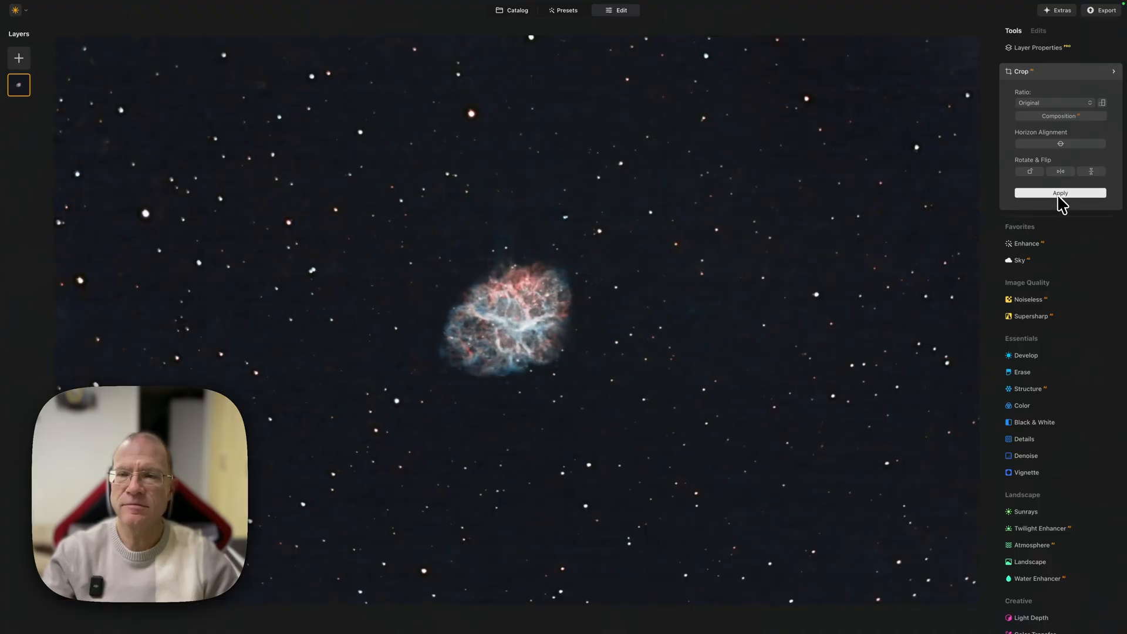
click(1059, 193)
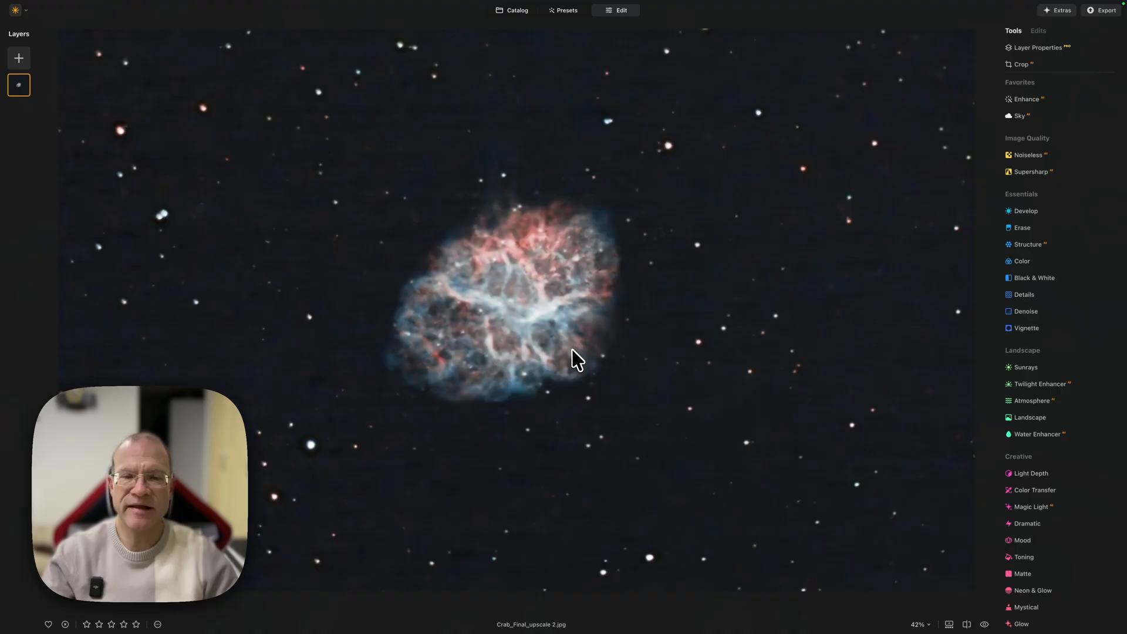
mouse_move(586, 341)
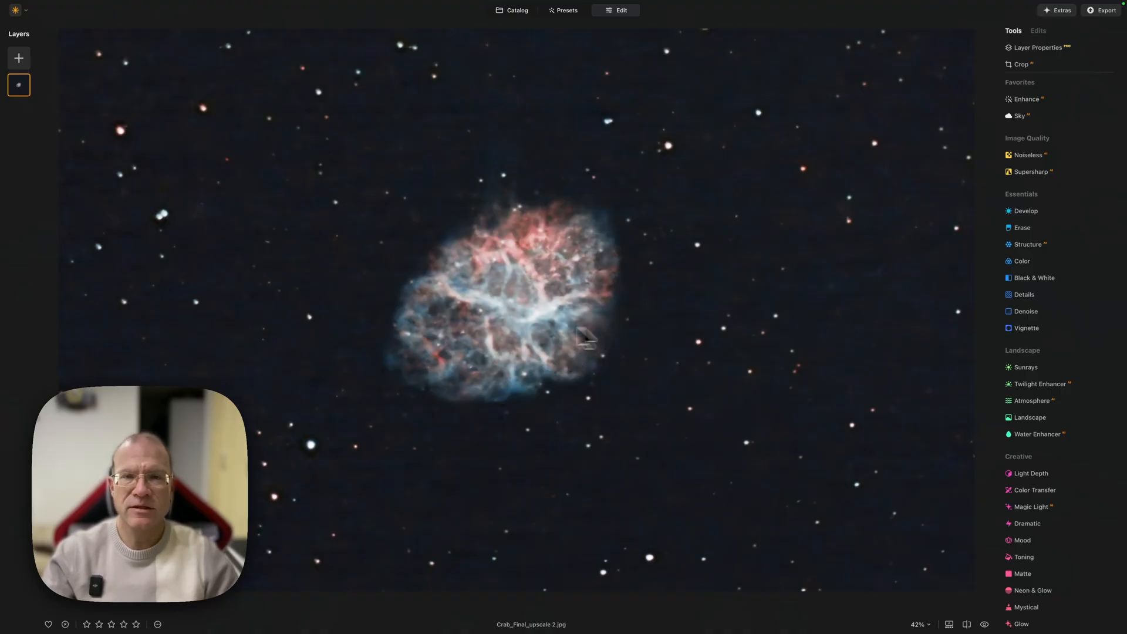
mouse_move(611, 253)
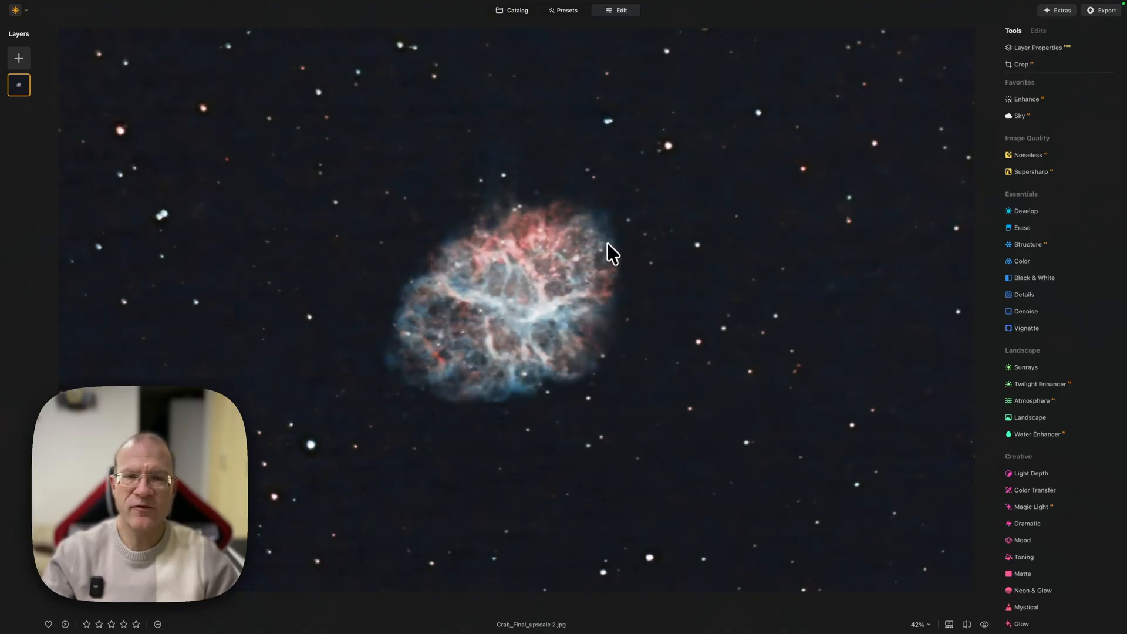
mouse_move(529, 284)
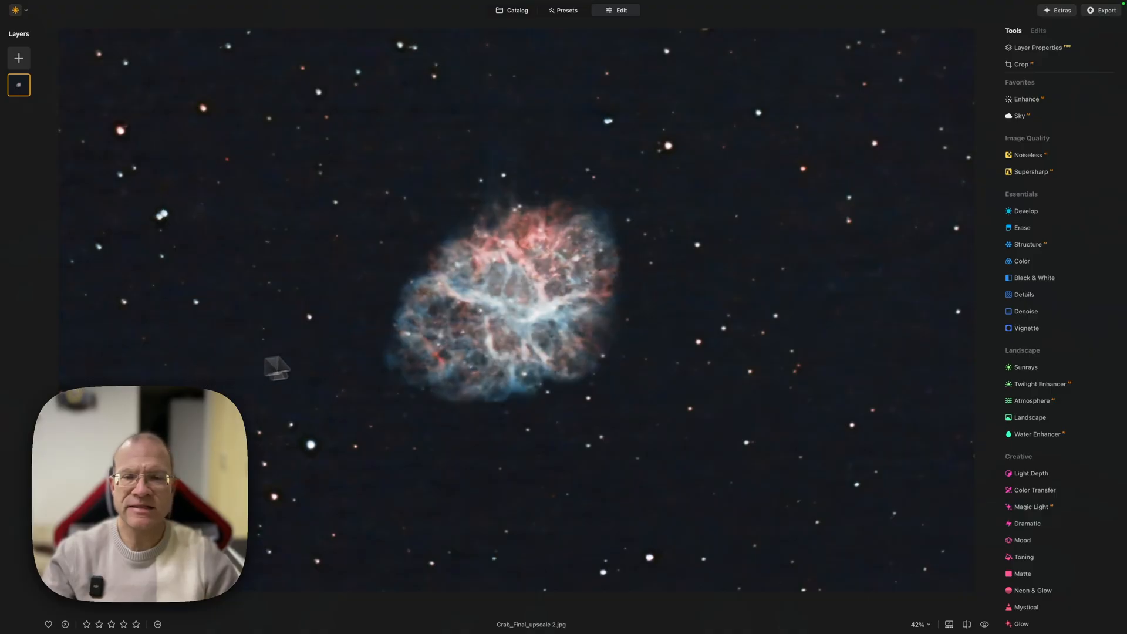
mouse_move(408, 336)
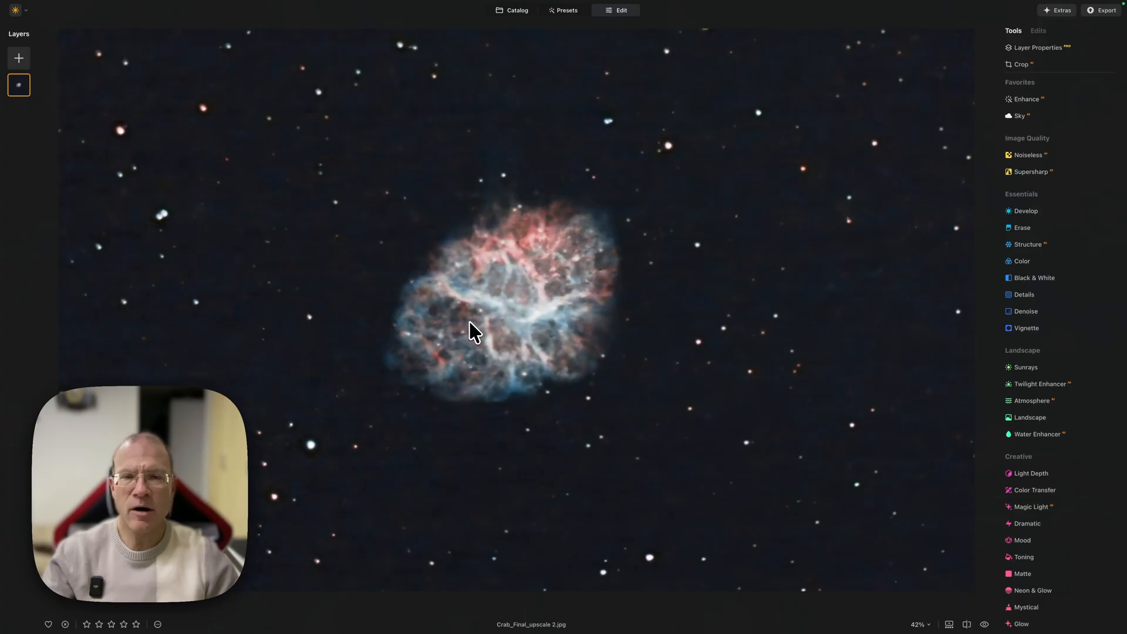
mouse_move(609, 281)
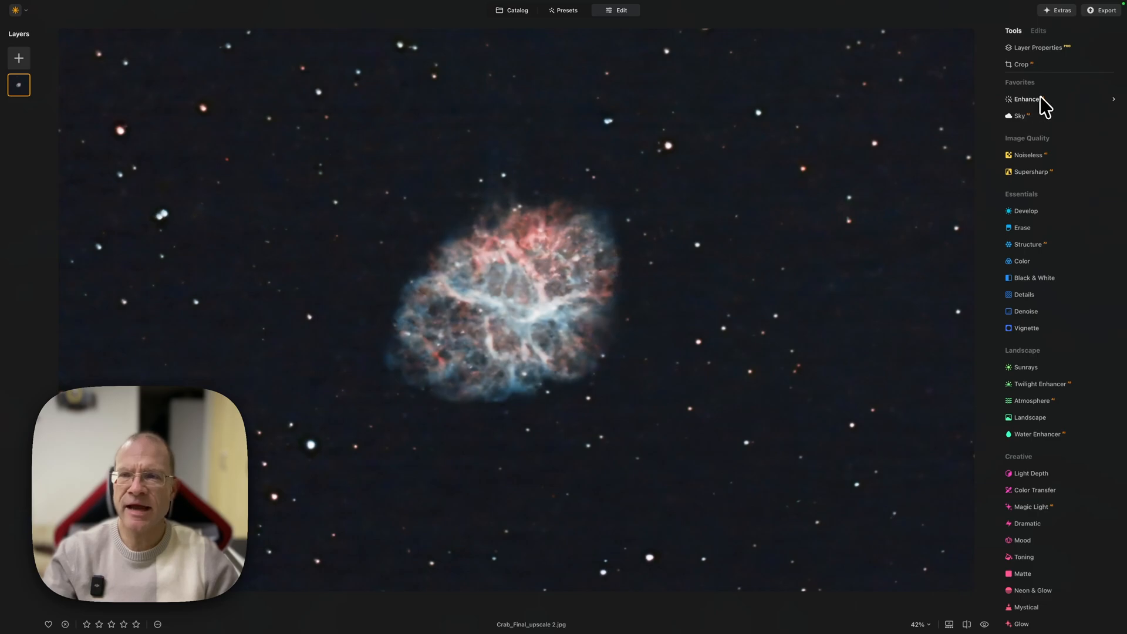
click(1023, 98)
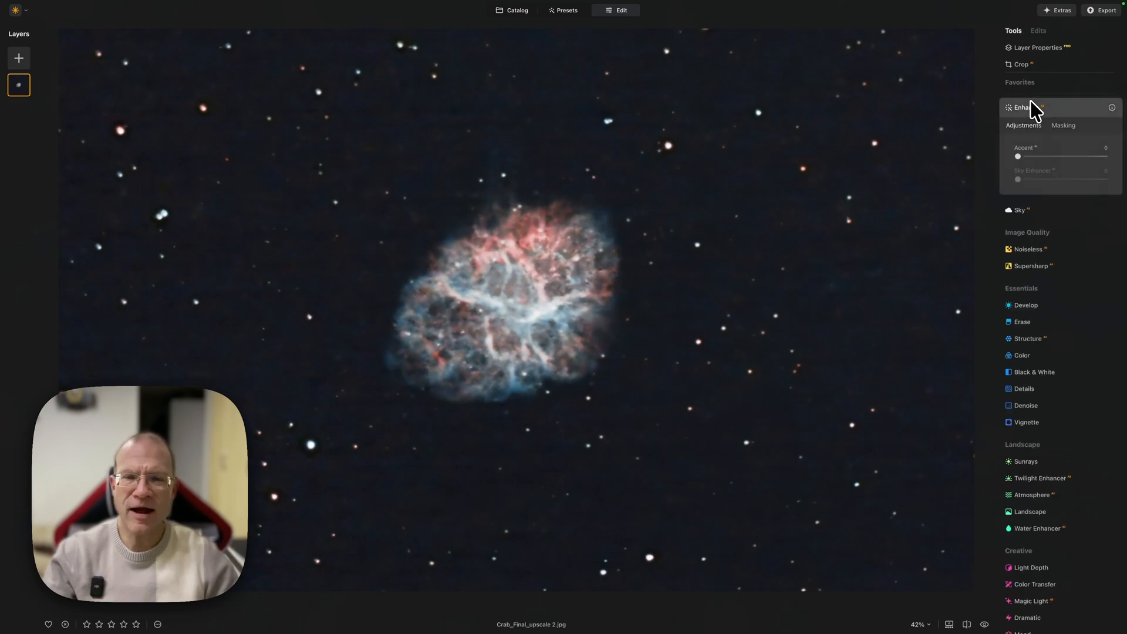
mouse_move(1033, 117)
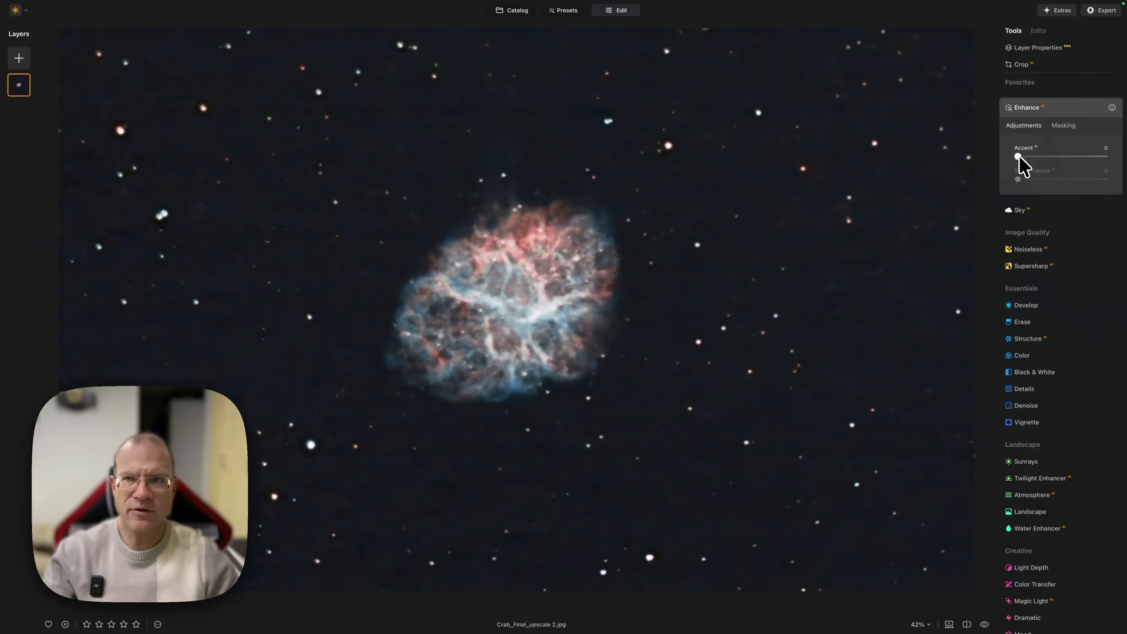
drag(1018, 156, 1104, 157)
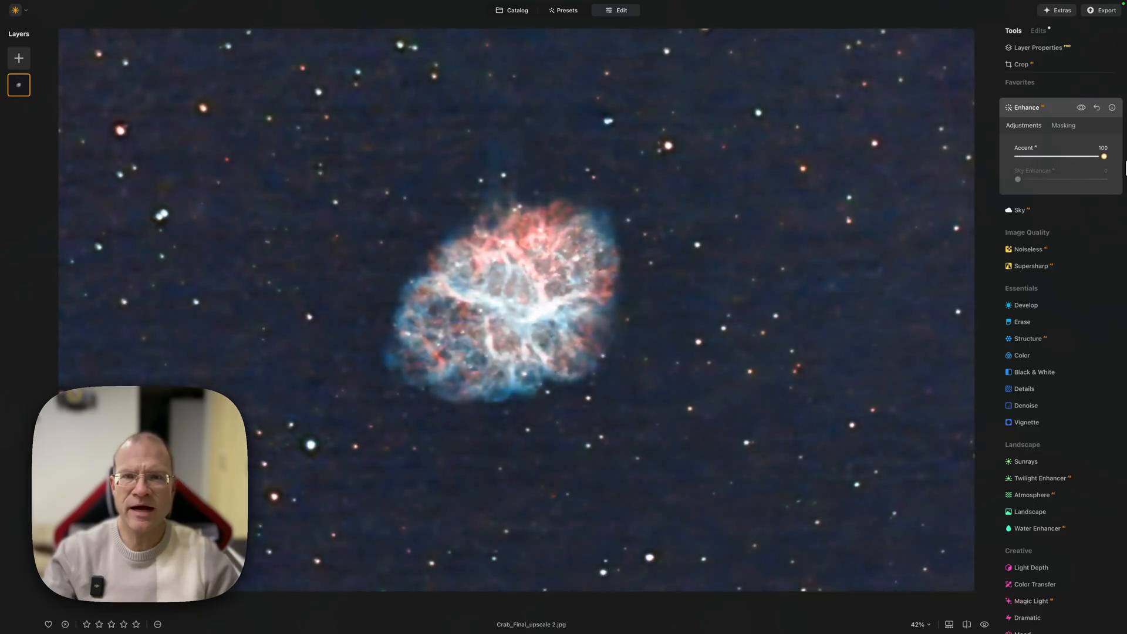
drag(1105, 156, 1095, 156)
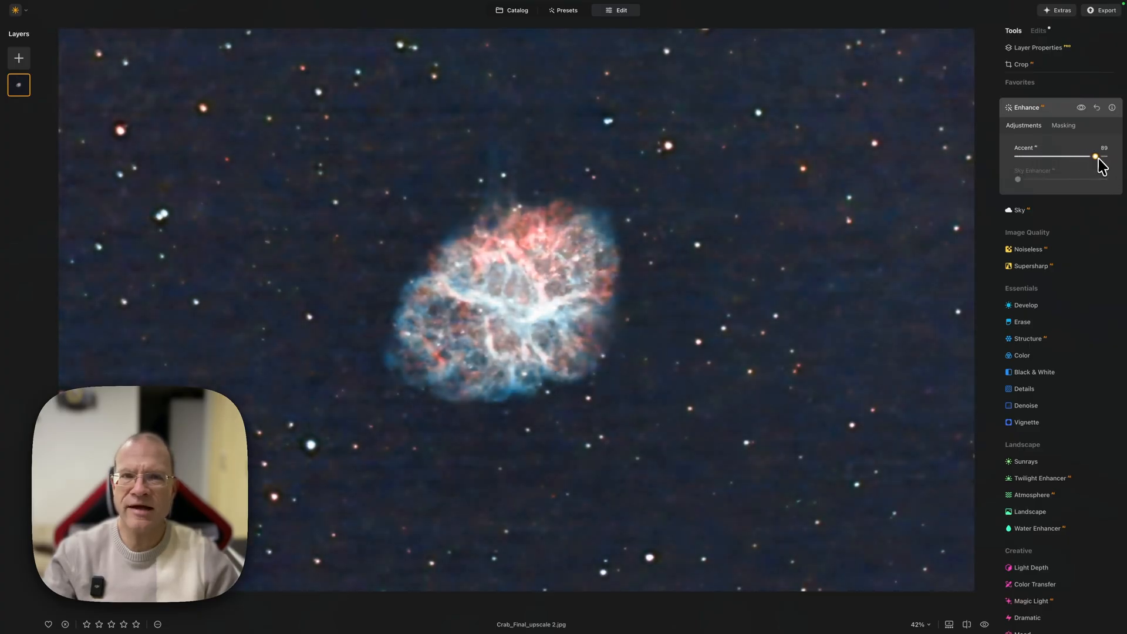
drag(1094, 157, 1018, 156)
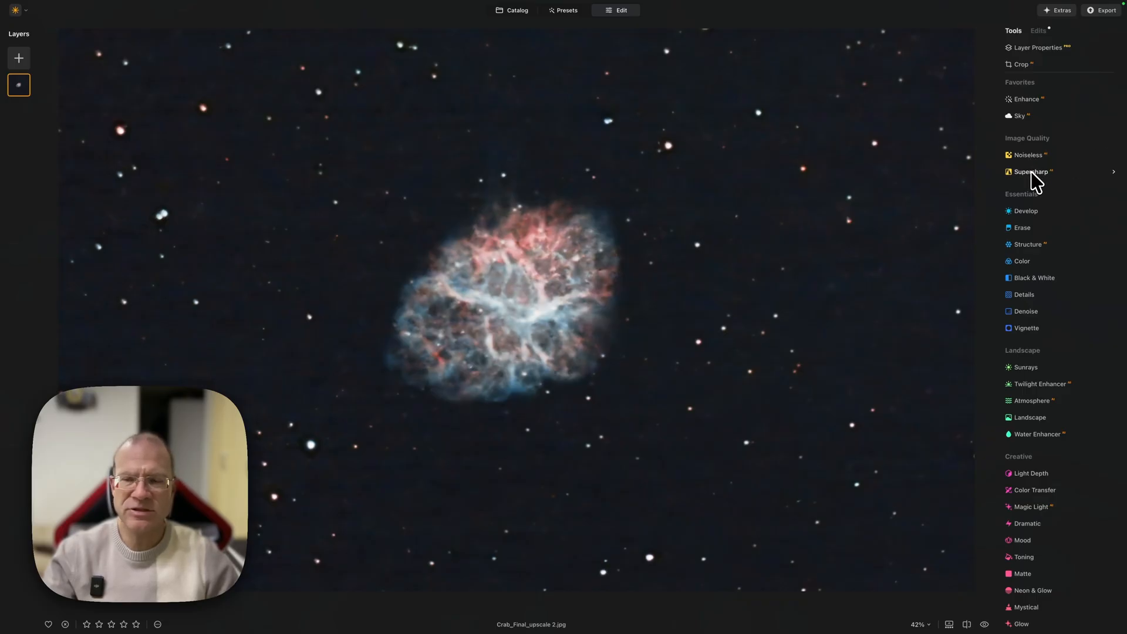
click(1031, 172)
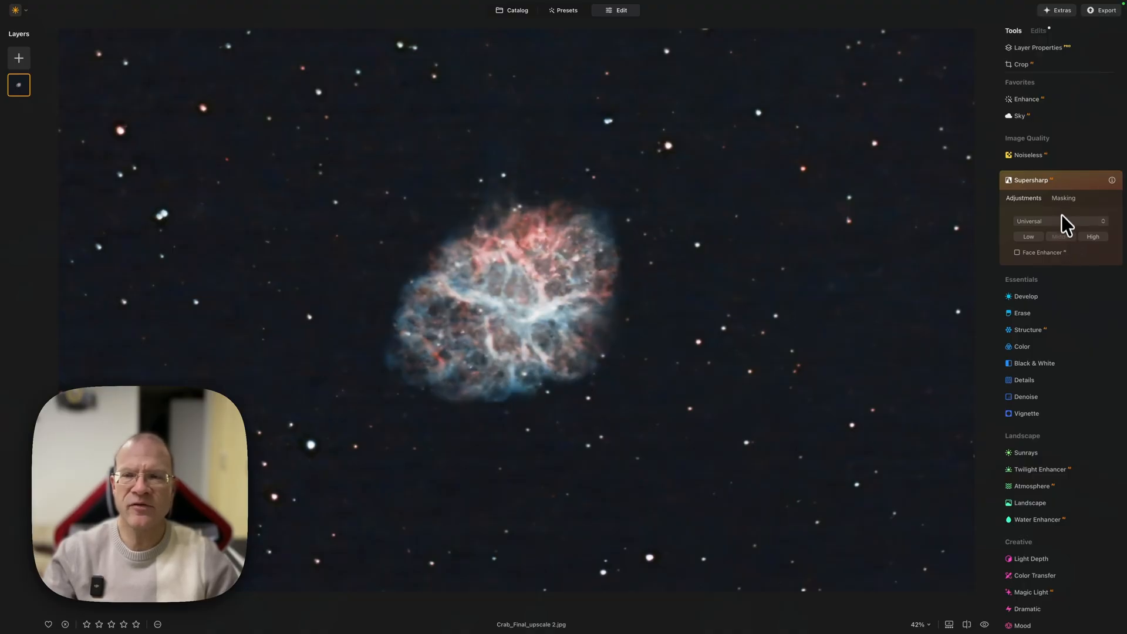
click(1031, 180)
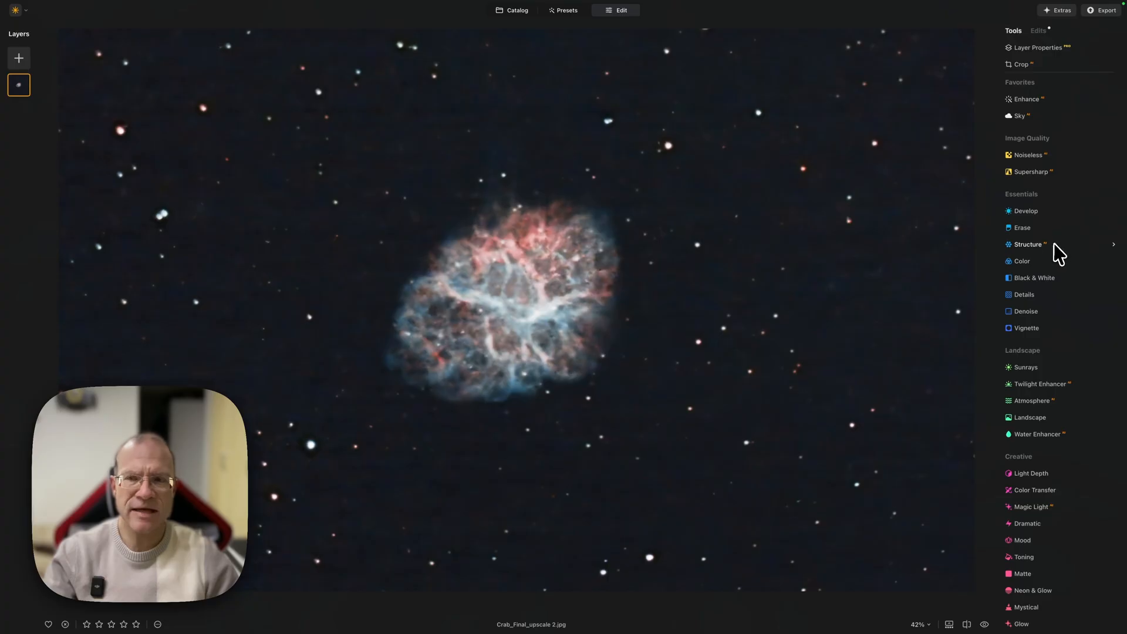
mouse_move(1047, 259)
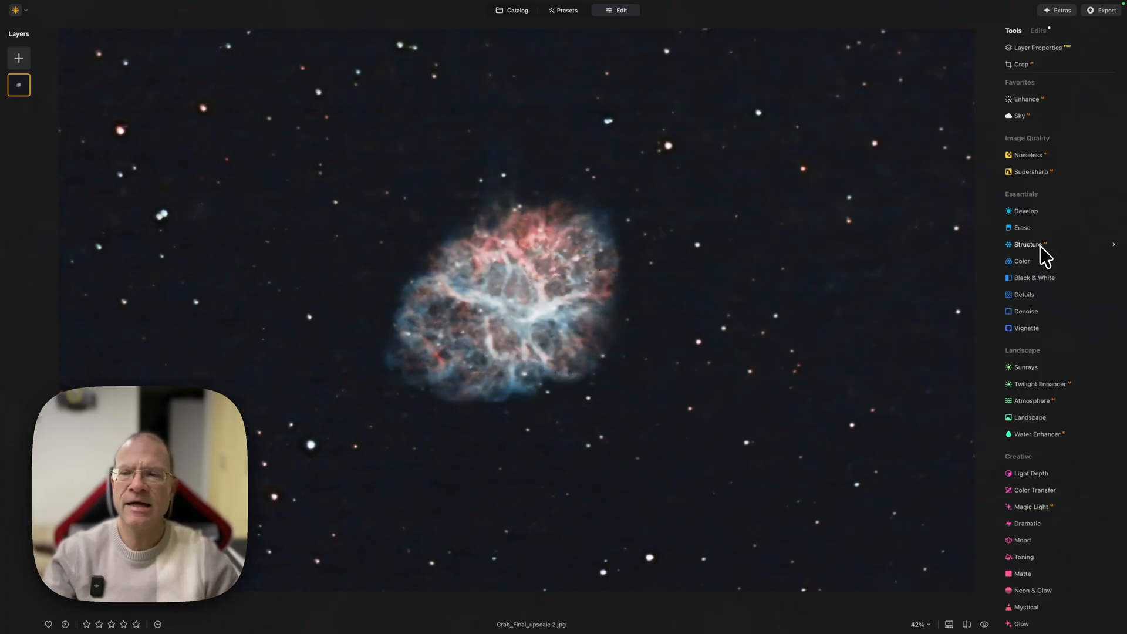
mouse_move(1030, 296)
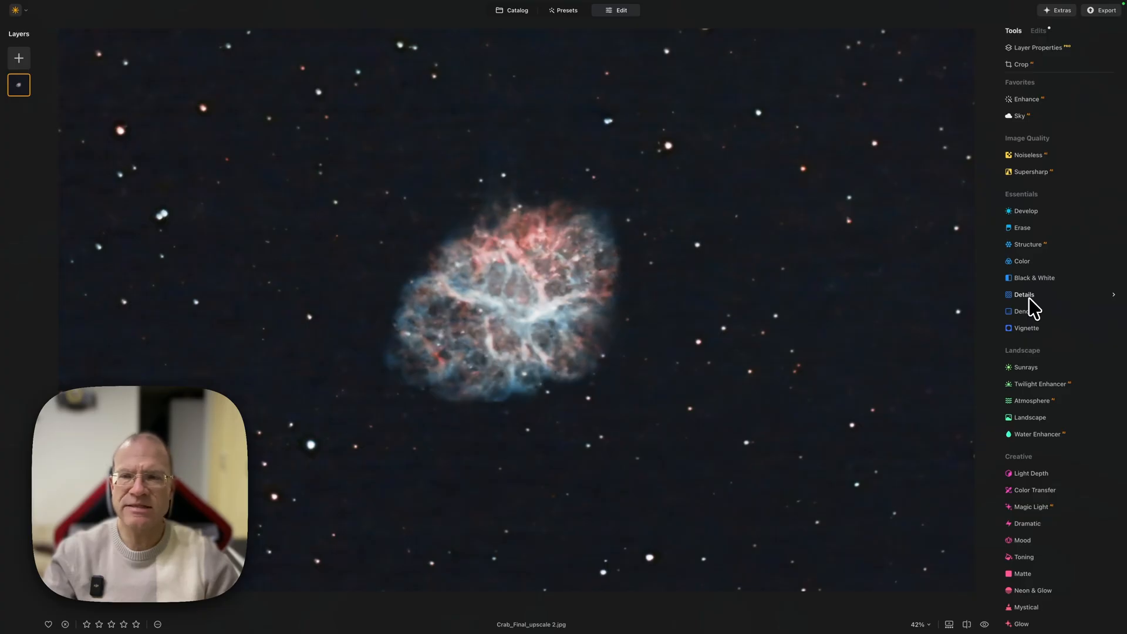
Test Structure Amount between 0 and 100, finally settling it at 29.
click(1027, 244)
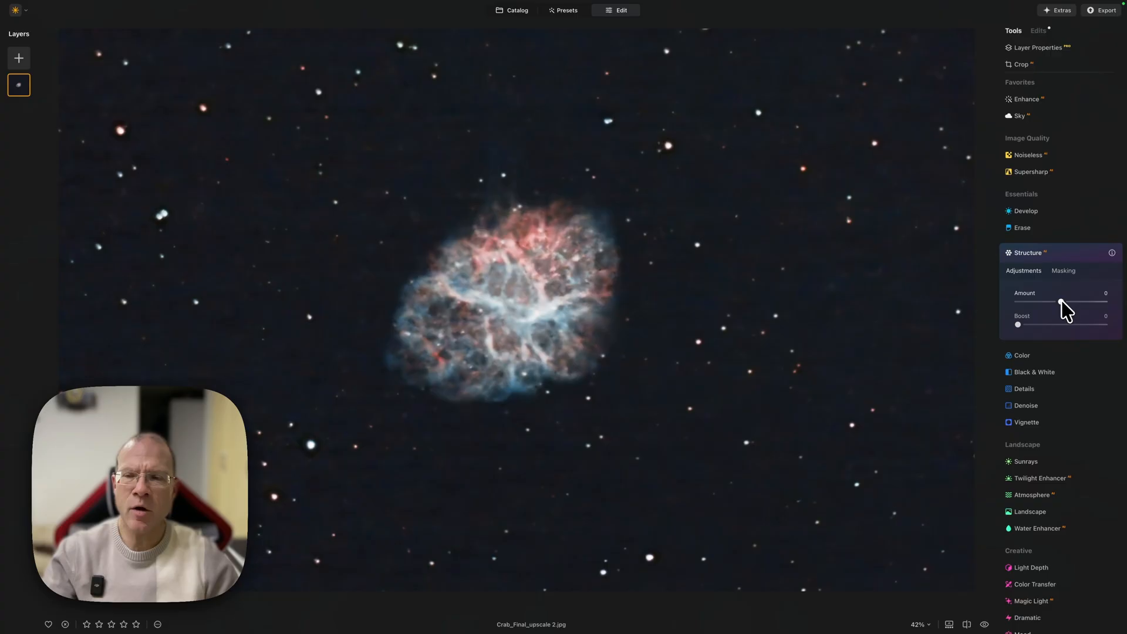
drag(1040, 301, 1044, 301)
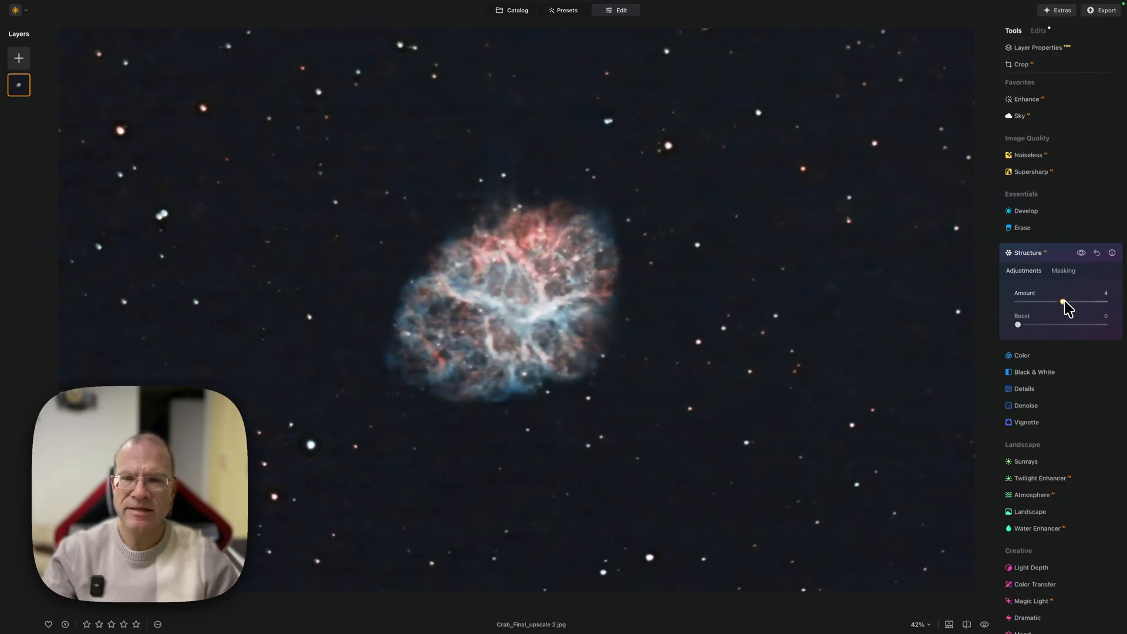
drag(1063, 301, 1103, 301)
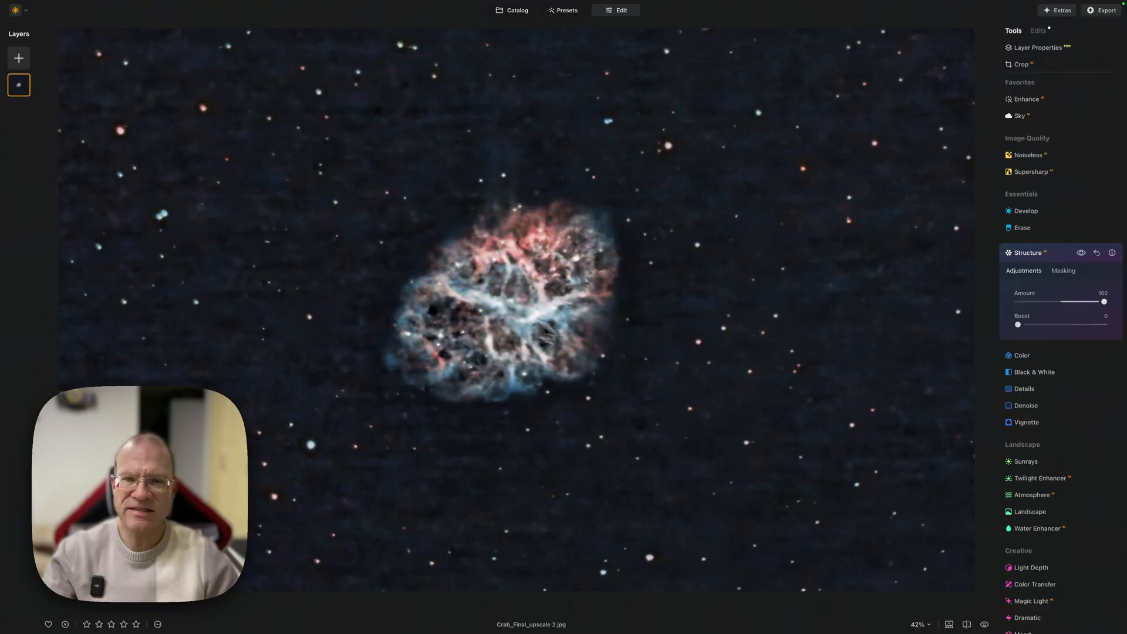
drag(1104, 302, 1098, 301)
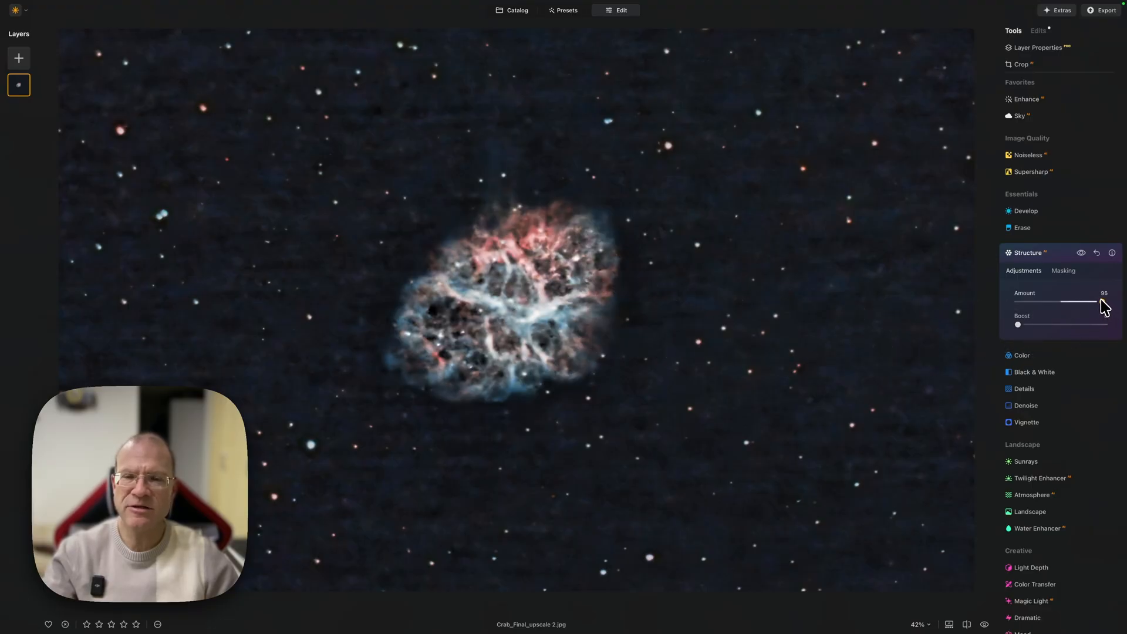
drag(1092, 301, 1057, 302)
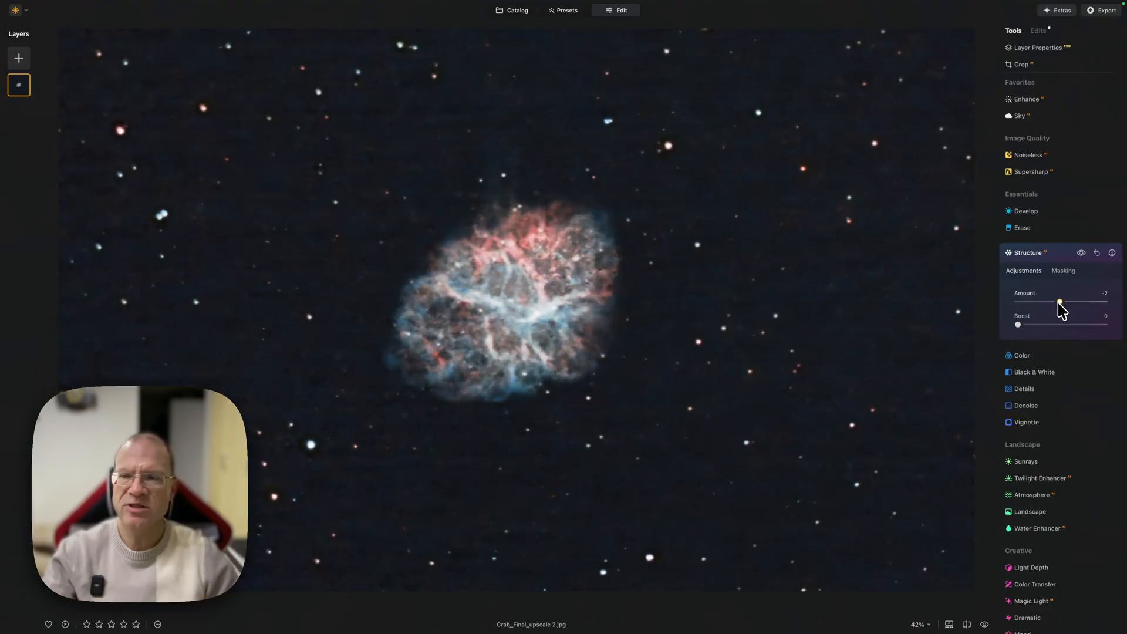
drag(1058, 302, 1078, 302)
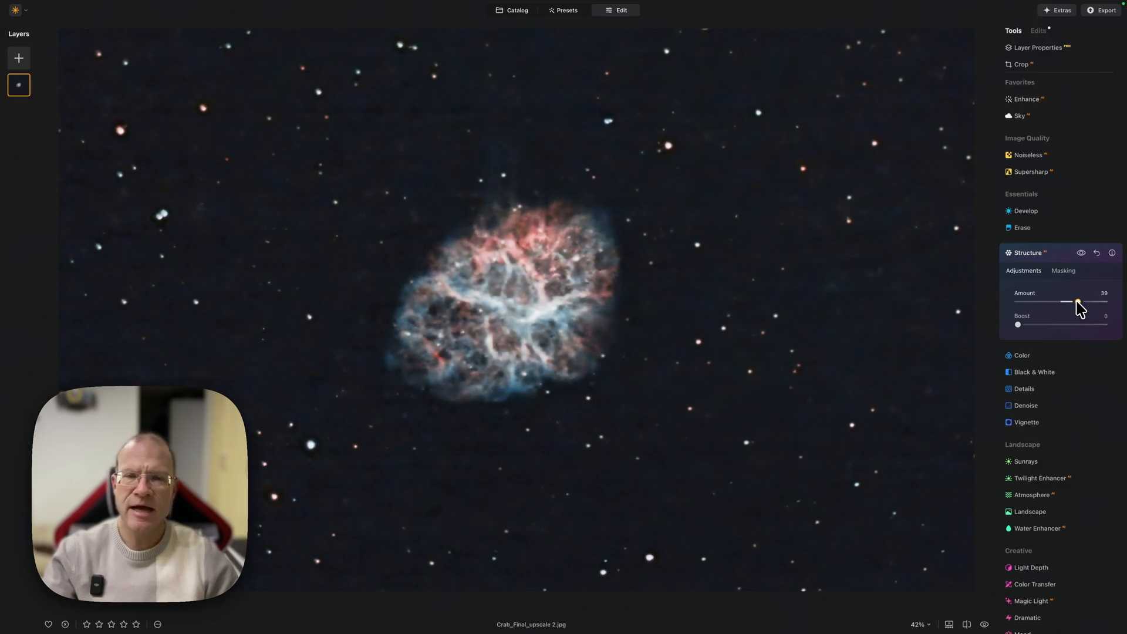
drag(1078, 301, 1070, 301)
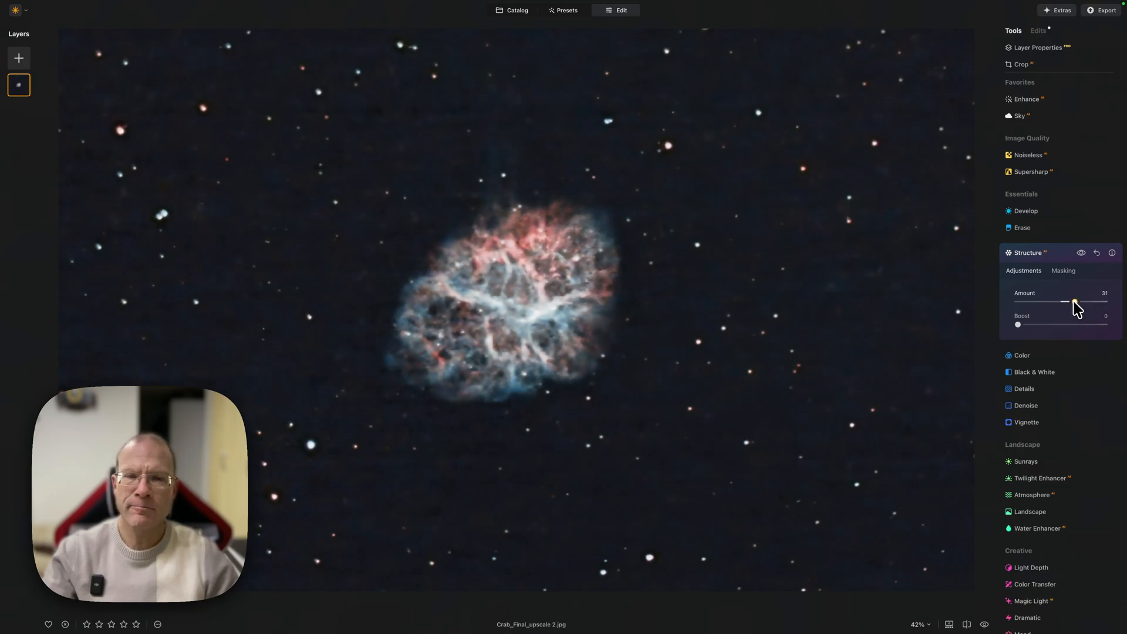
drag(1073, 302, 1079, 301)
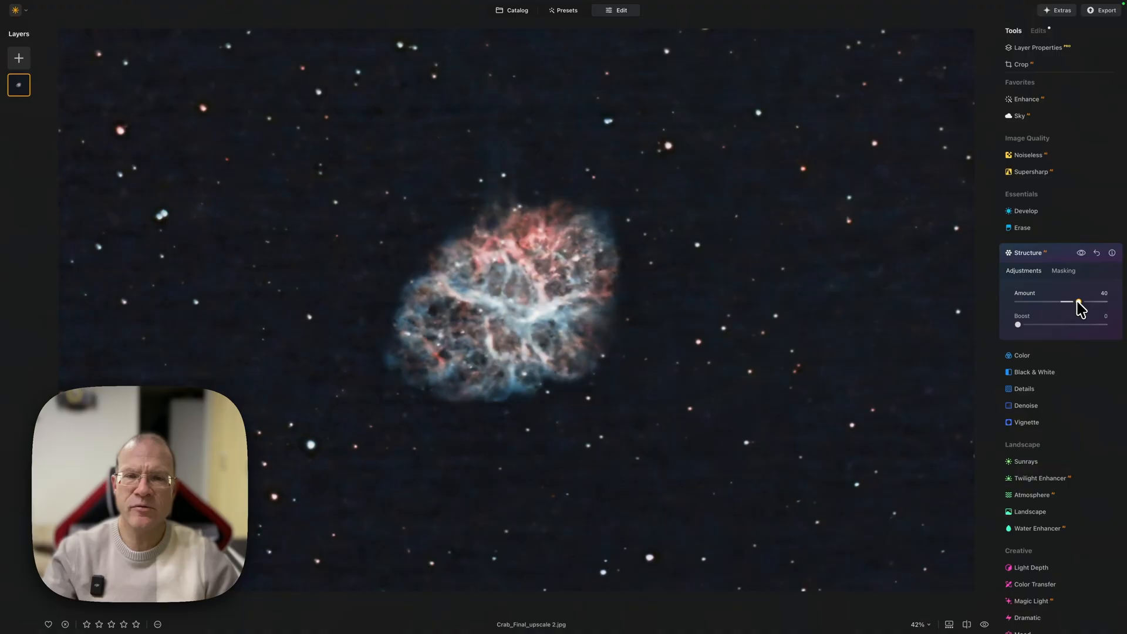
drag(1078, 302, 1079, 301)
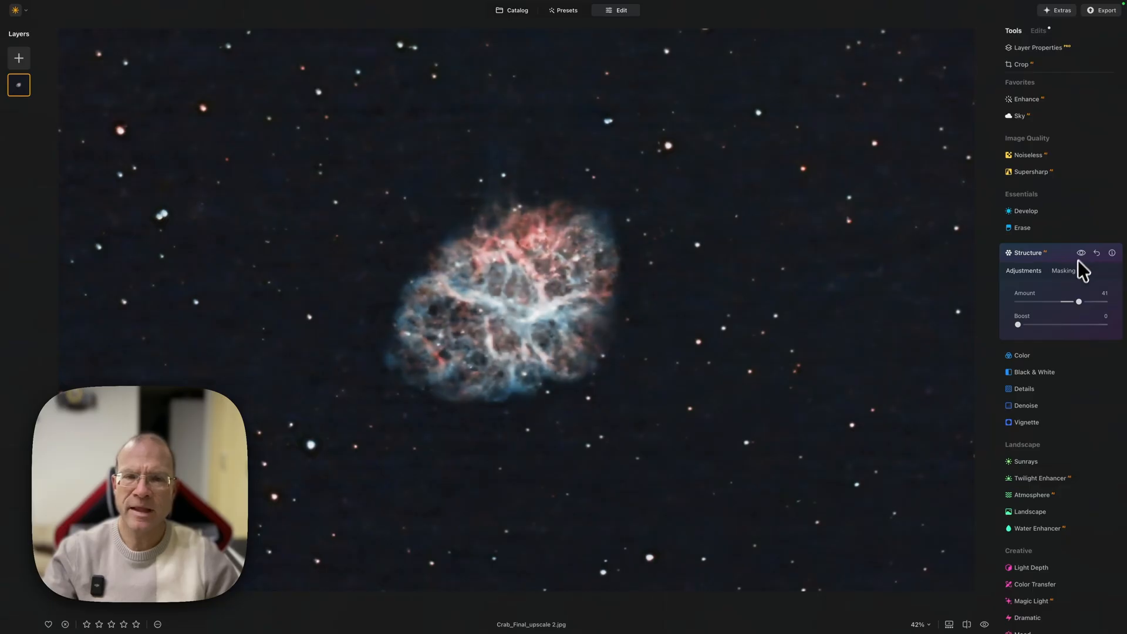
drag(1079, 302, 1064, 302)
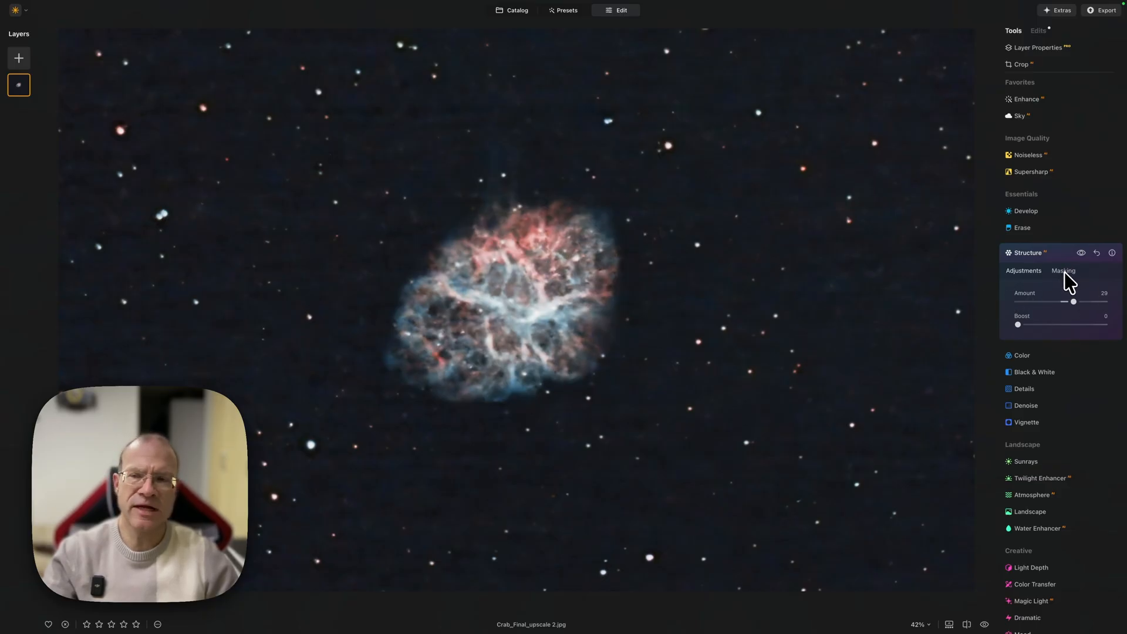
Trial a Structure brush mask over the nebula, then lower Structure Amount to 16.
click(1063, 271)
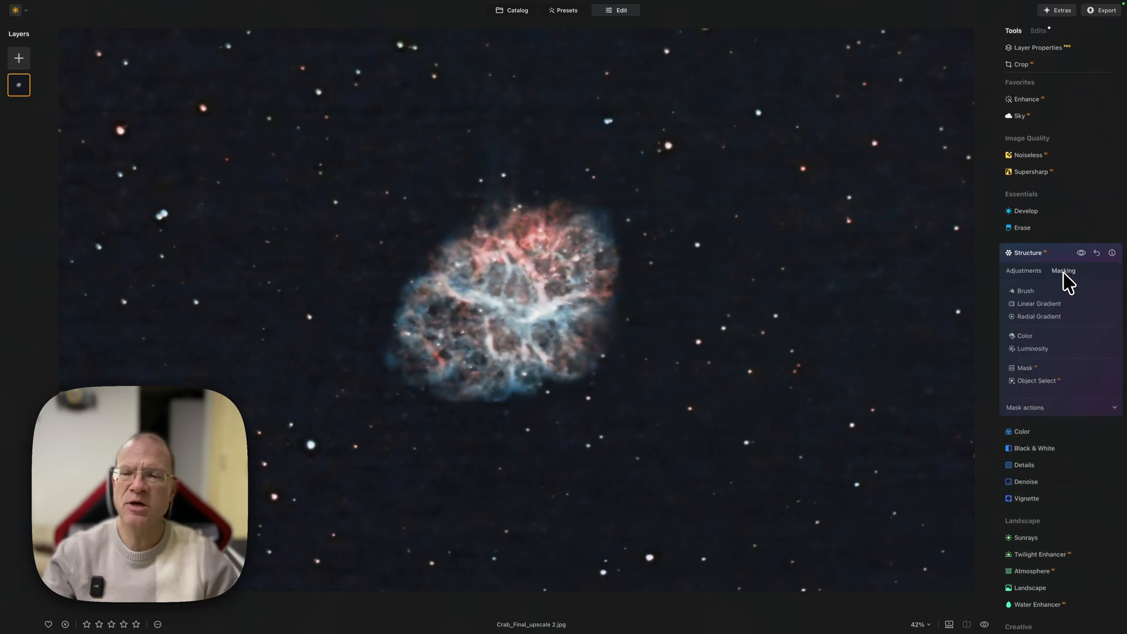
click(1025, 290)
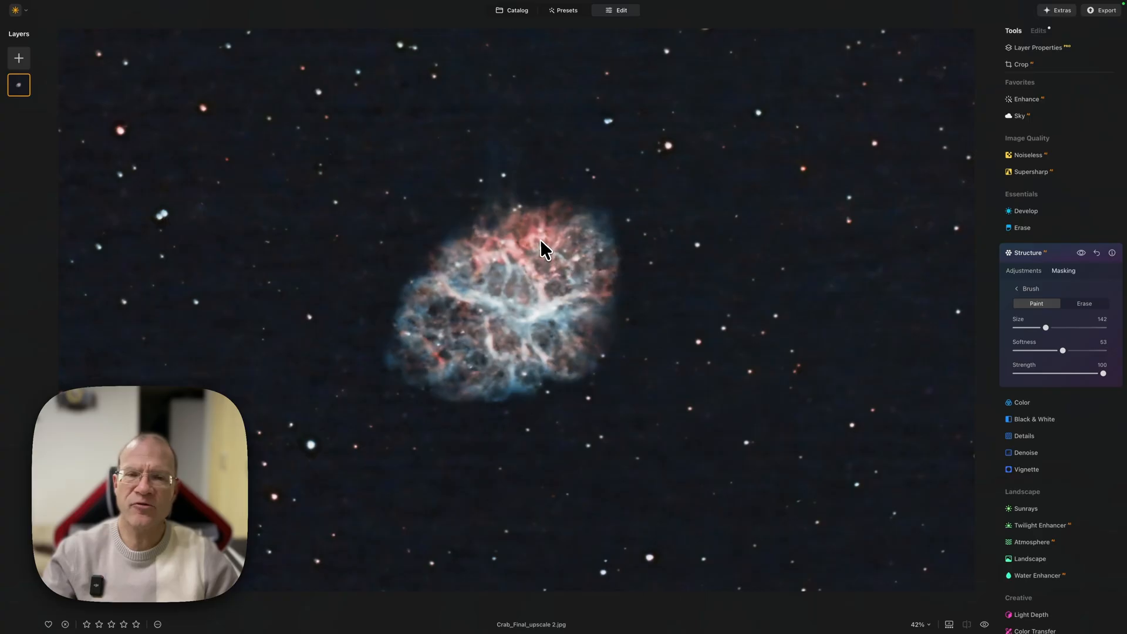
drag(543, 249, 417, 366)
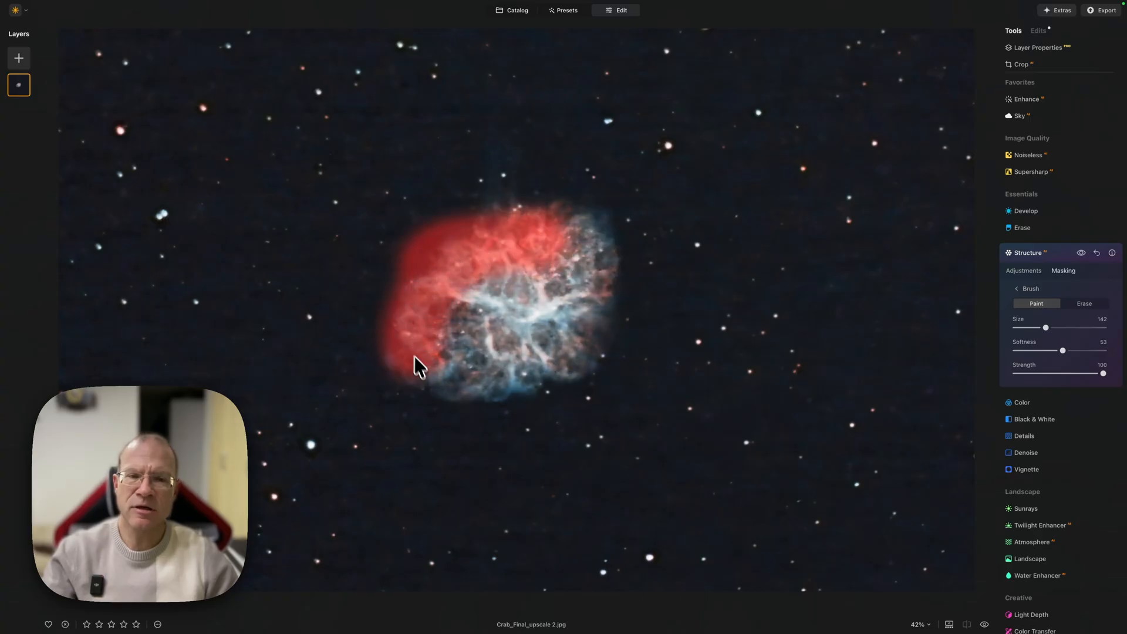
drag(419, 366, 598, 280)
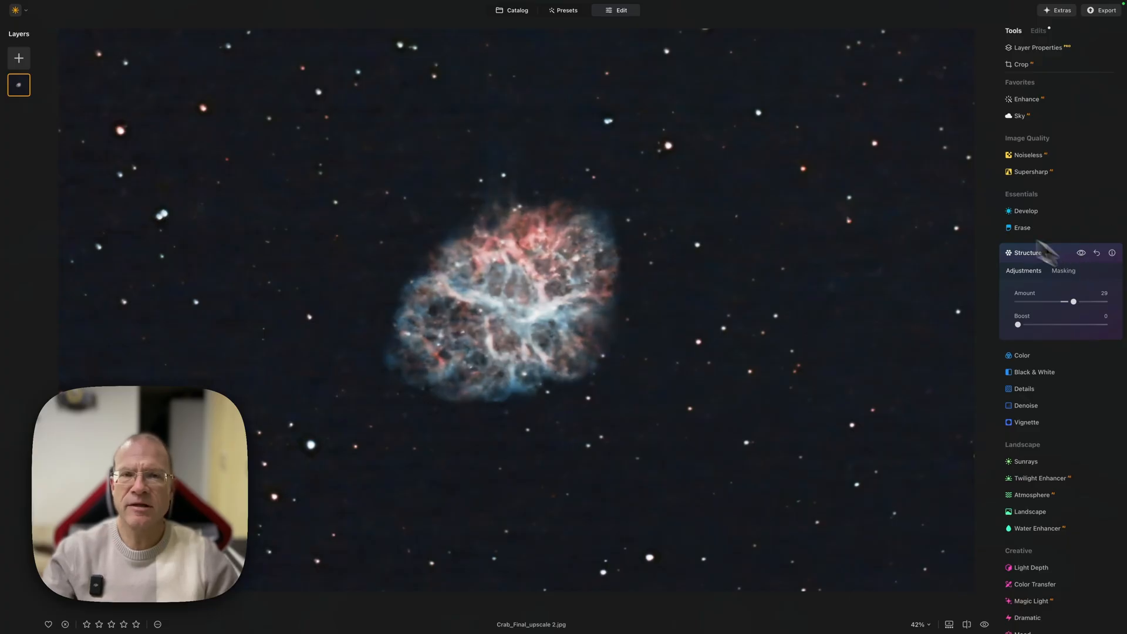
mouse_move(1074, 301)
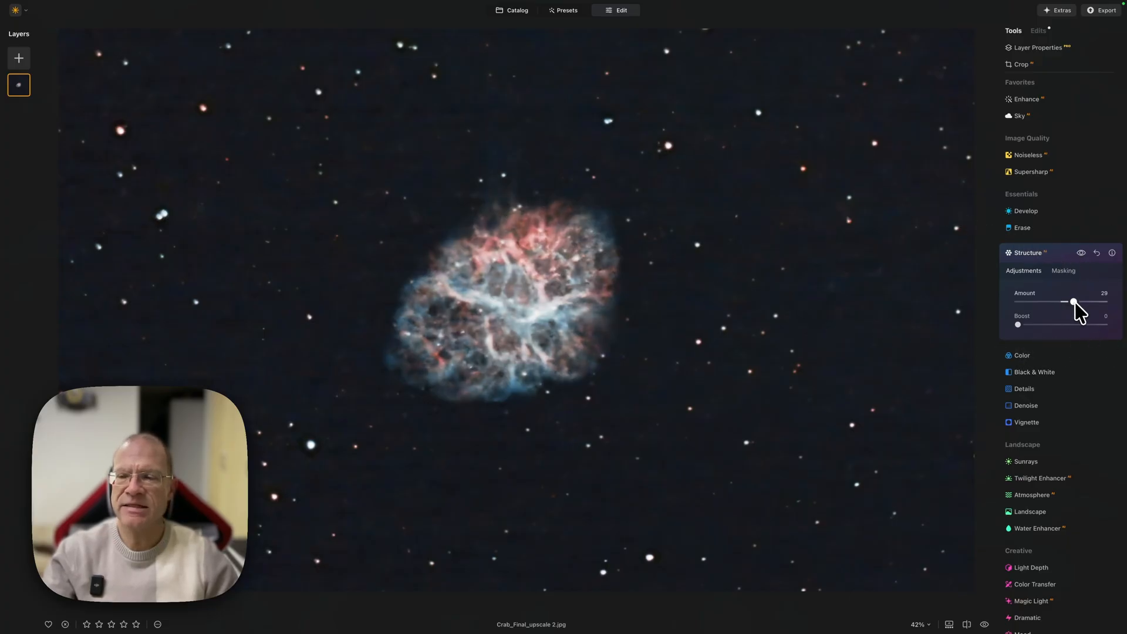
drag(1071, 301, 1067, 301)
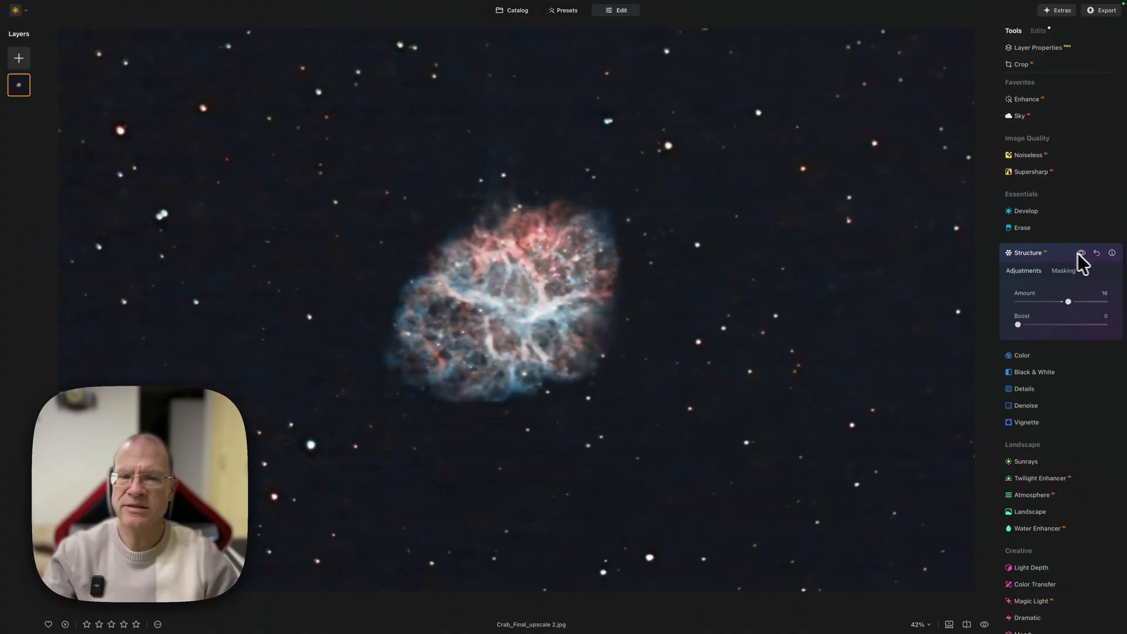
Collapse Structure and set Details Small 8, Medium 11 and Large 7.
click(1095, 253)
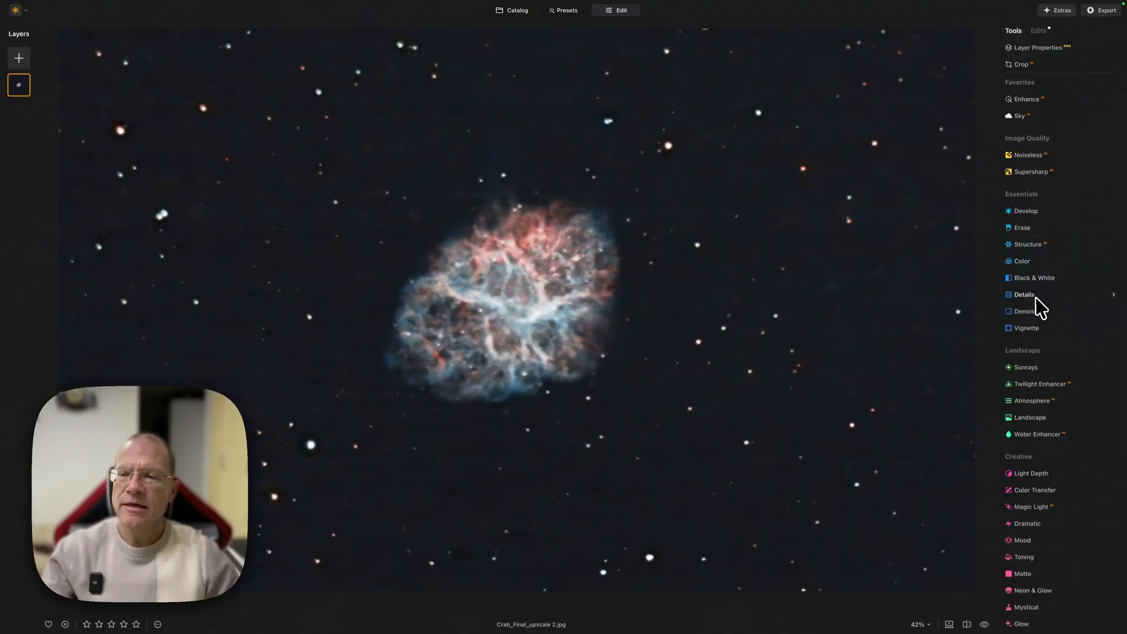
click(1022, 294)
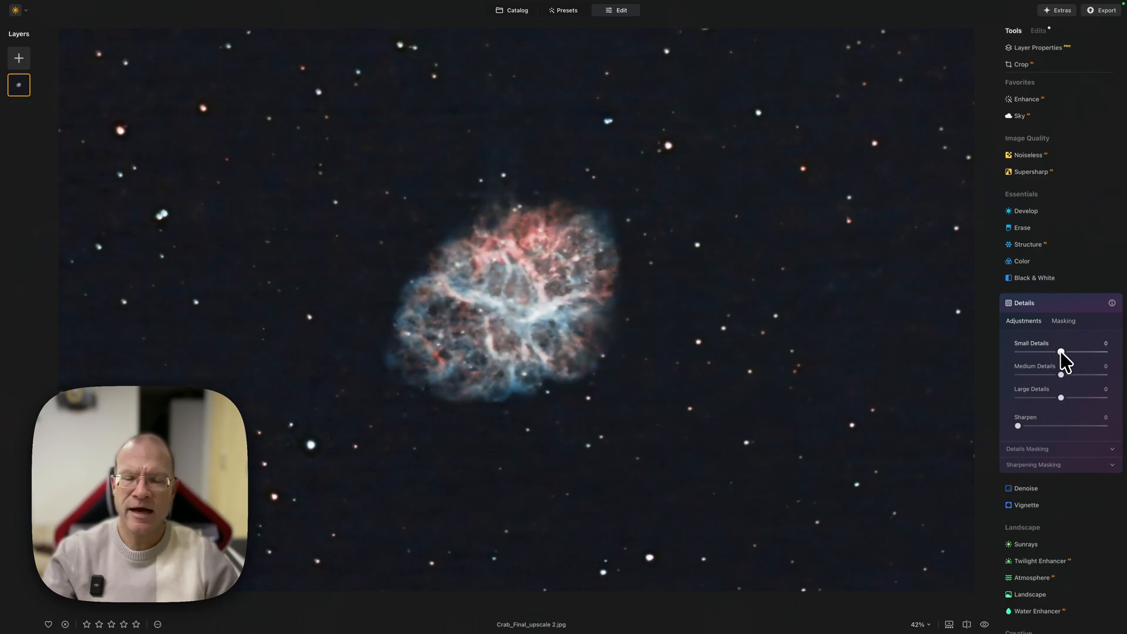
drag(1060, 352, 1105, 352)
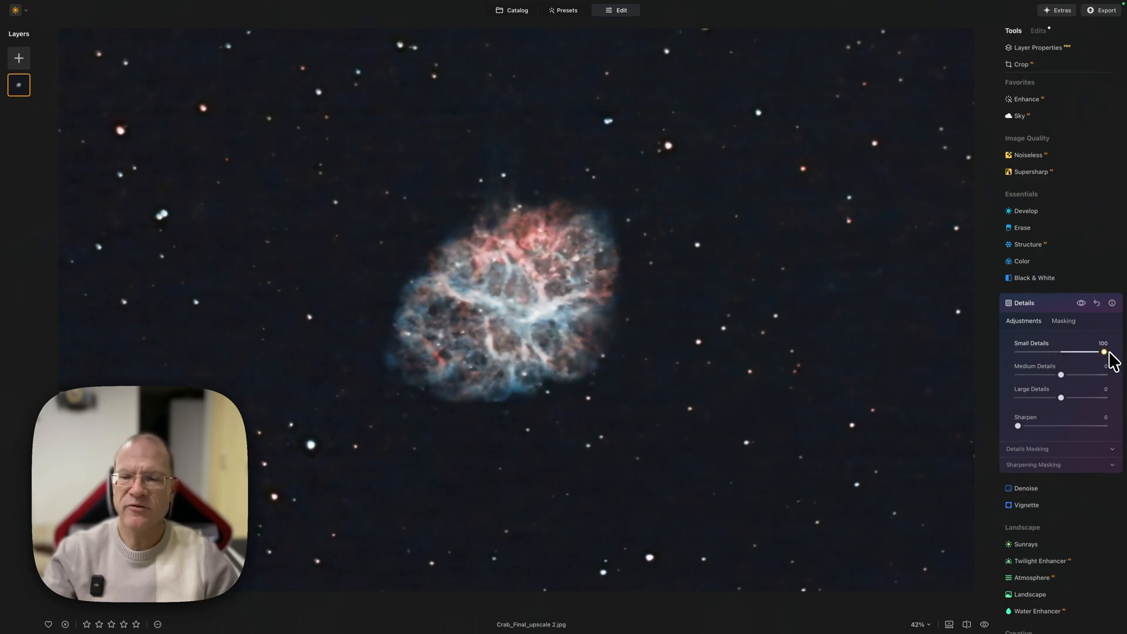
drag(1104, 352, 1067, 352)
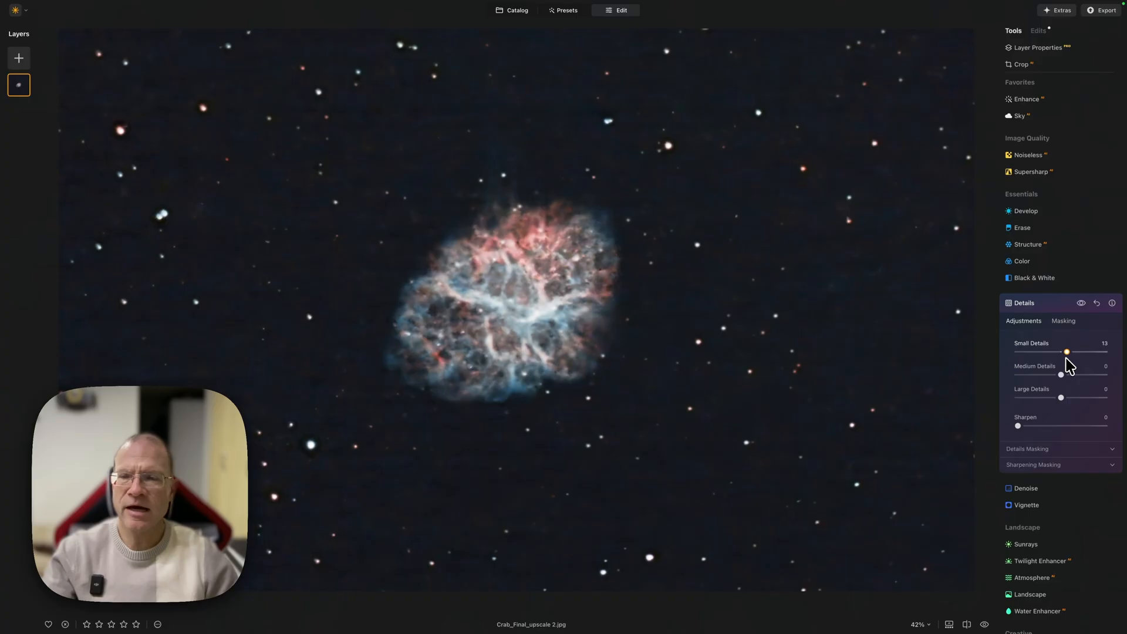
mouse_move(1081, 311)
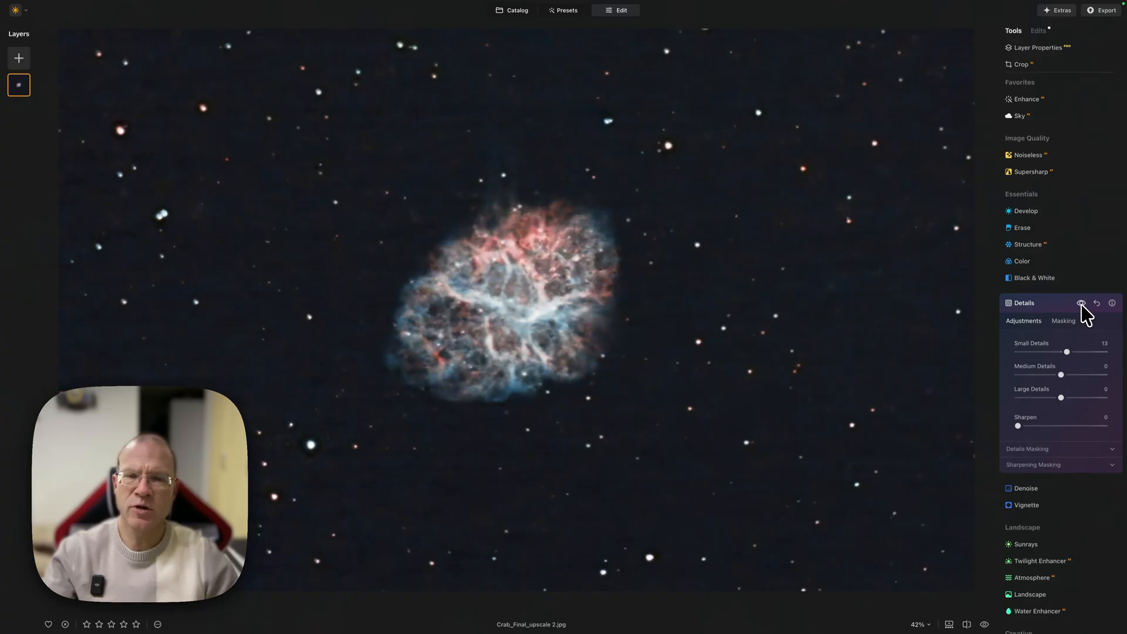
drag(1057, 374, 1068, 375)
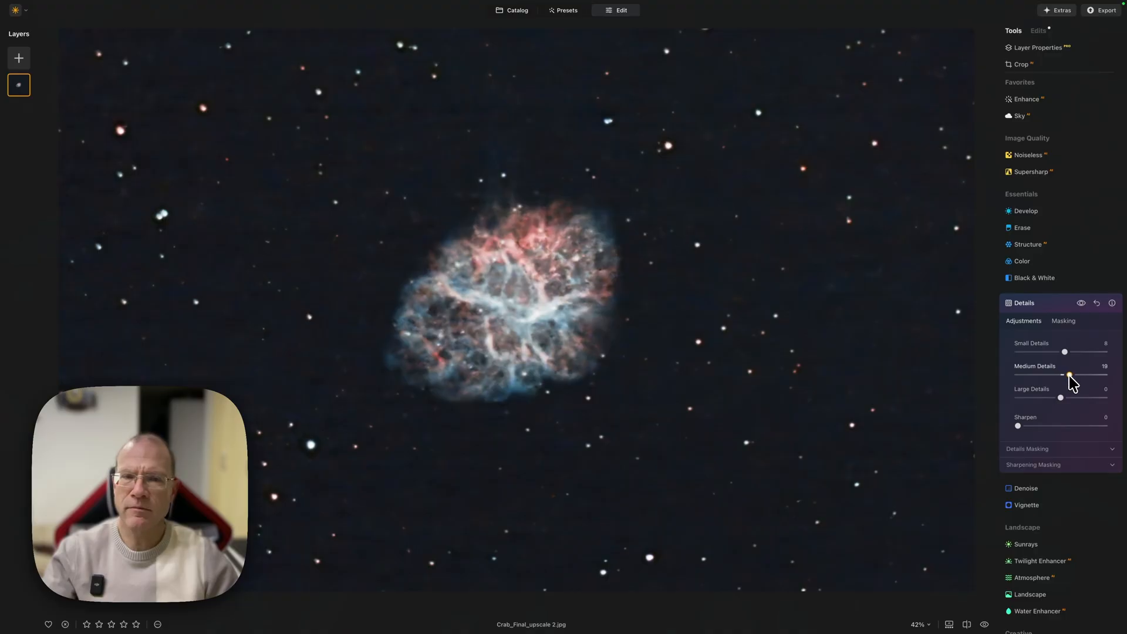
drag(1070, 375, 1065, 375)
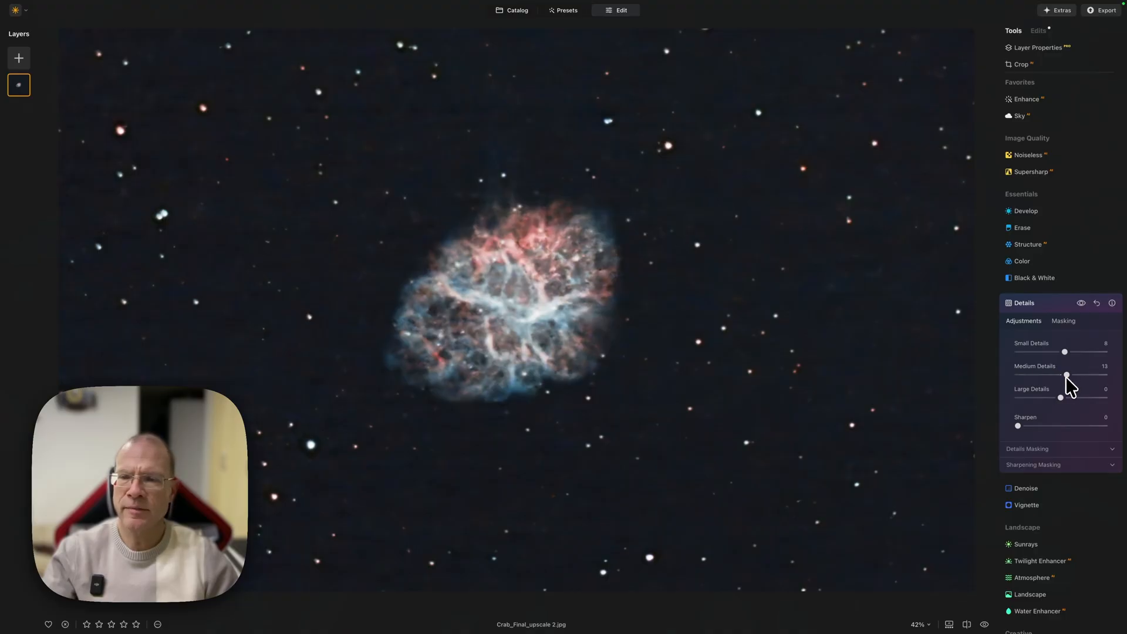
drag(1059, 397, 1076, 397)
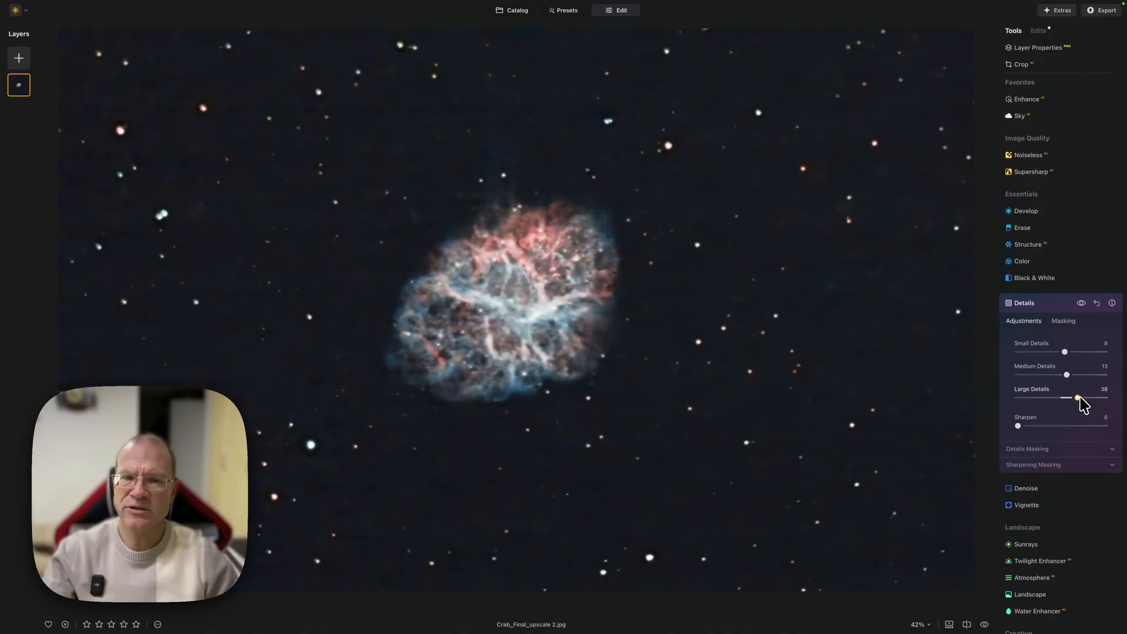
drag(1076, 398, 1065, 397)
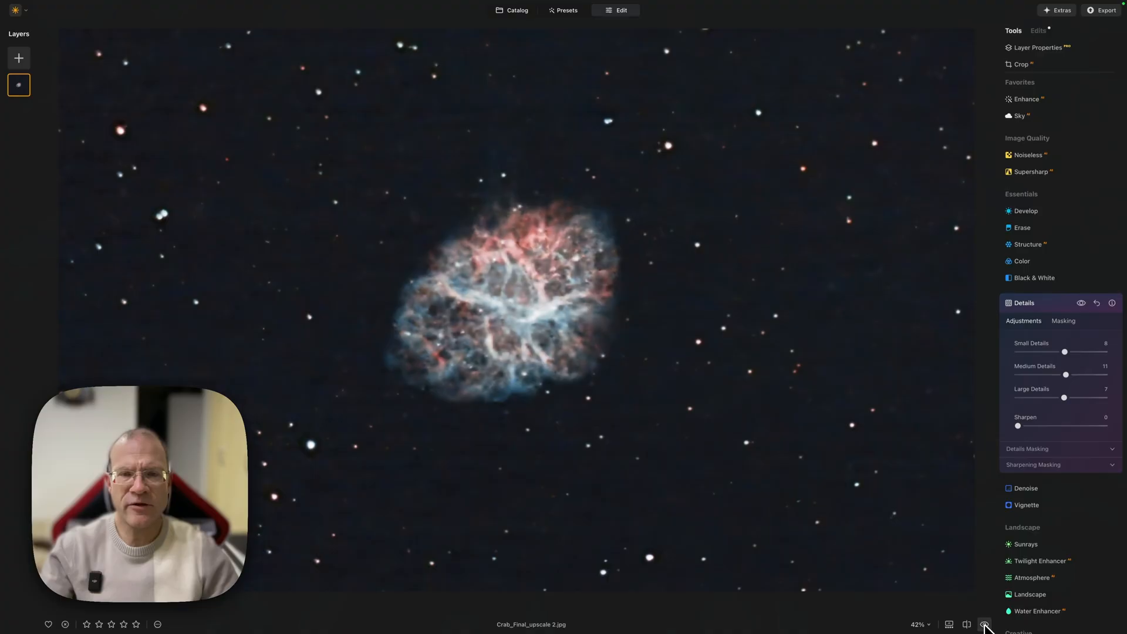
mouse_move(1061, 311)
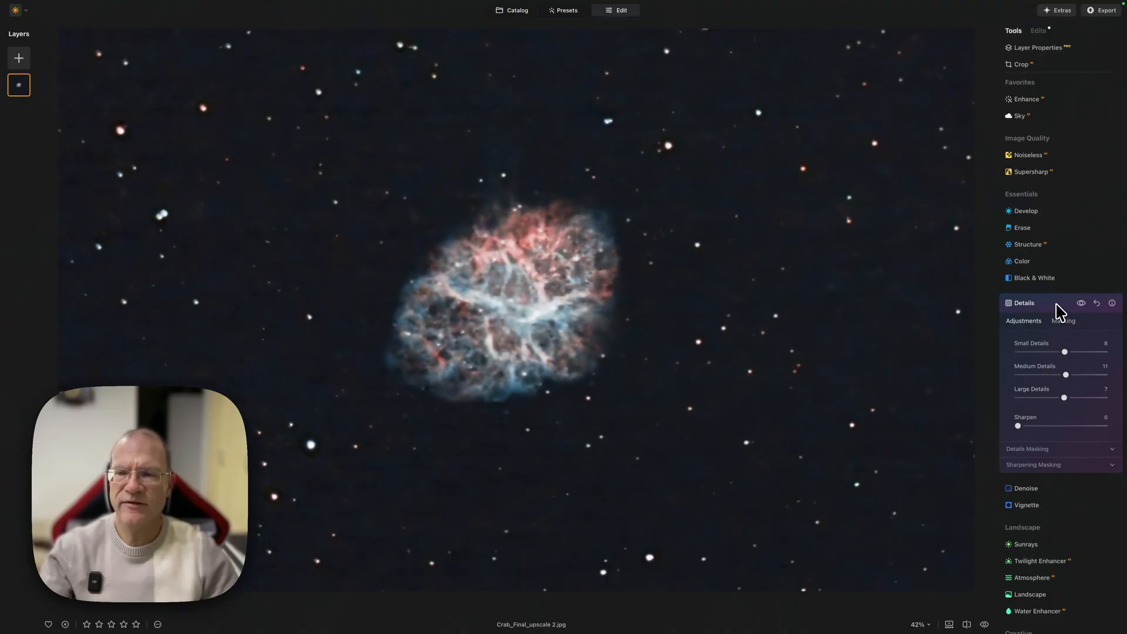
Collapse Details and settle Landscape Dehaze at 16 after testing higher values.
click(1022, 302)
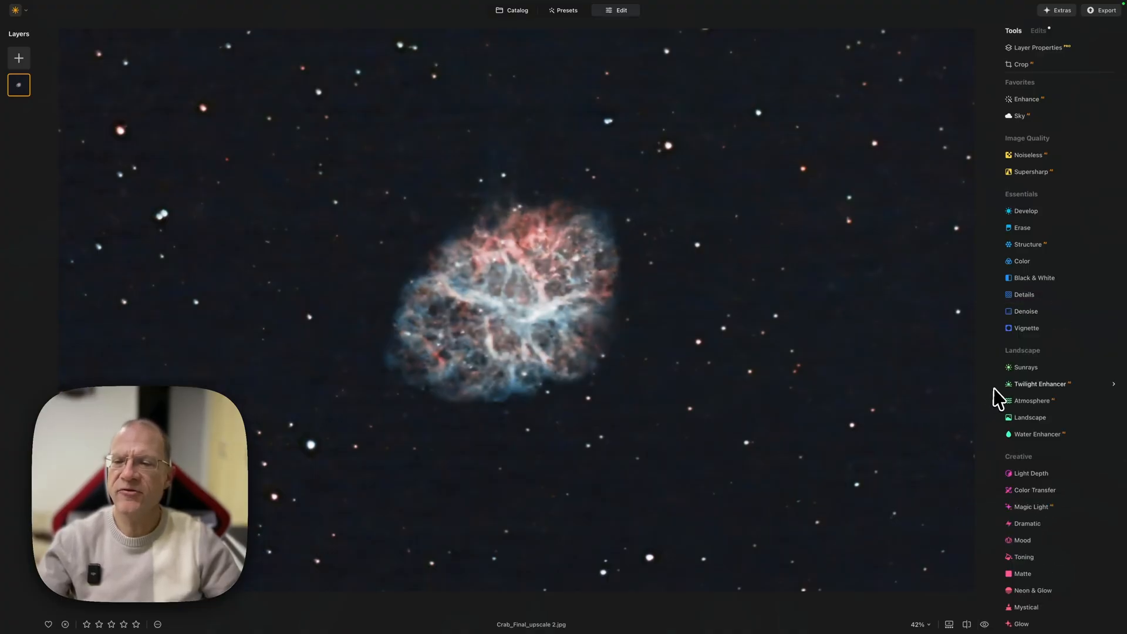
mouse_move(1028, 417)
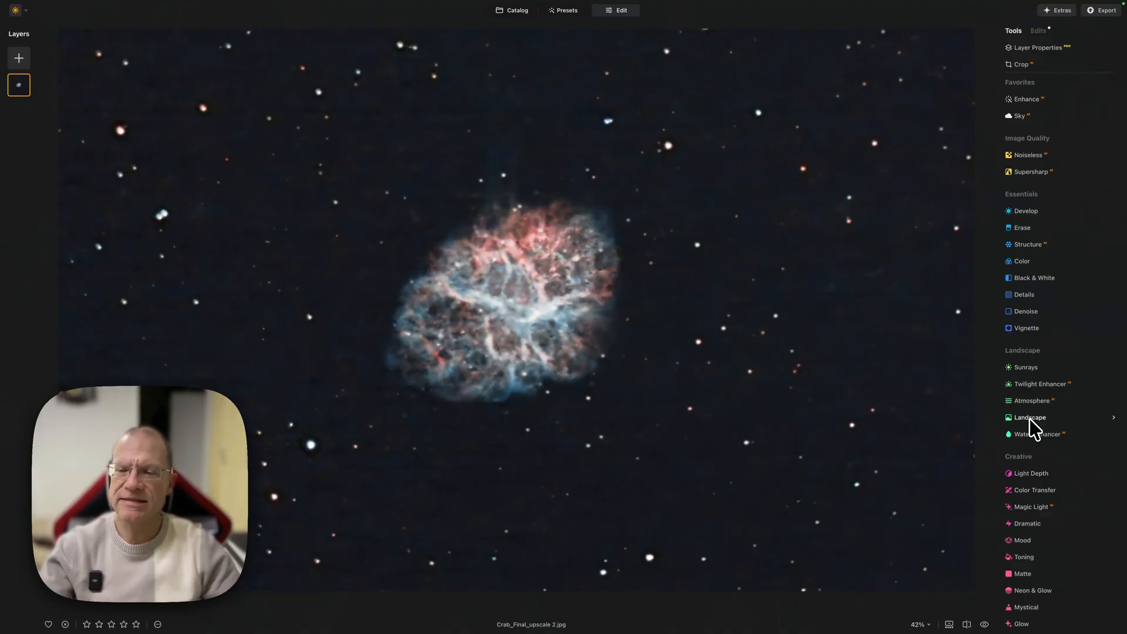
click(1028, 418)
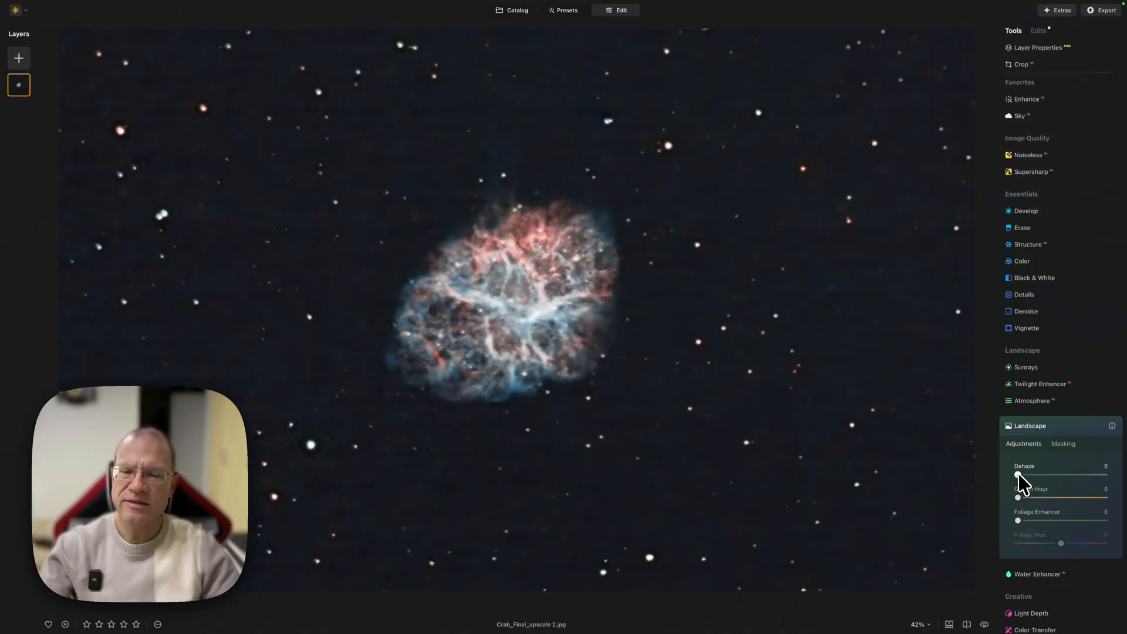
drag(1018, 476, 1060, 476)
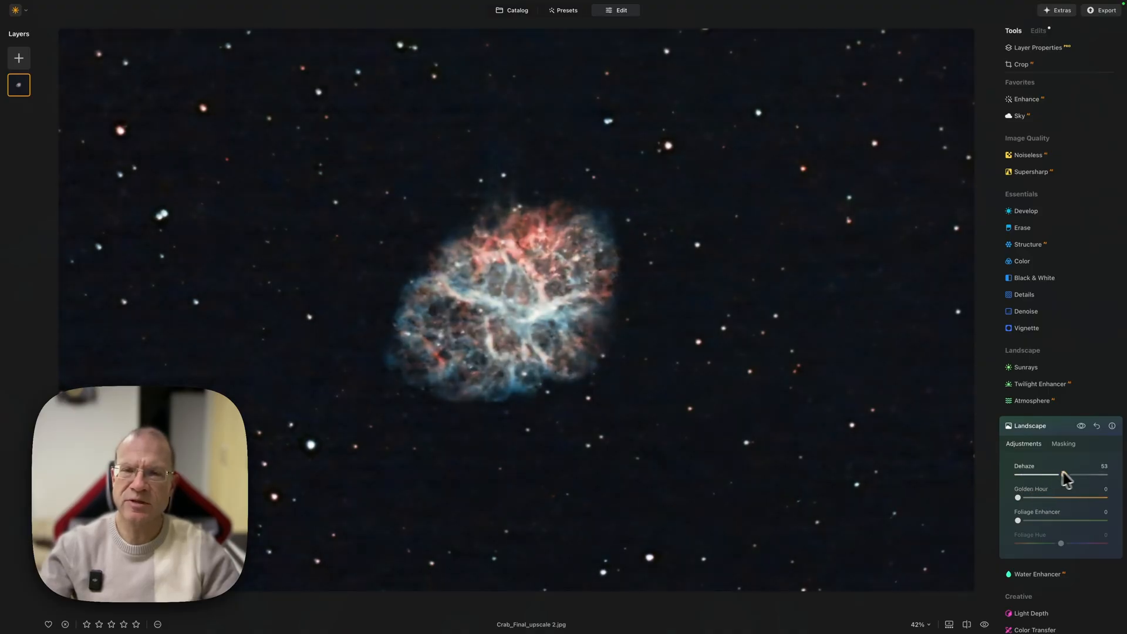
drag(1056, 476, 1017, 477)
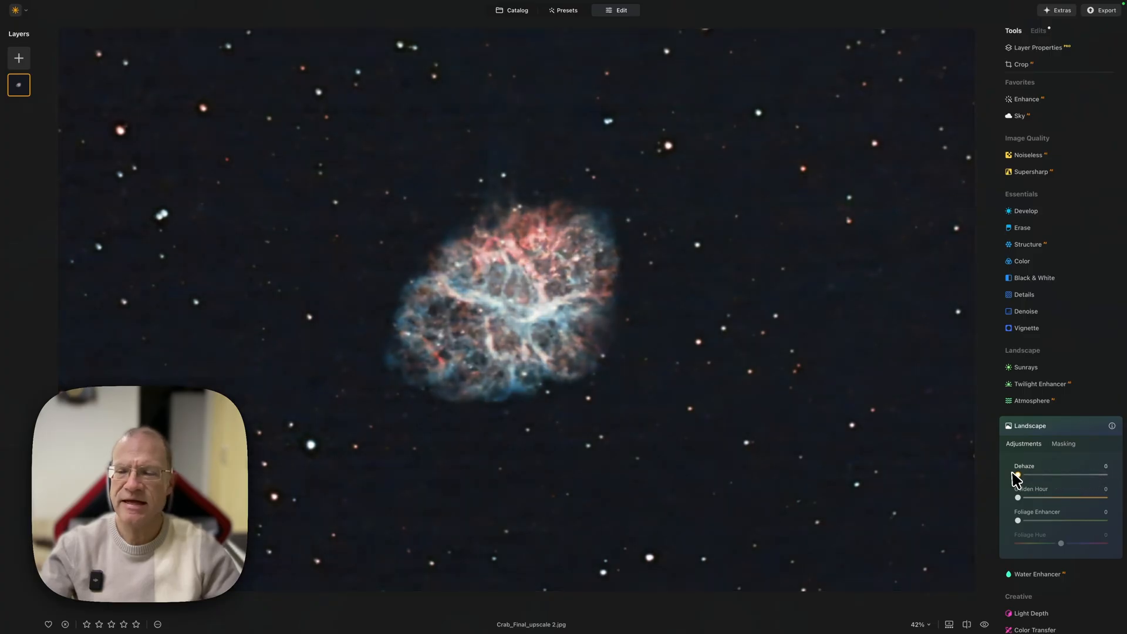
drag(1018, 474, 1104, 474)
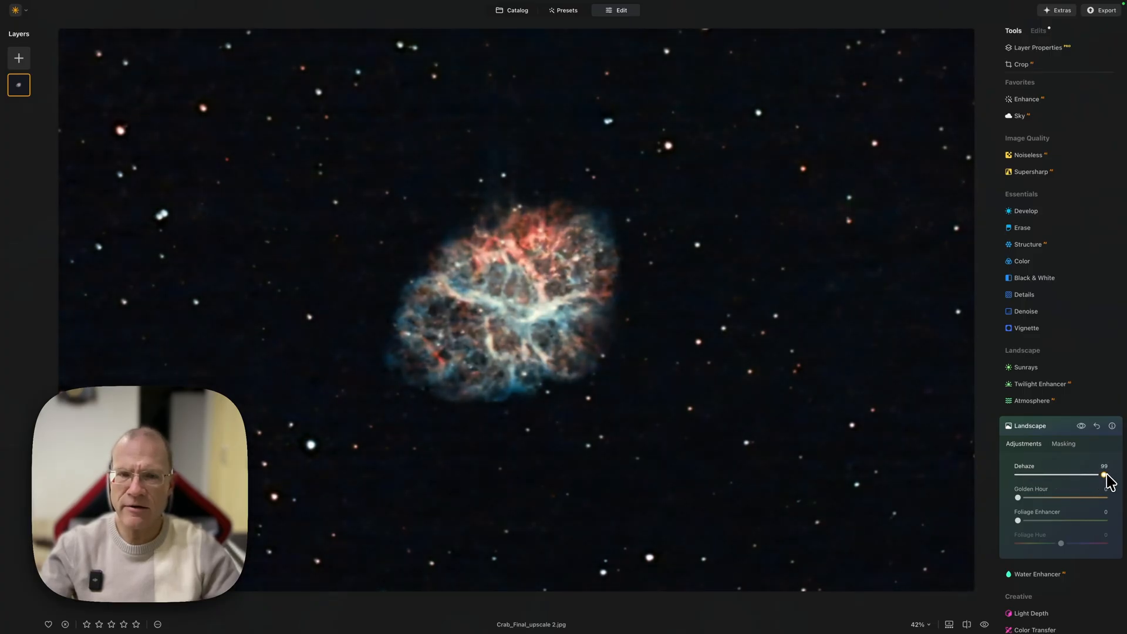
drag(1104, 475, 1034, 474)
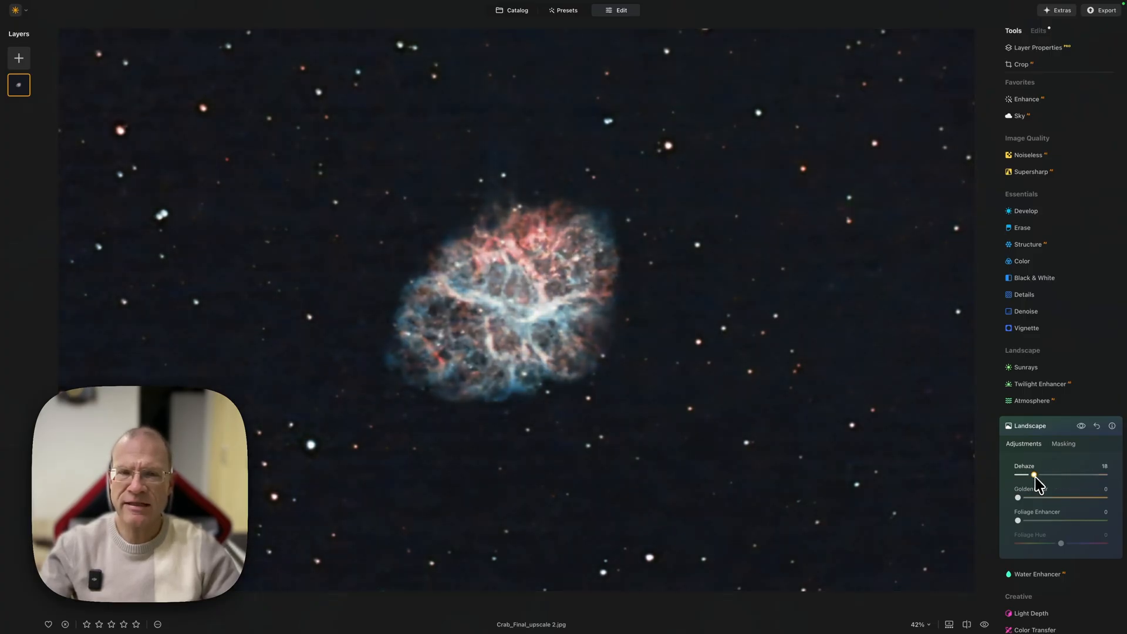
drag(1036, 476, 1033, 476)
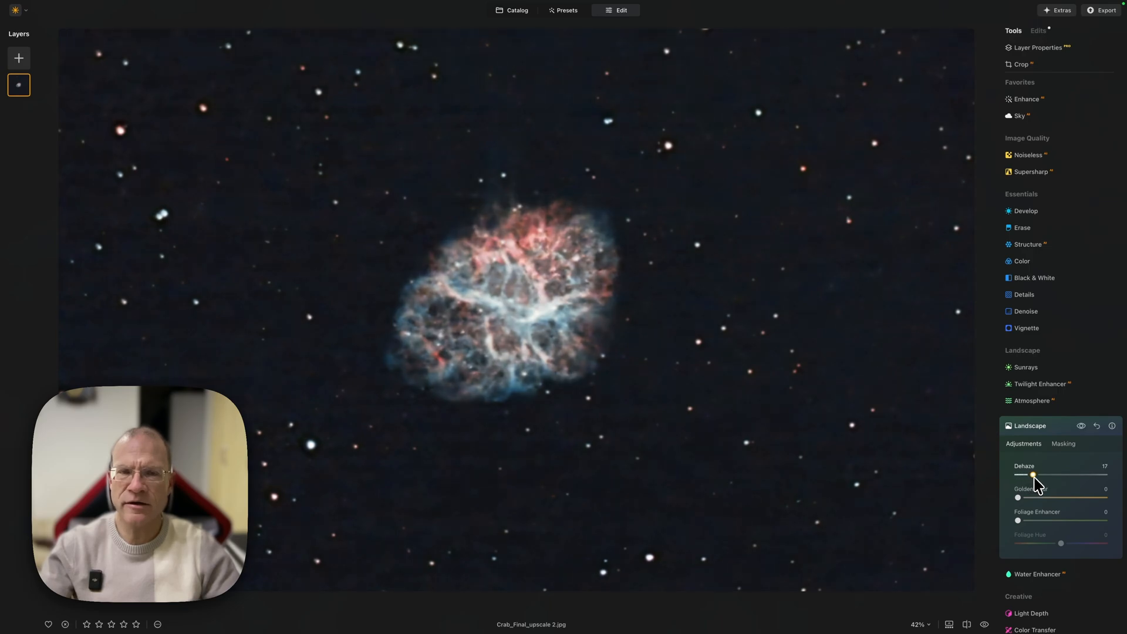
drag(1034, 475, 1031, 475)
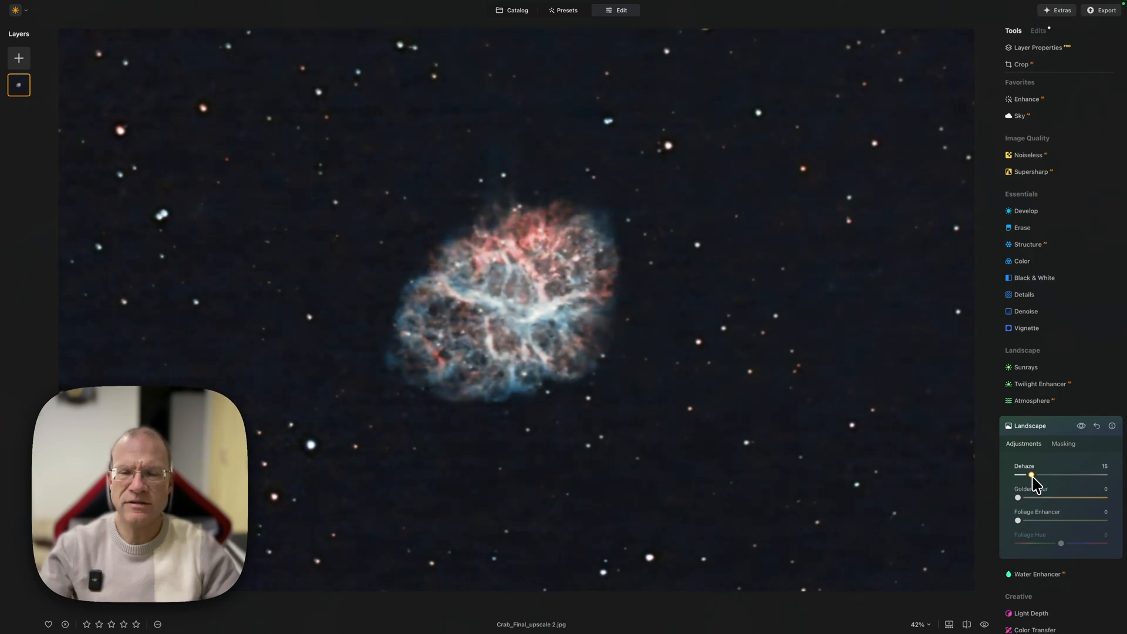
drag(1032, 475, 1042, 476)
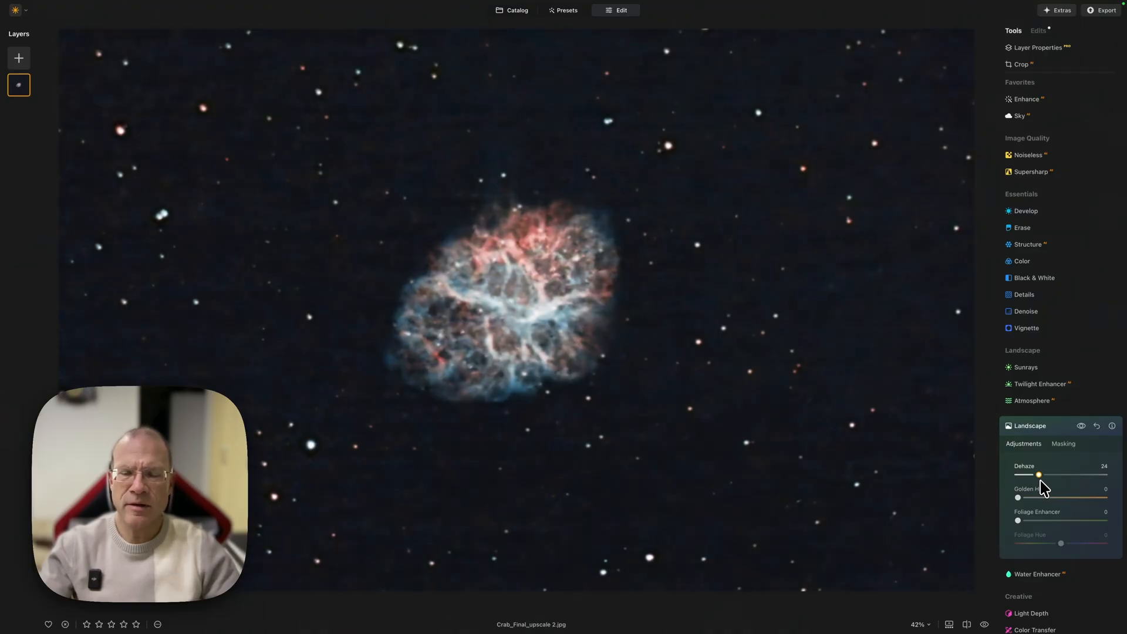
drag(1047, 475, 1032, 474)
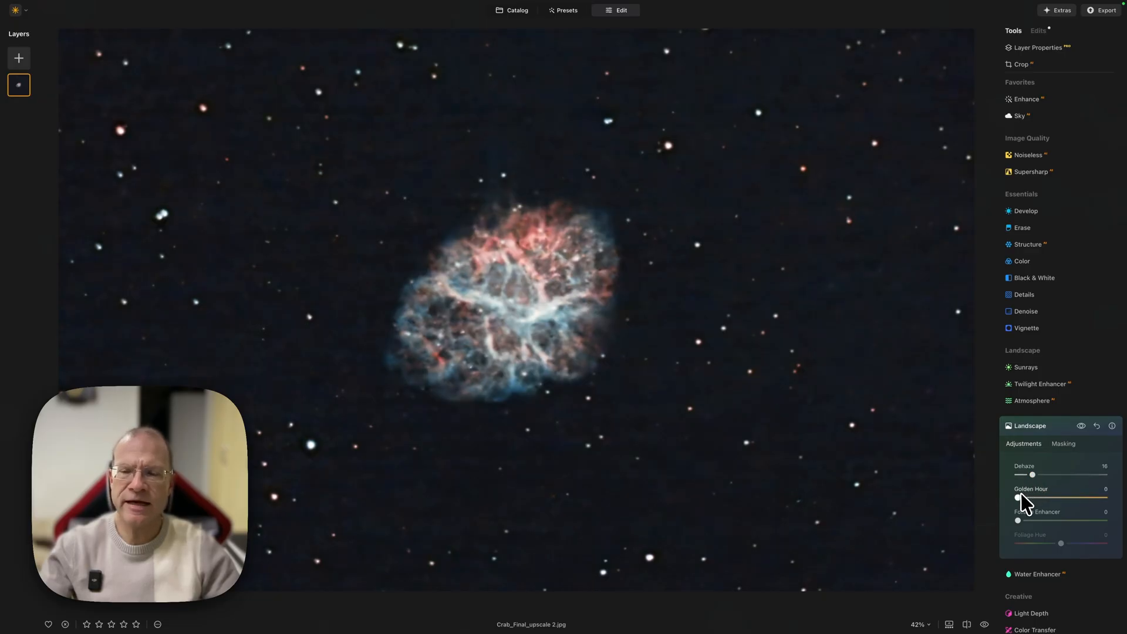
mouse_move(1024, 507)
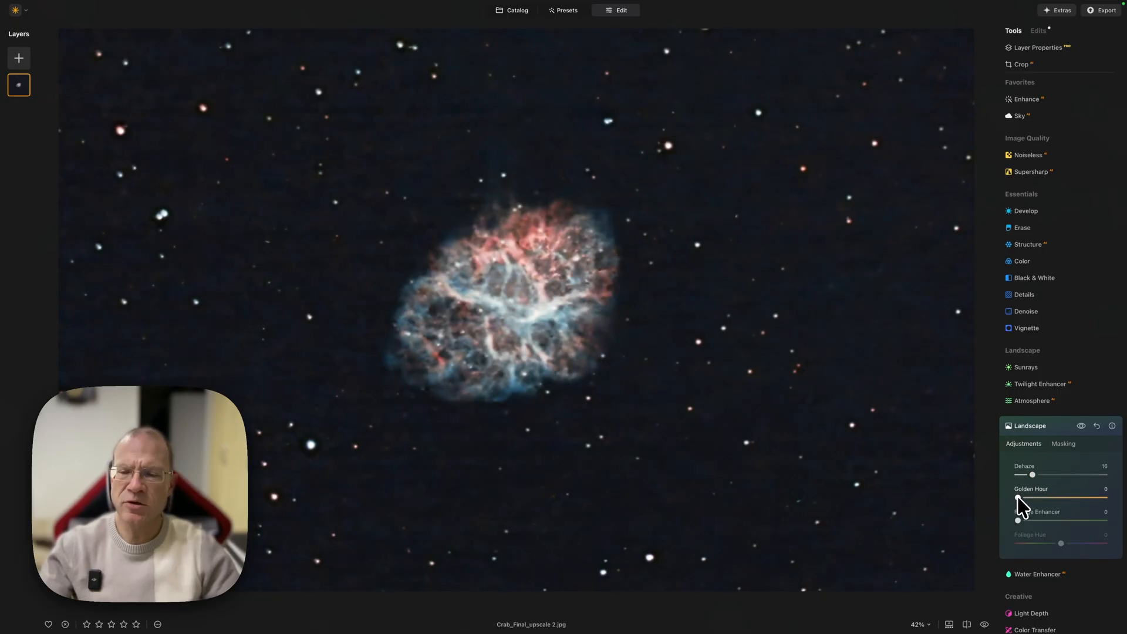
Set Landscape Golden Hour to about 21 after trying it at maximum.
drag(1017, 496, 1034, 496)
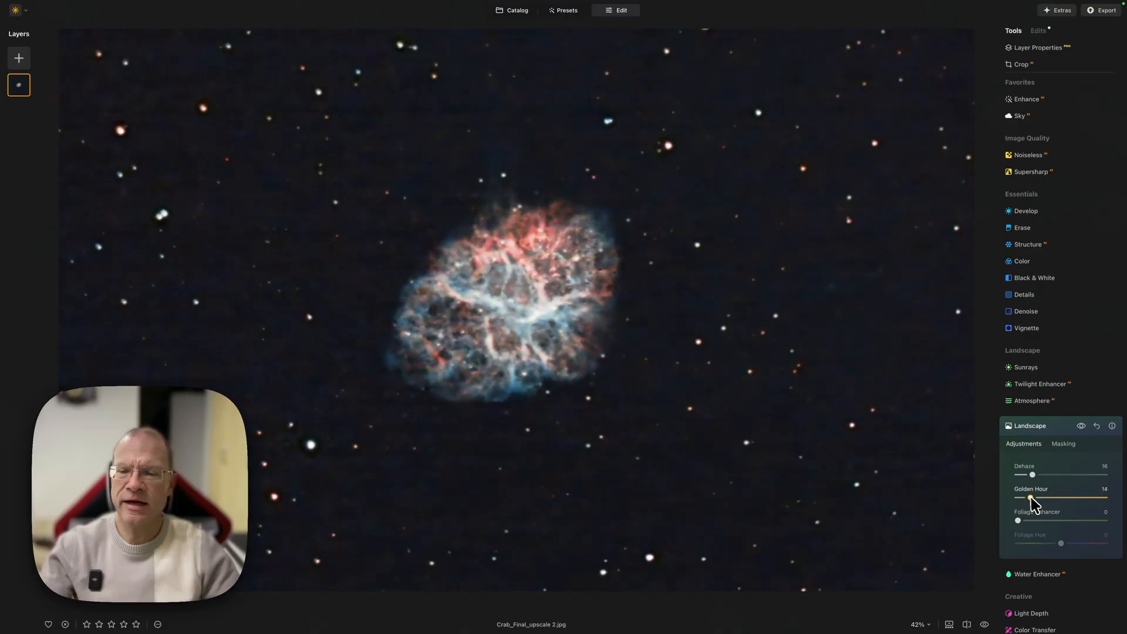
drag(1020, 497, 1049, 497)
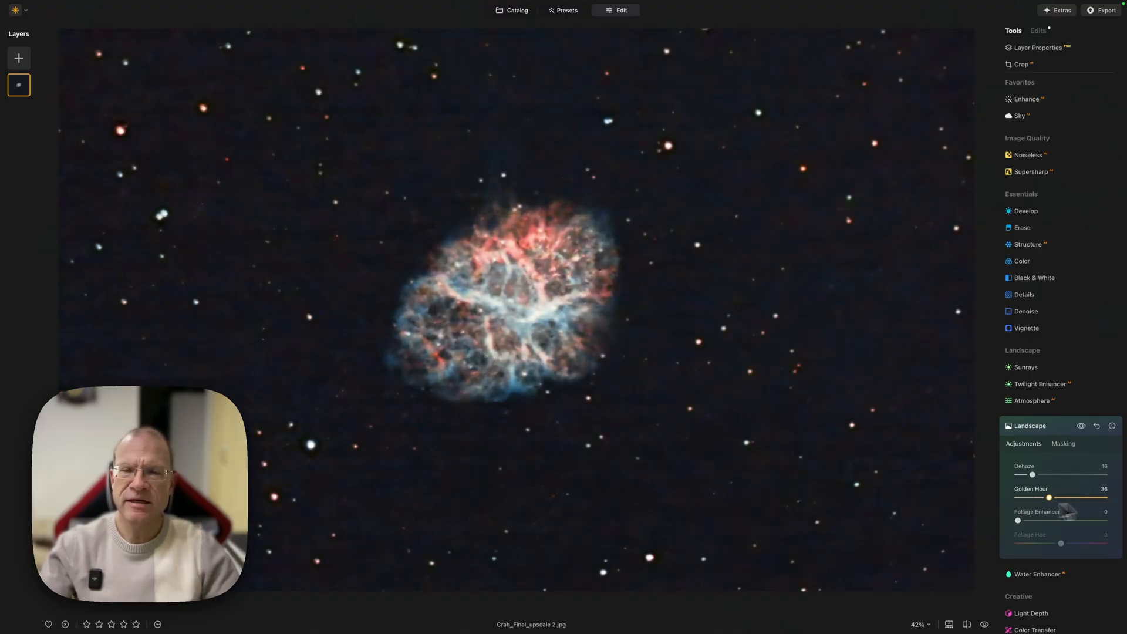
drag(1049, 497, 1105, 497)
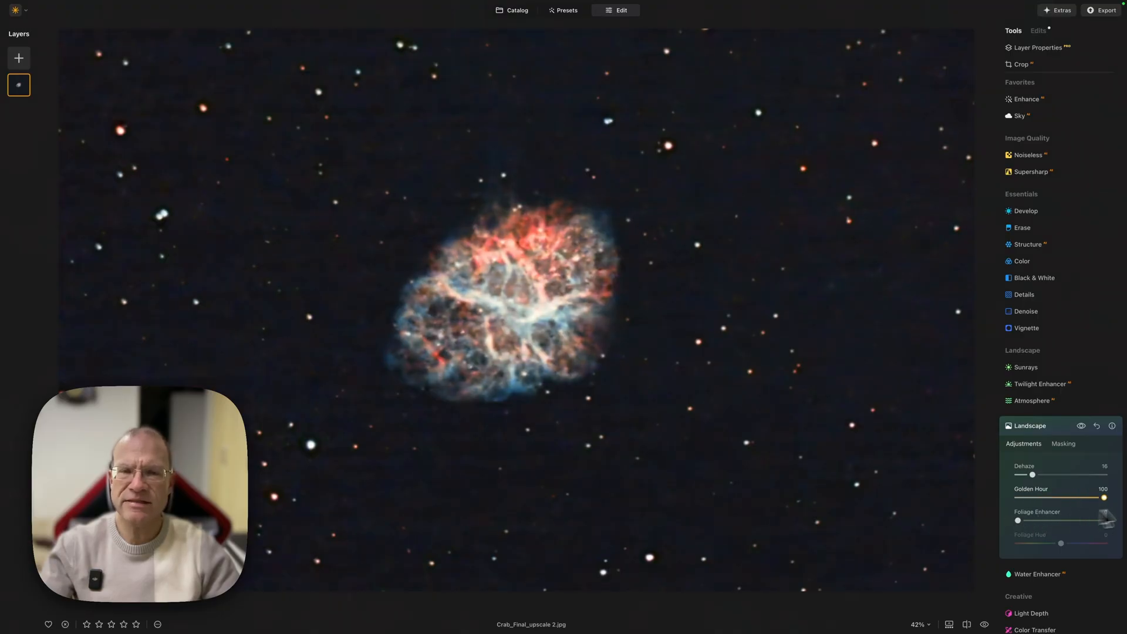
drag(1104, 496, 1037, 497)
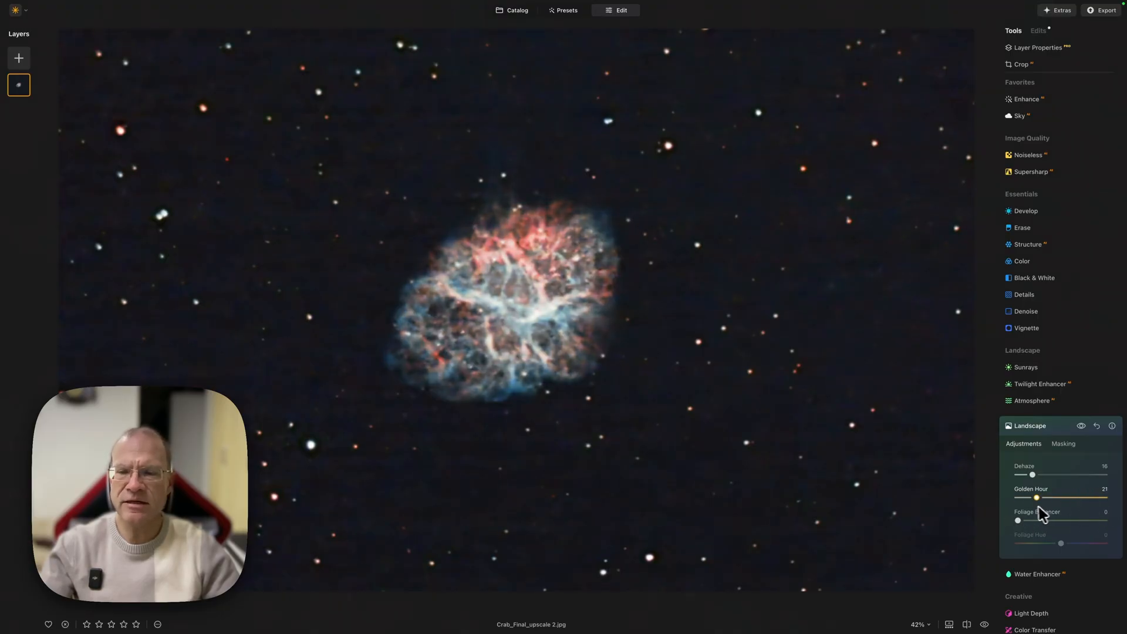
drag(1037, 496, 1033, 496)
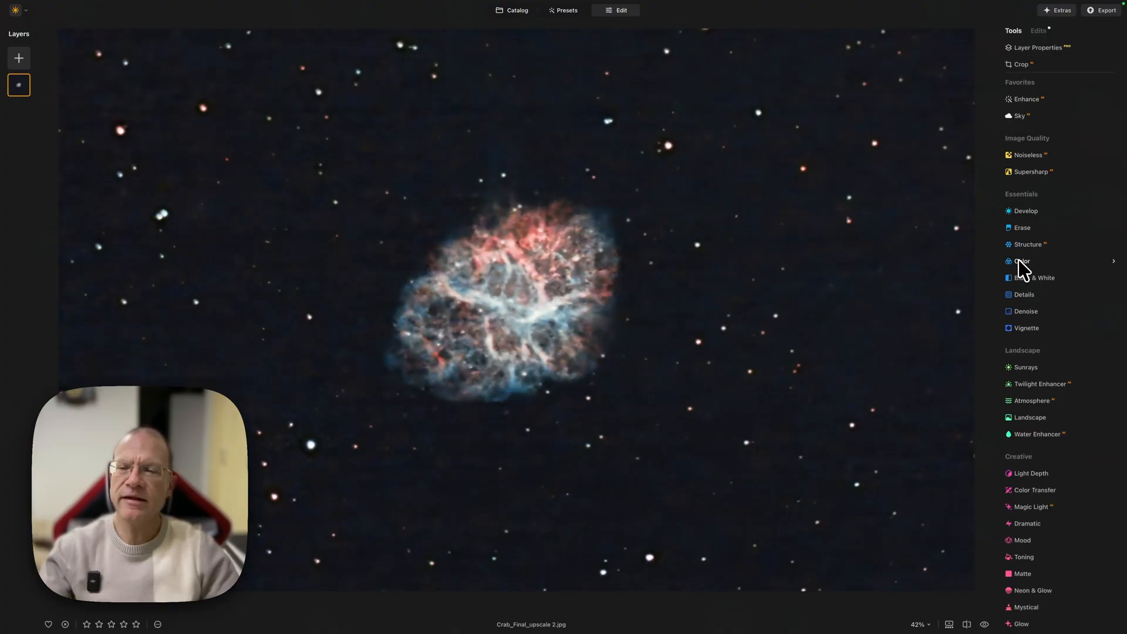
In Color's HSL Saturation mode, set Red 13, Orange 24, Yellow 26 and Blue 27.
click(1021, 261)
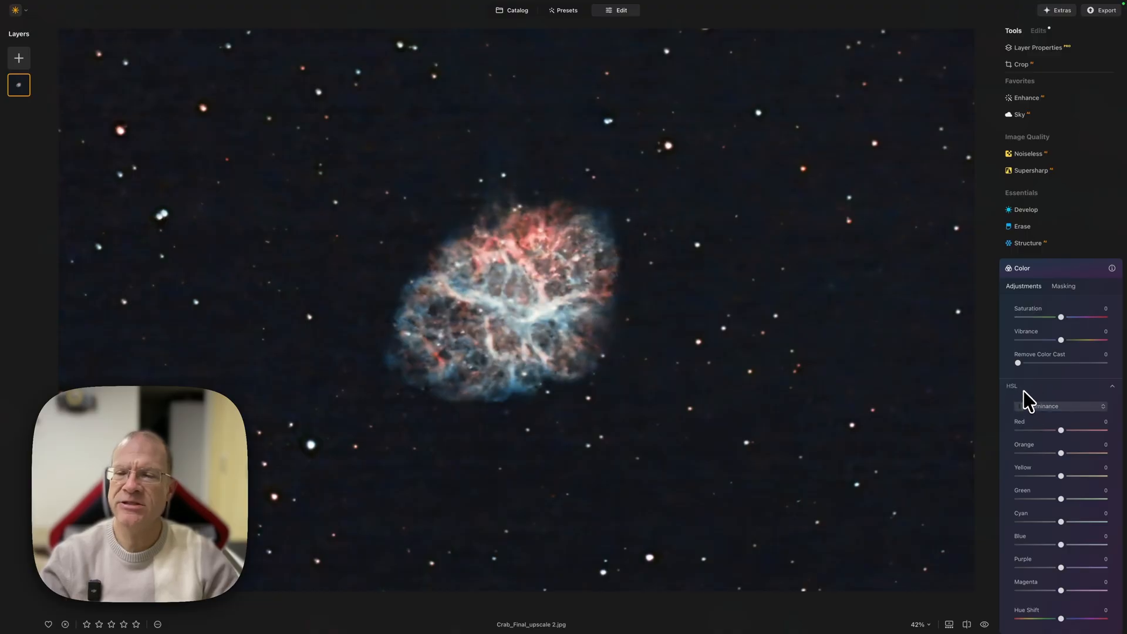
click(1059, 406)
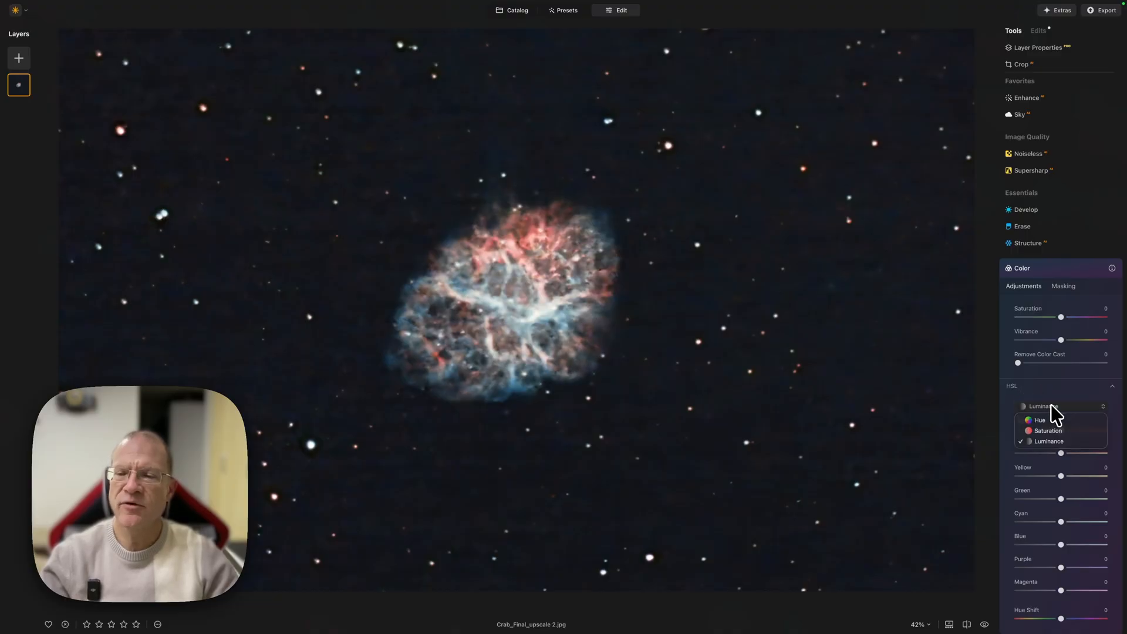
mouse_move(1052, 420)
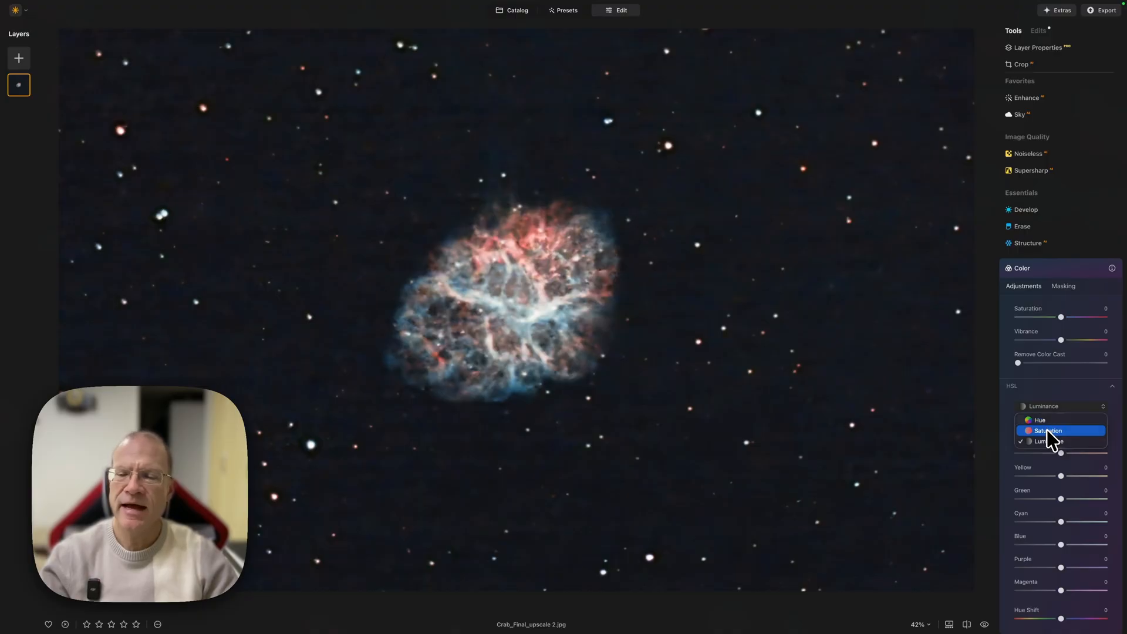
mouse_move(1053, 445)
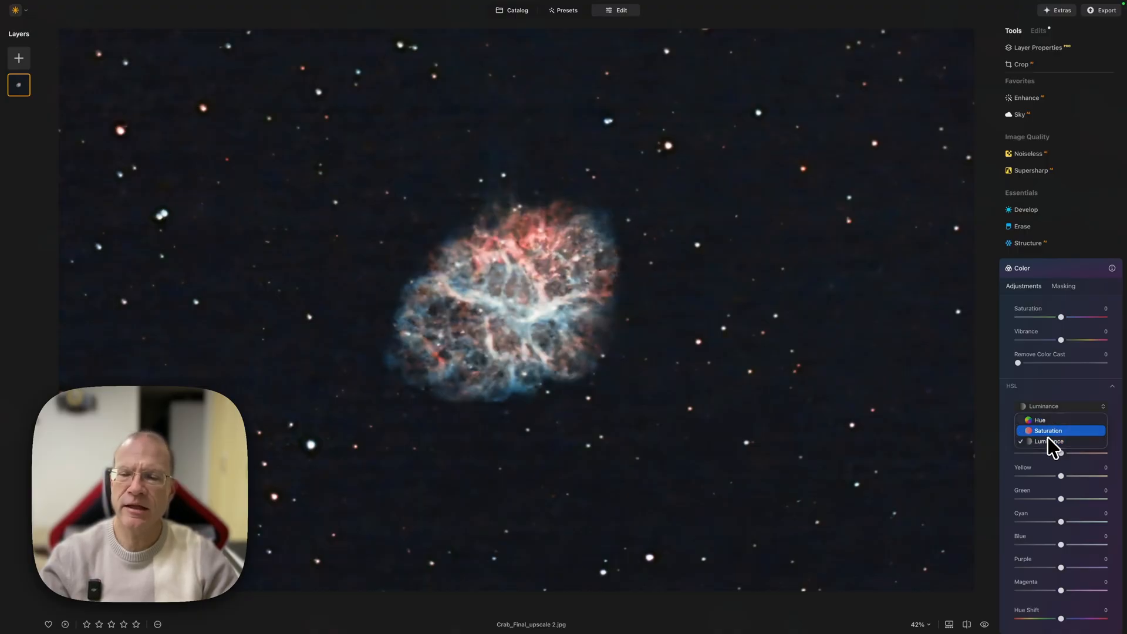
click(1049, 429)
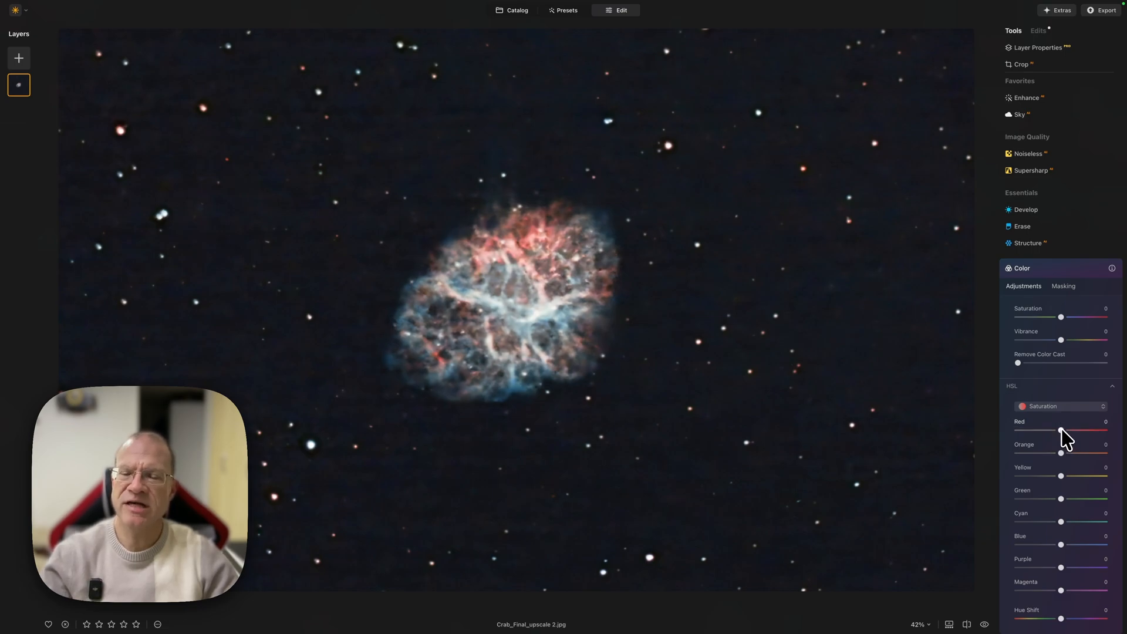
drag(1059, 429, 1063, 429)
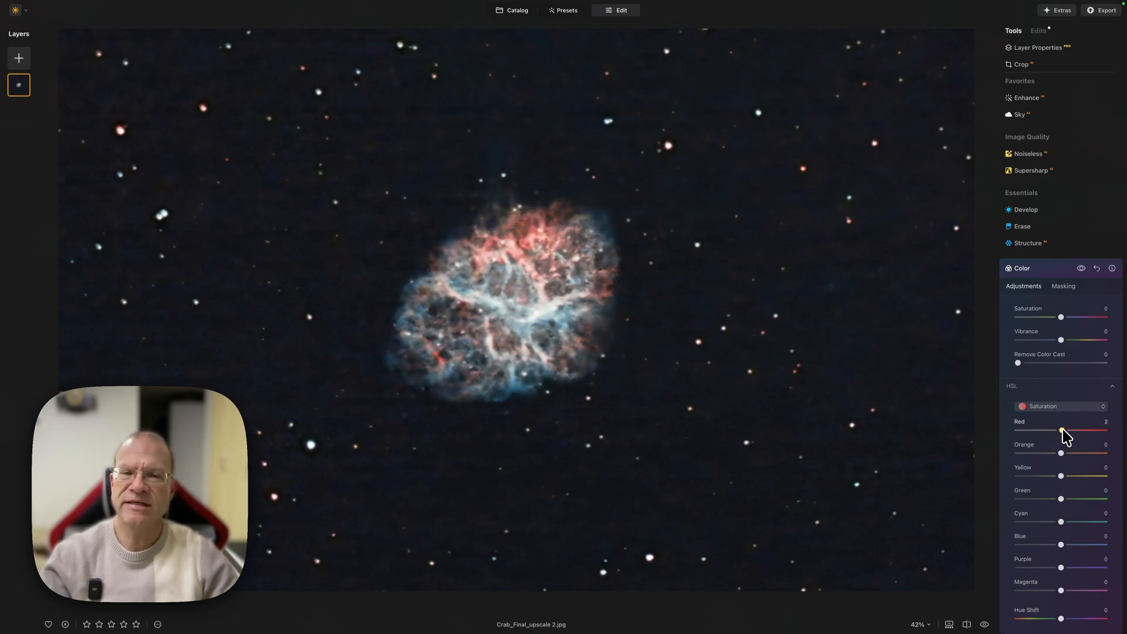
drag(1060, 430, 1066, 430)
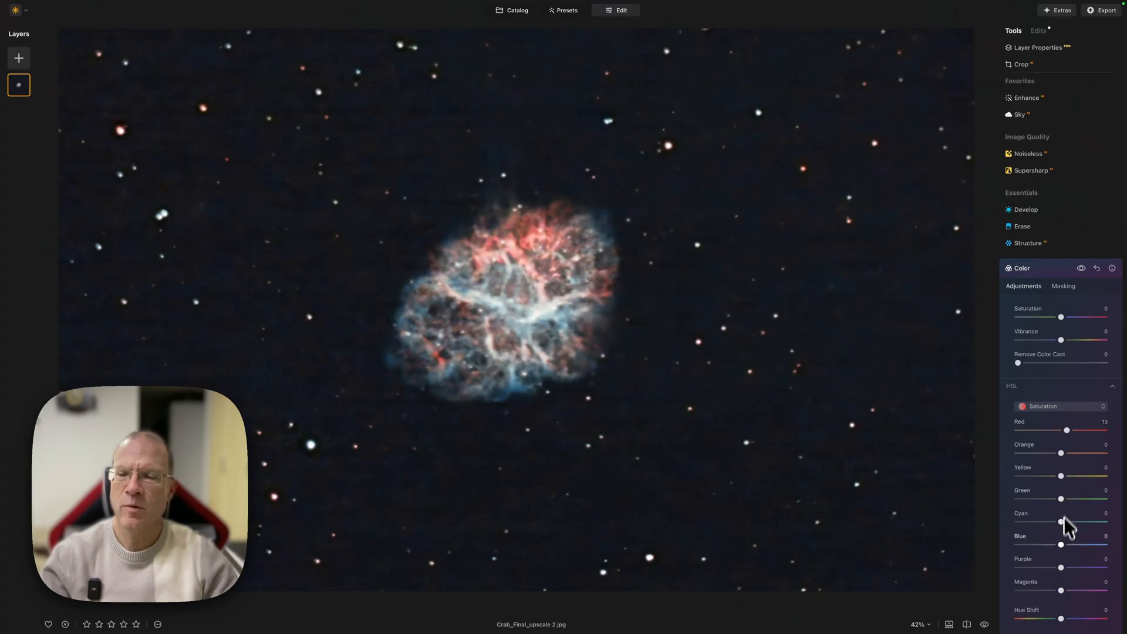
drag(1060, 544, 1074, 544)
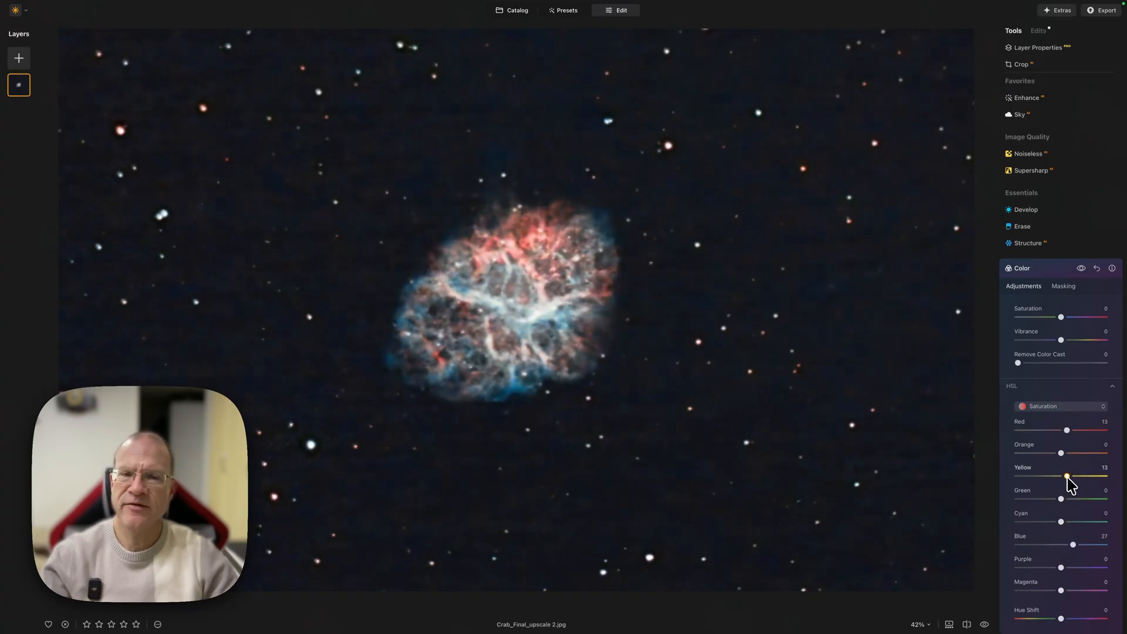
drag(1066, 476, 1071, 476)
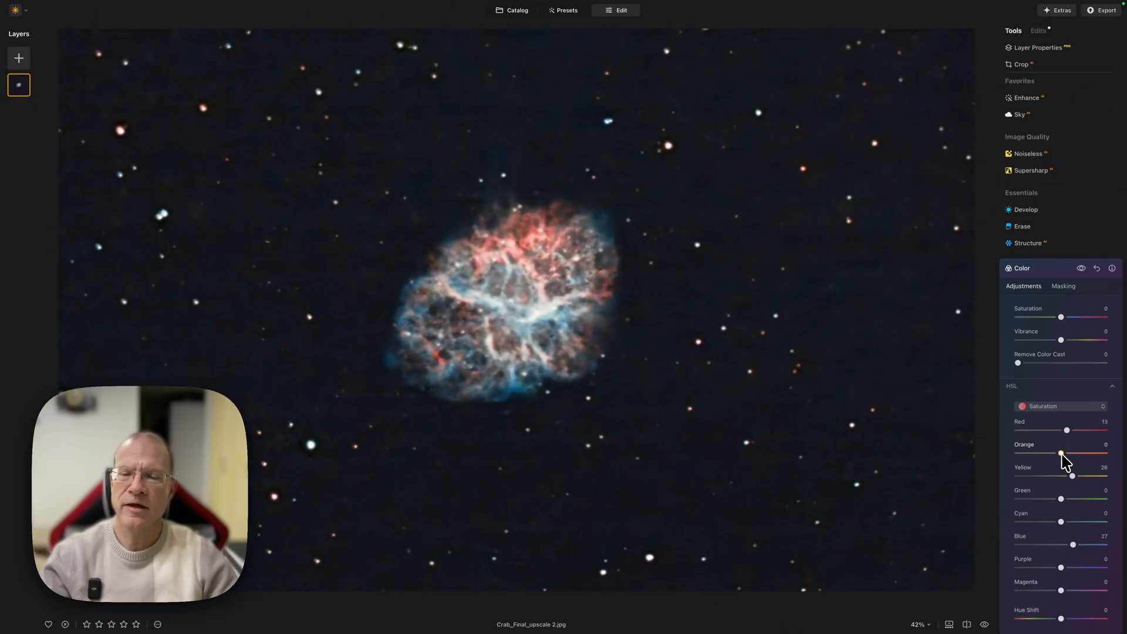
drag(1042, 453, 1070, 452)
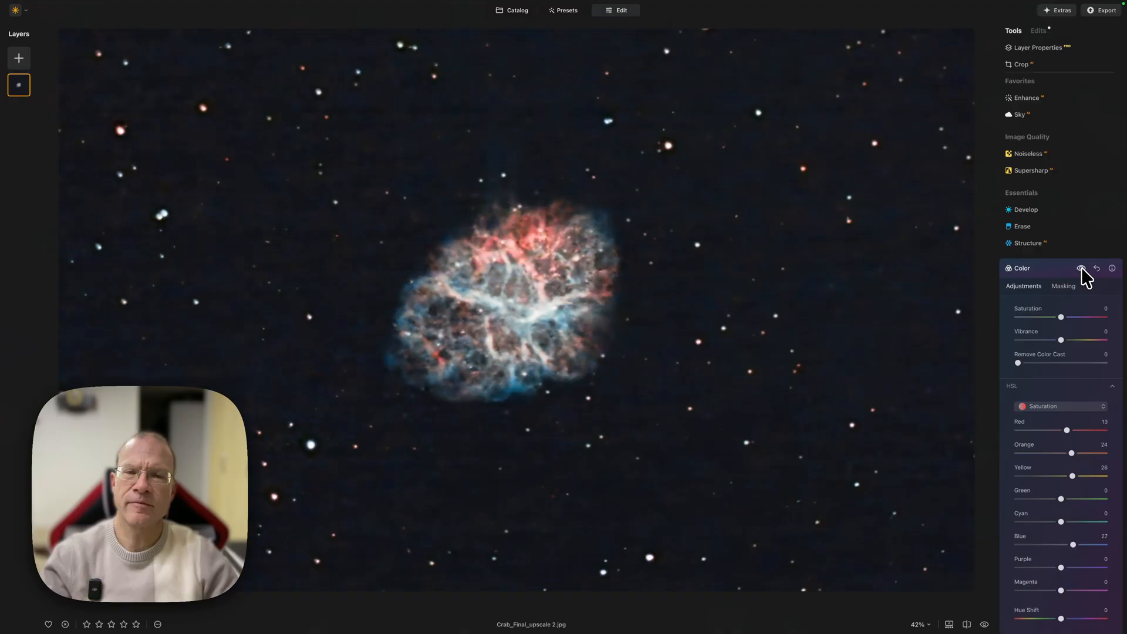
mouse_move(1076, 300)
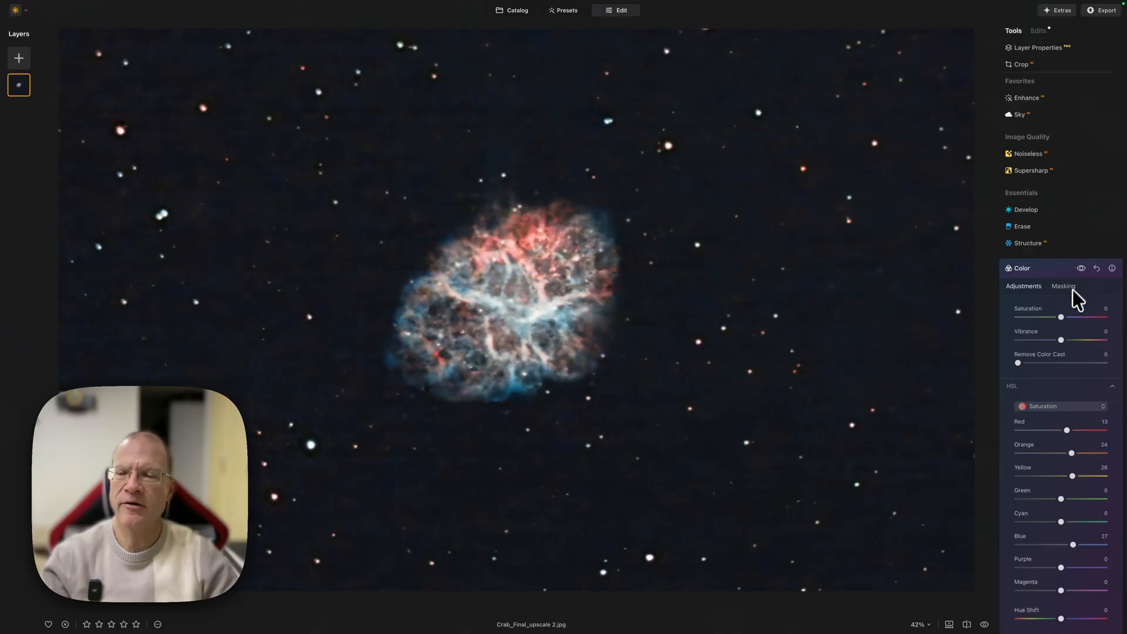
Try a brush mask on the Color tool with brush Size raised to 125.
click(1062, 286)
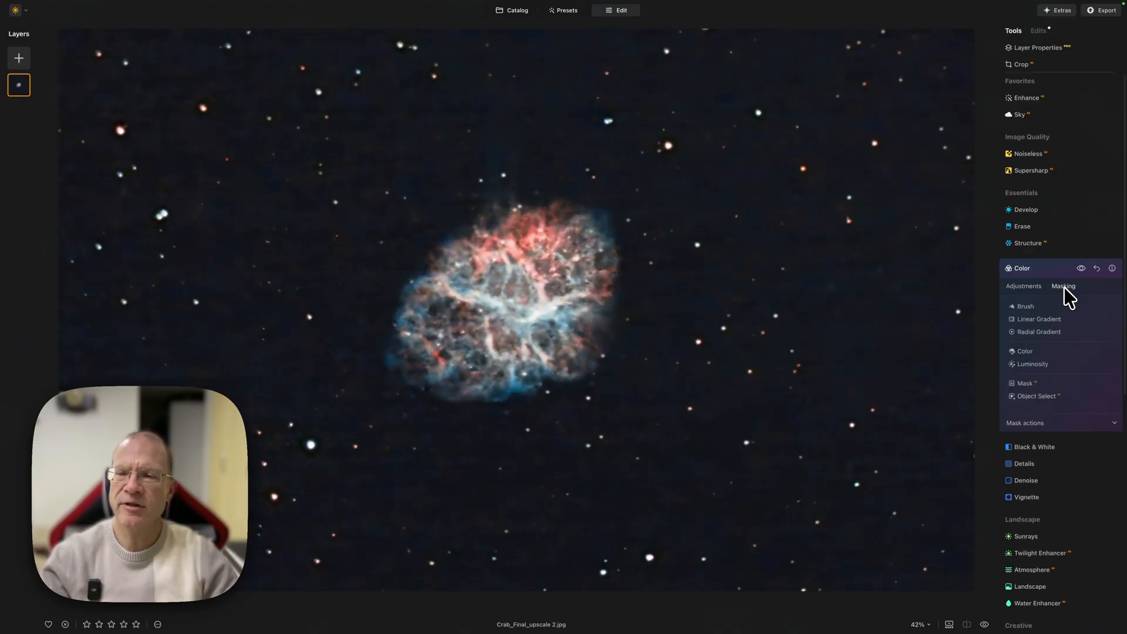
click(1025, 305)
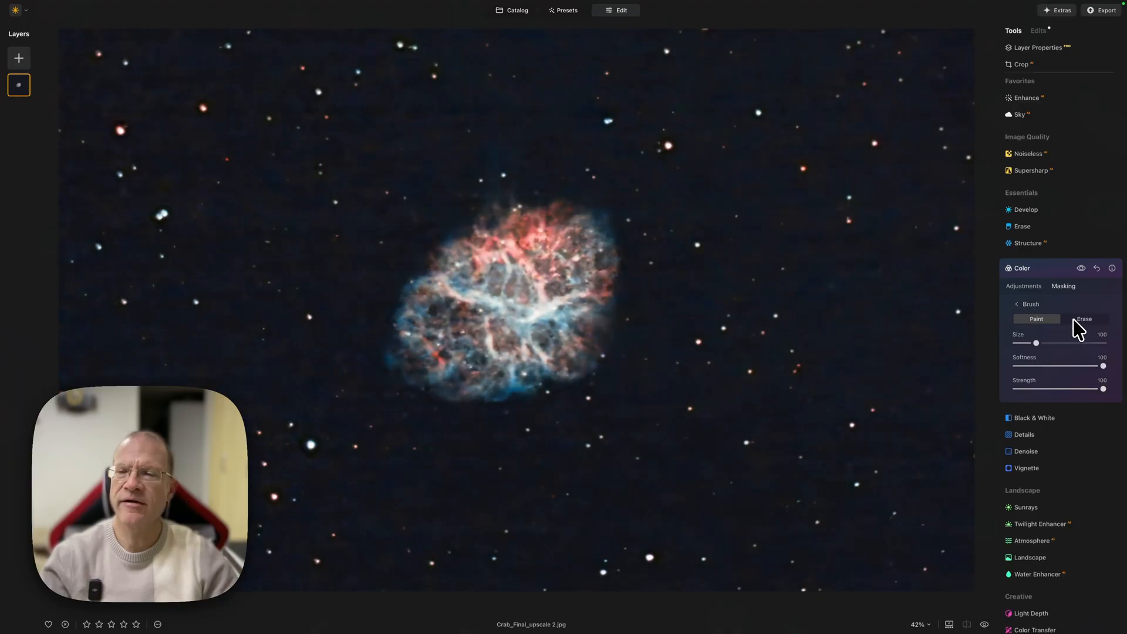
drag(1037, 343, 1043, 342)
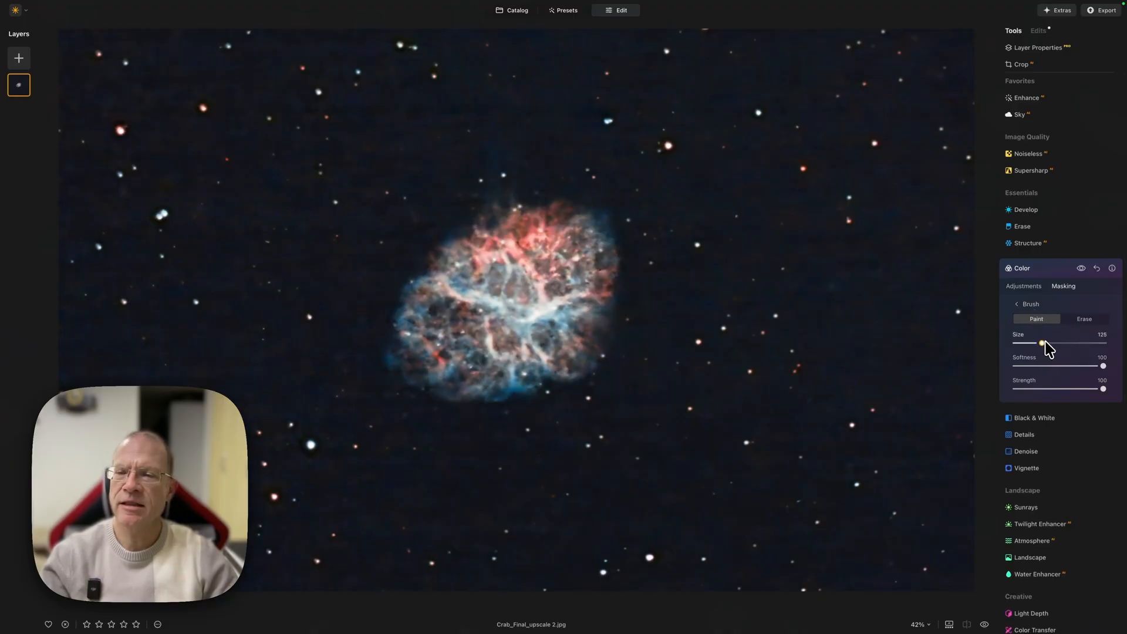
drag(1103, 366, 1046, 366)
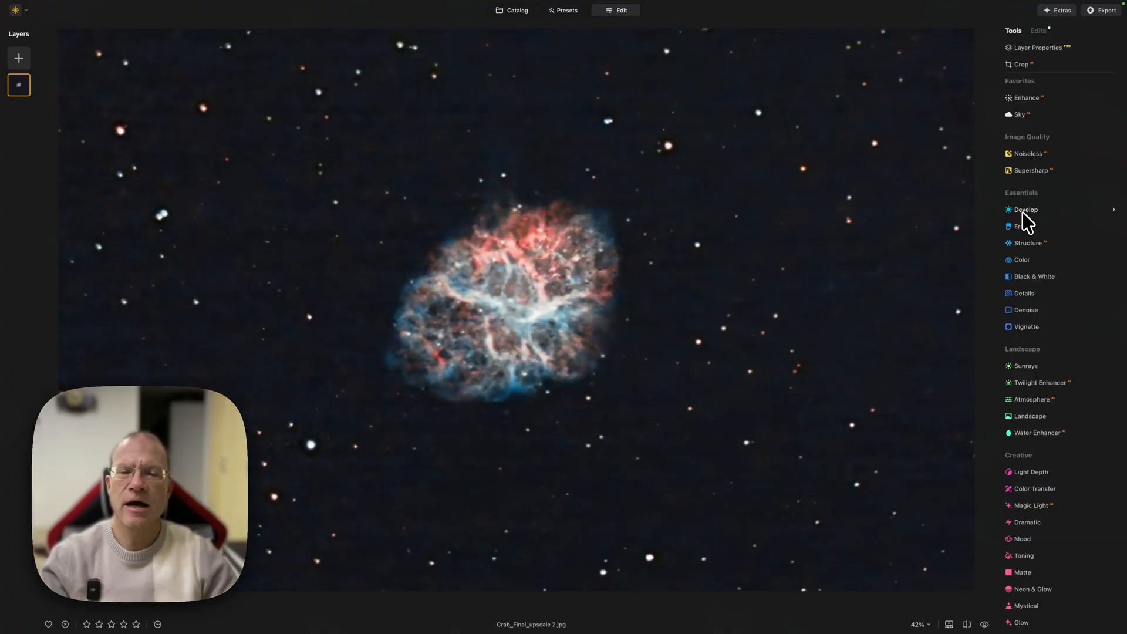
In Develop, set Exposure -0.41, Highlights 31 and Shadows -7.
click(1024, 208)
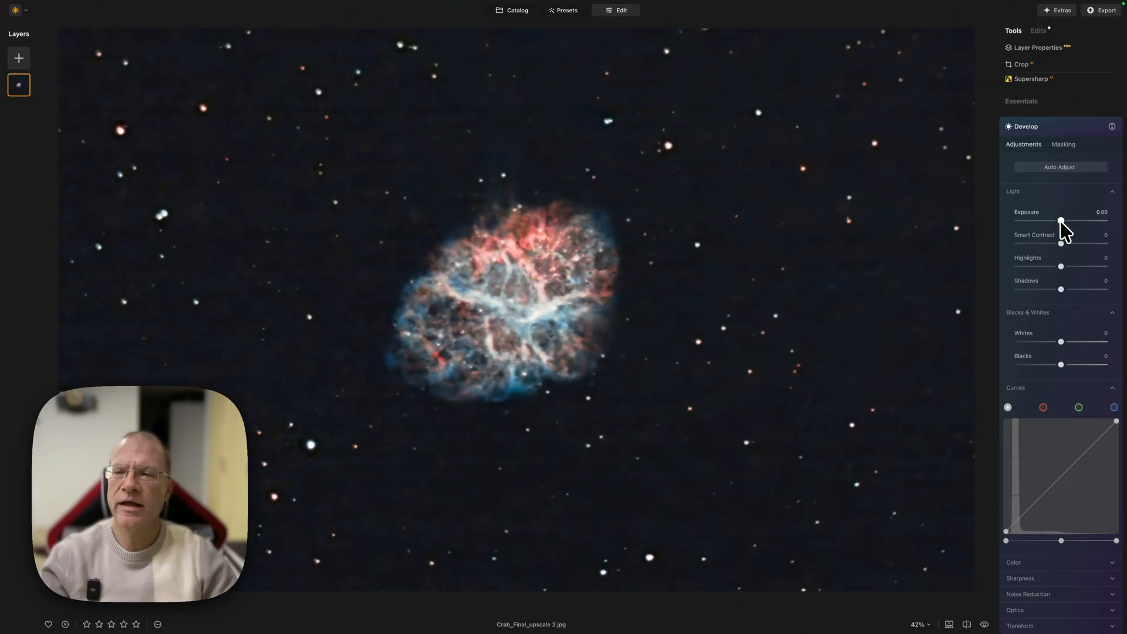
drag(1060, 222, 1057, 221)
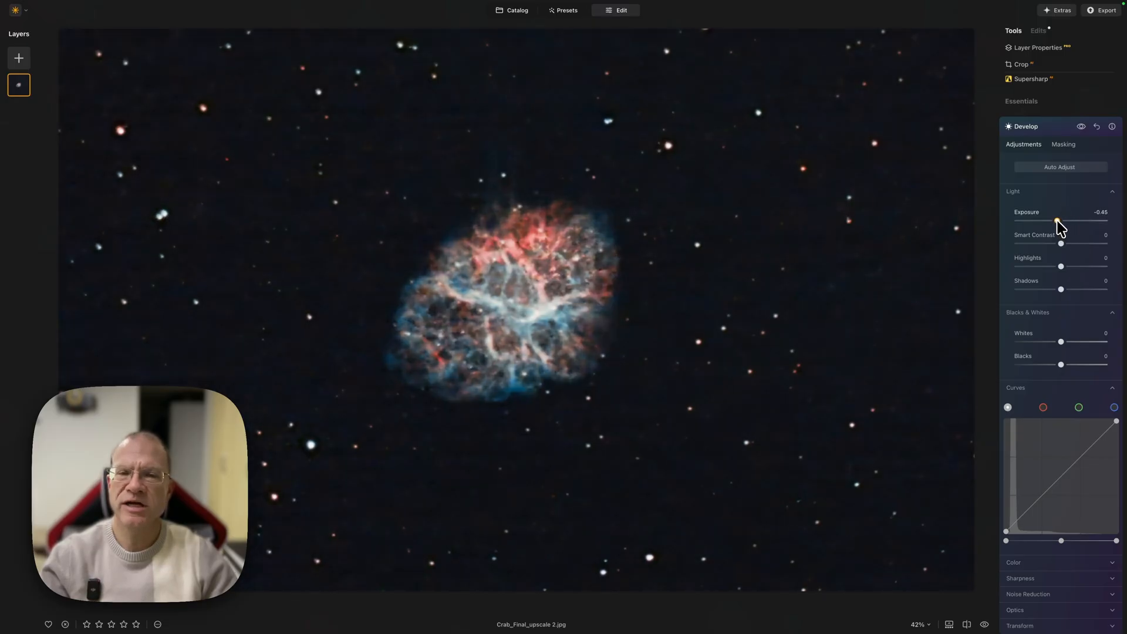
drag(1057, 221, 1056, 221)
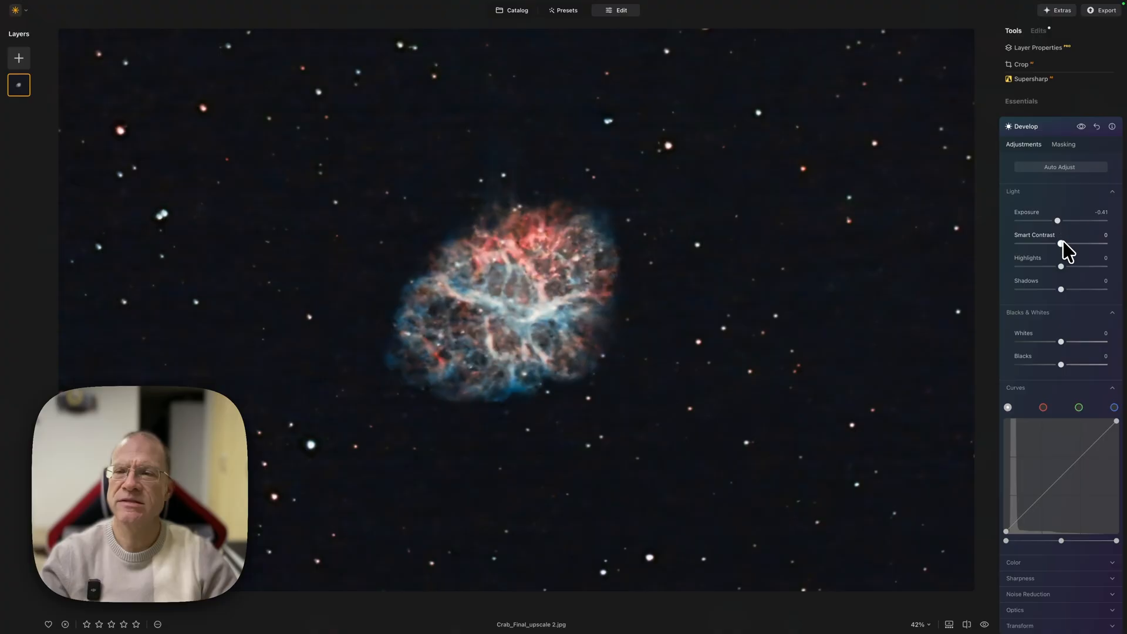
drag(1060, 267, 1049, 267)
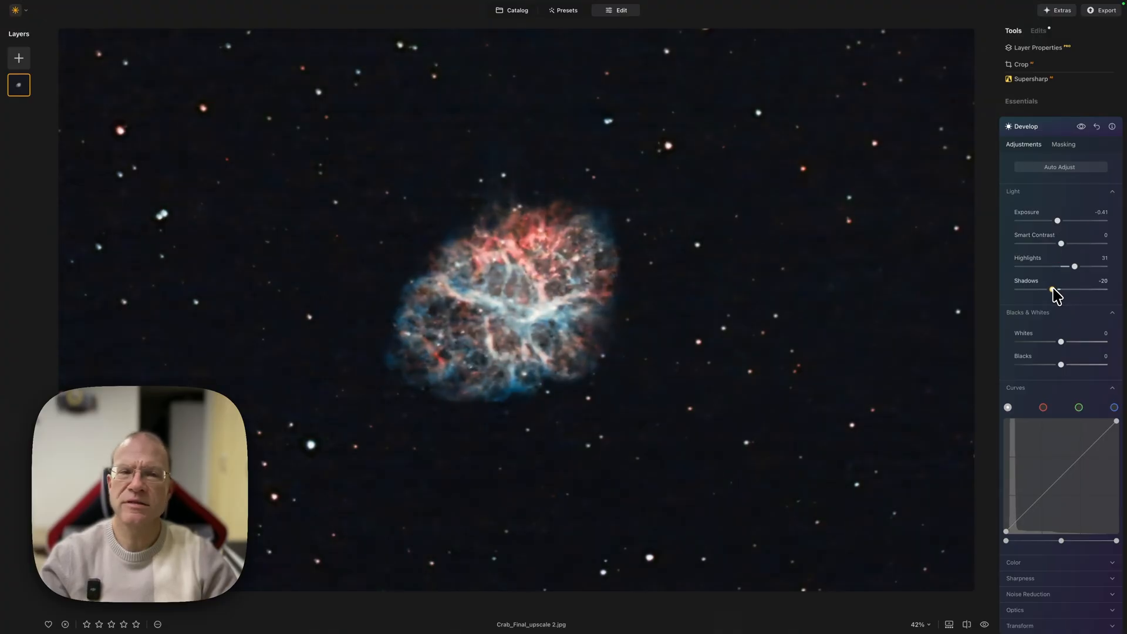
drag(1053, 289, 1058, 288)
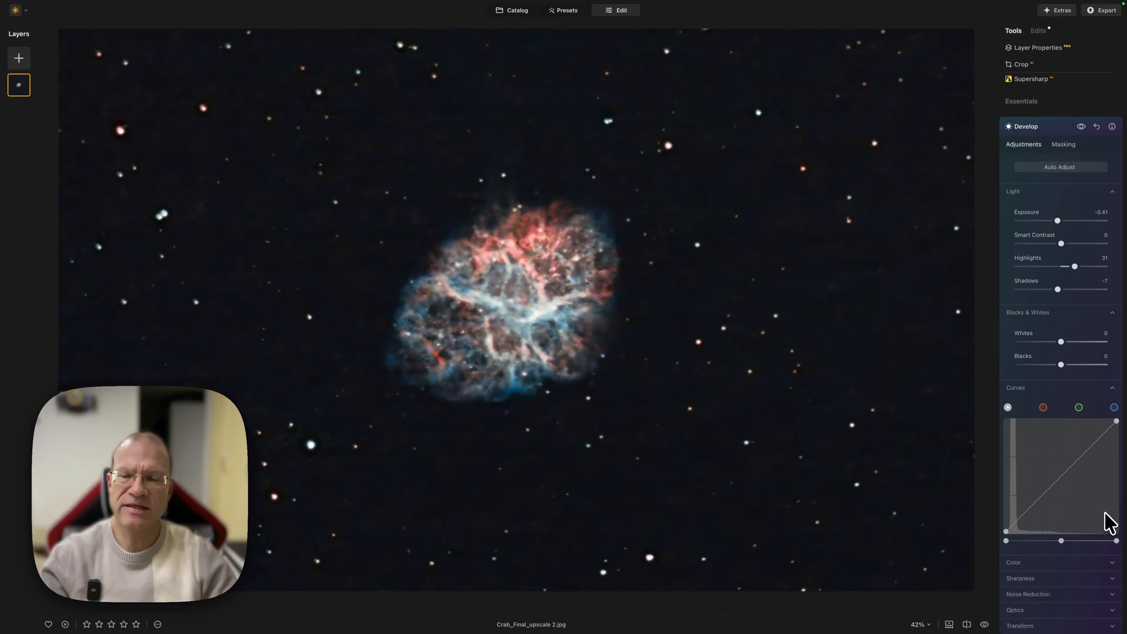
mouse_move(1045, 496)
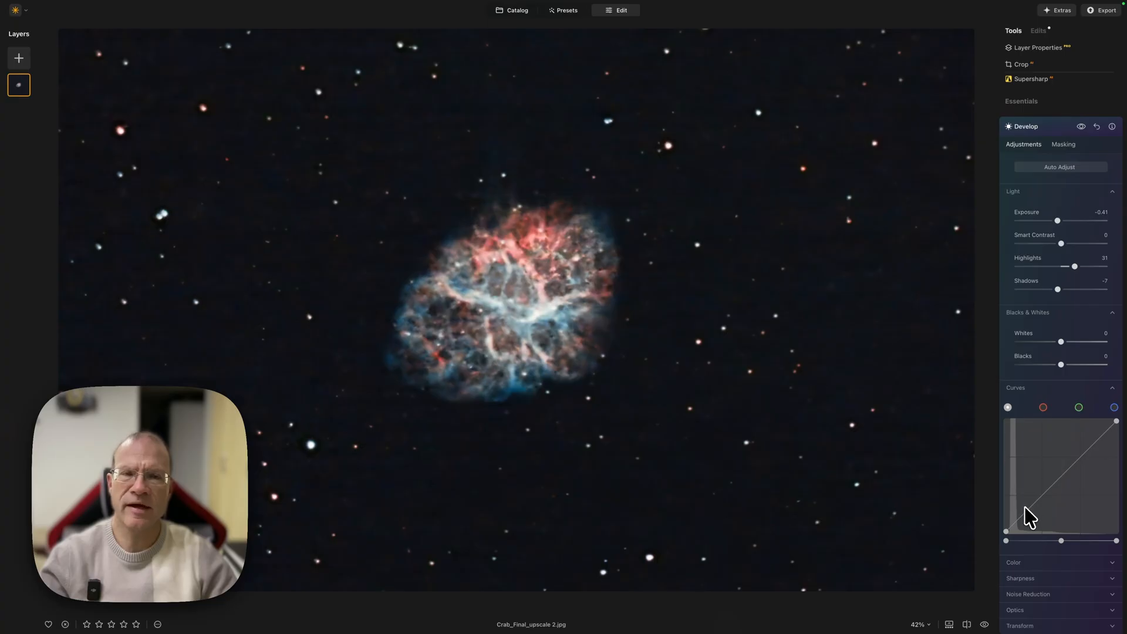
mouse_move(592, 523)
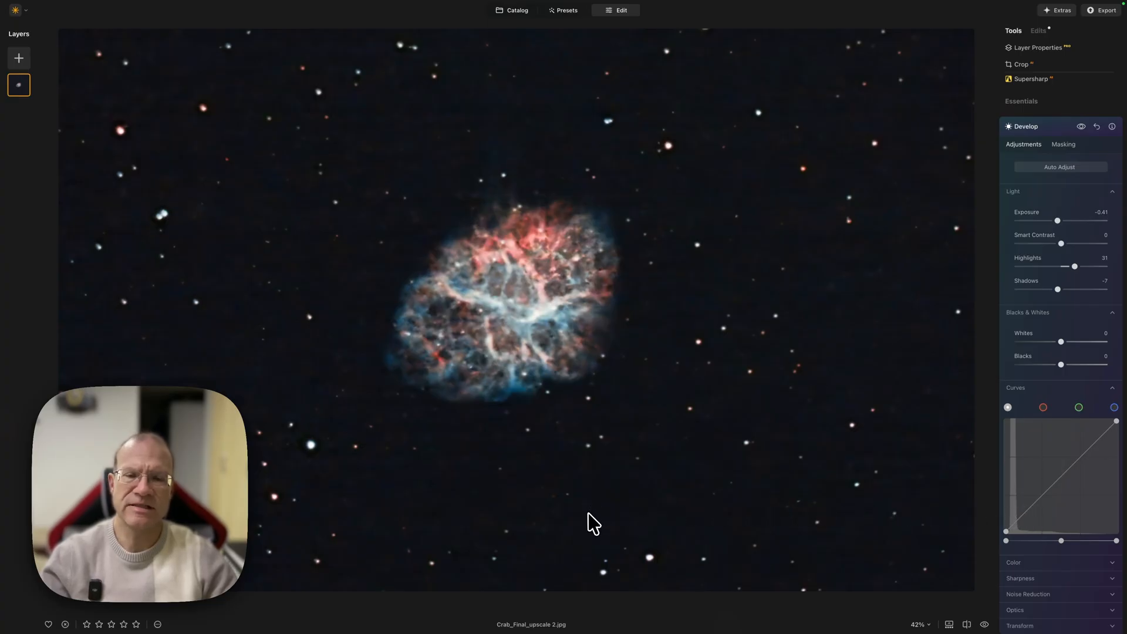
mouse_move(1056, 136)
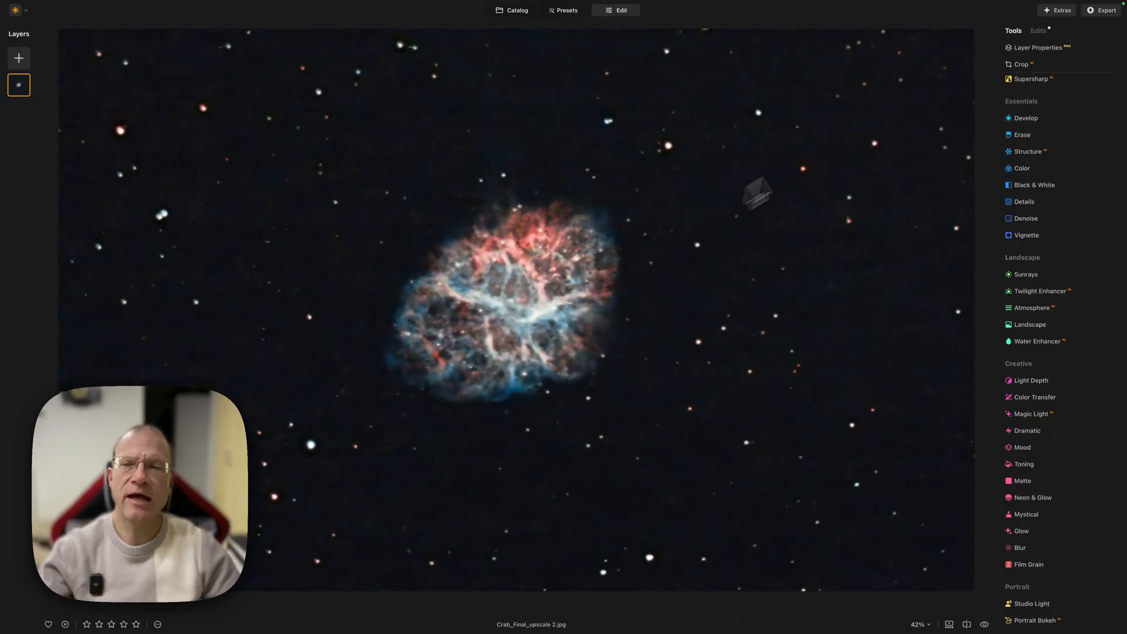
Check the Edits list, return to Tools, and bring up Magic Light under Creative.
click(1037, 30)
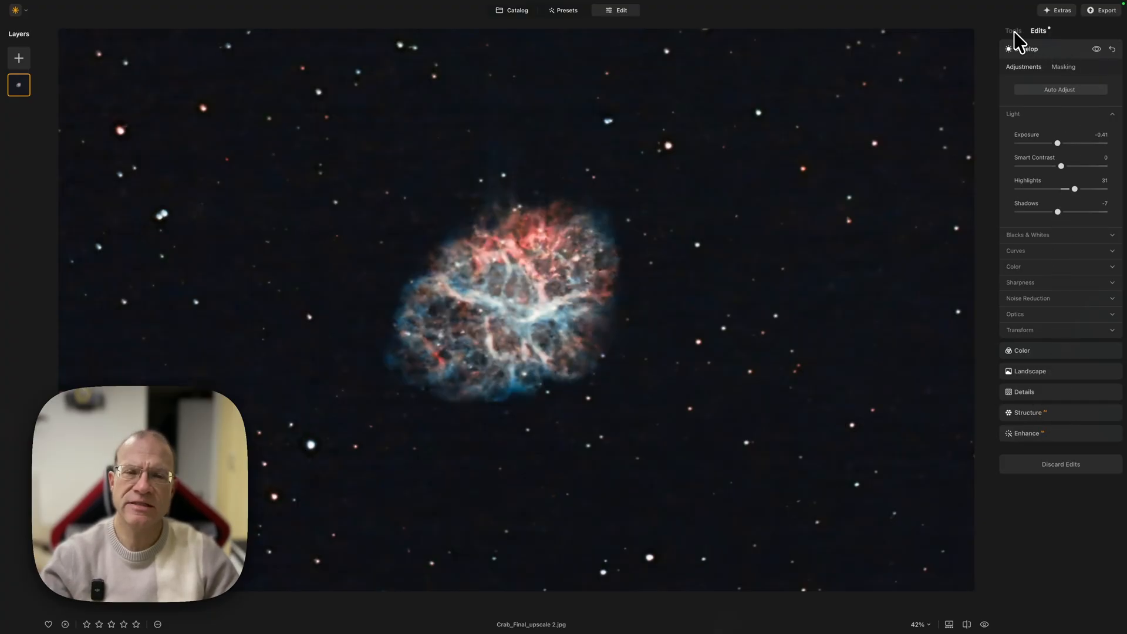
click(1012, 30)
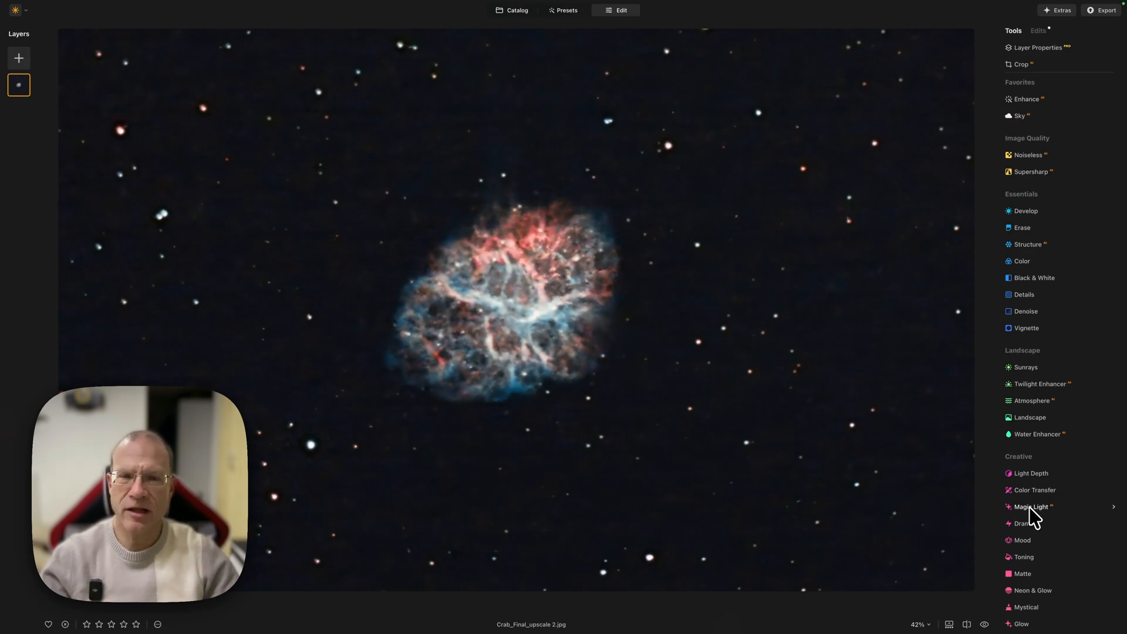
click(1030, 506)
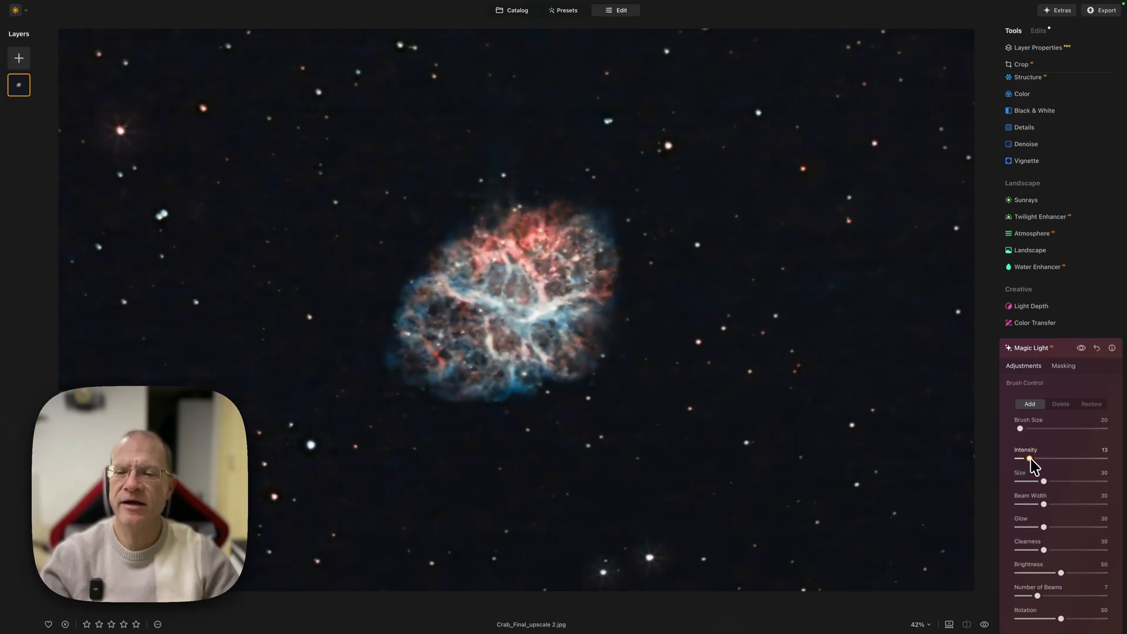
Set Magic Light to 4 beams, Intensity 26, Size 29, Beam Width 38 and Glow 31.
drag(1028, 460, 1049, 460)
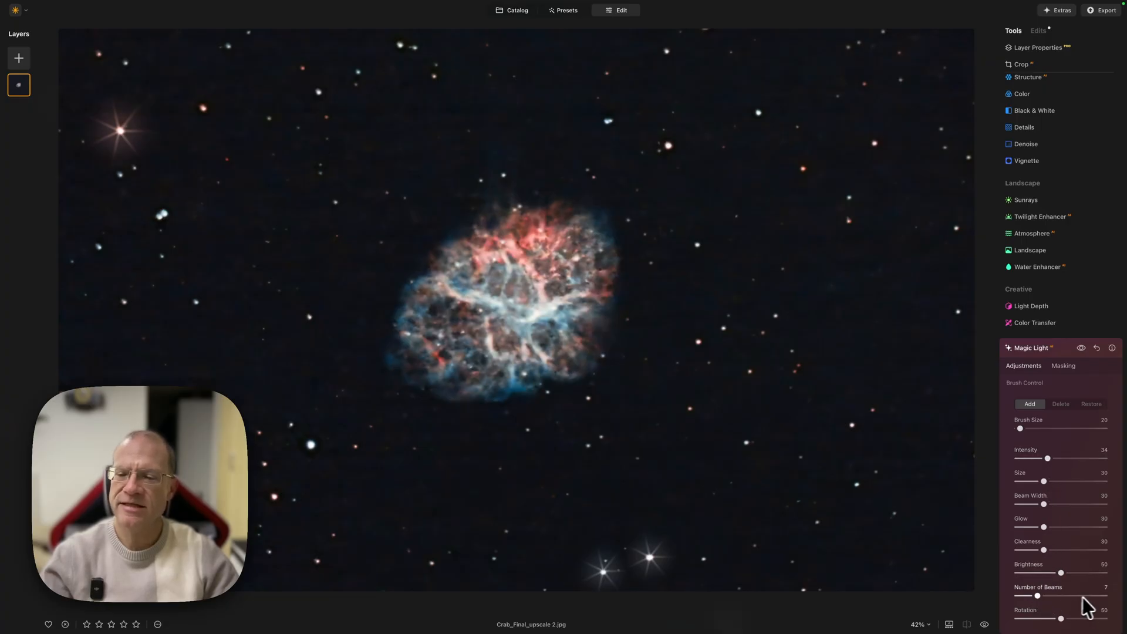
drag(1038, 595, 1033, 595)
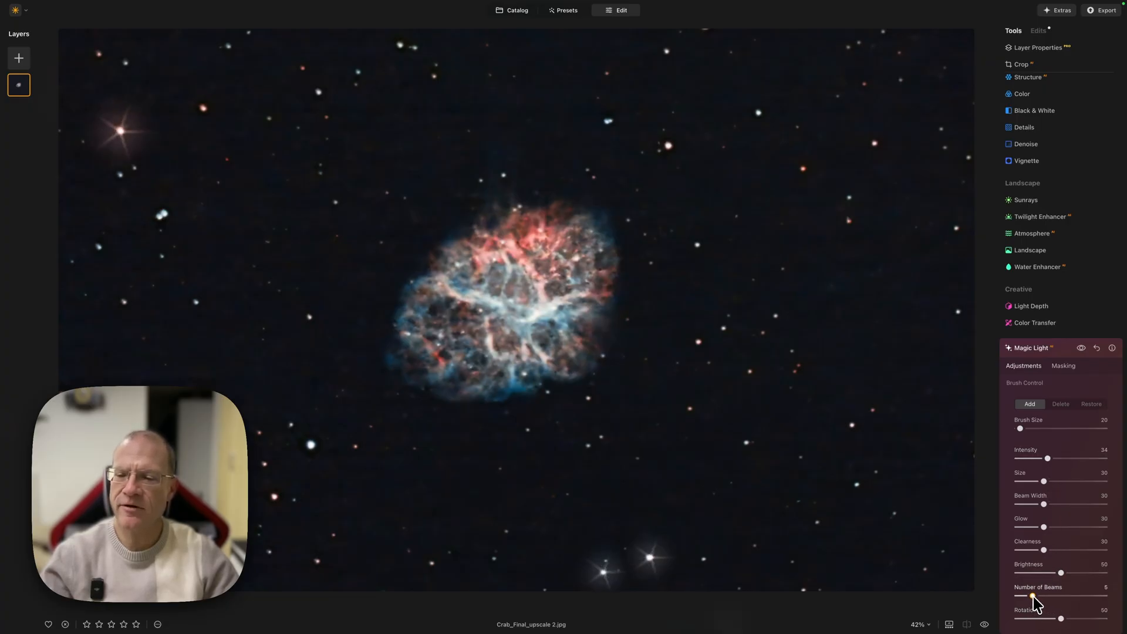
drag(1035, 596, 1024, 596)
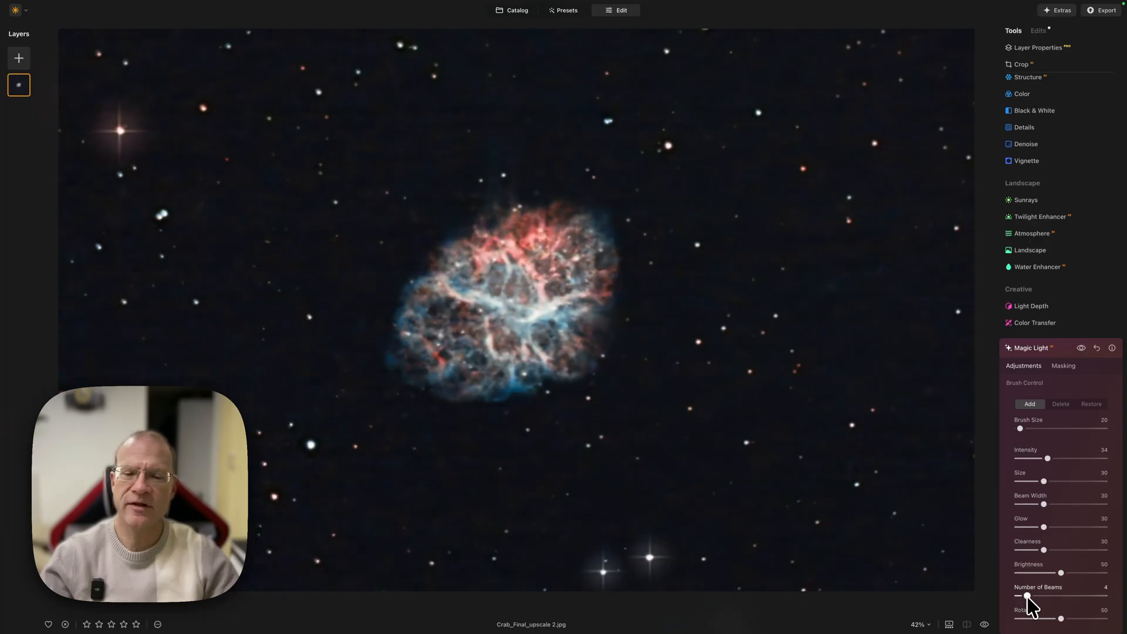
mouse_move(1050, 463)
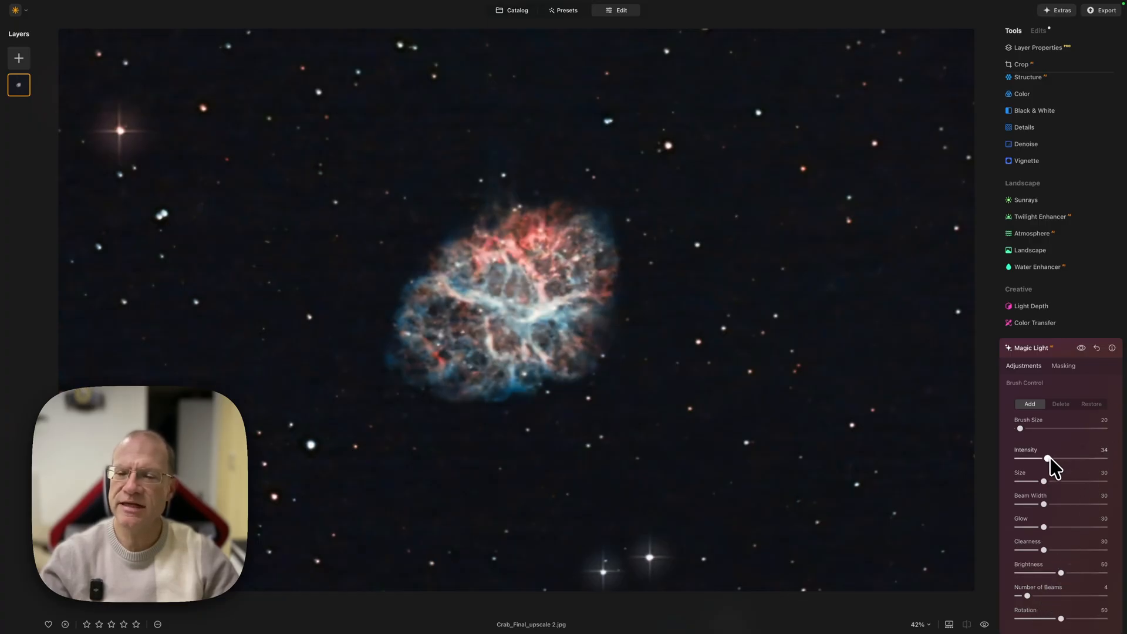
drag(1048, 458, 1095, 459)
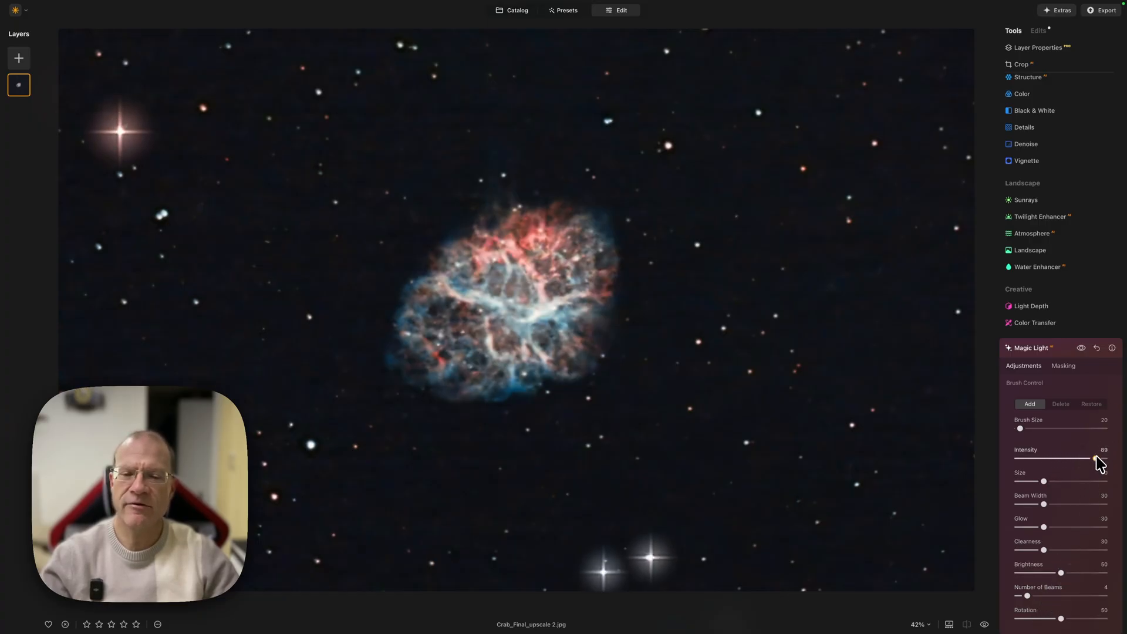
drag(1098, 459, 1040, 458)
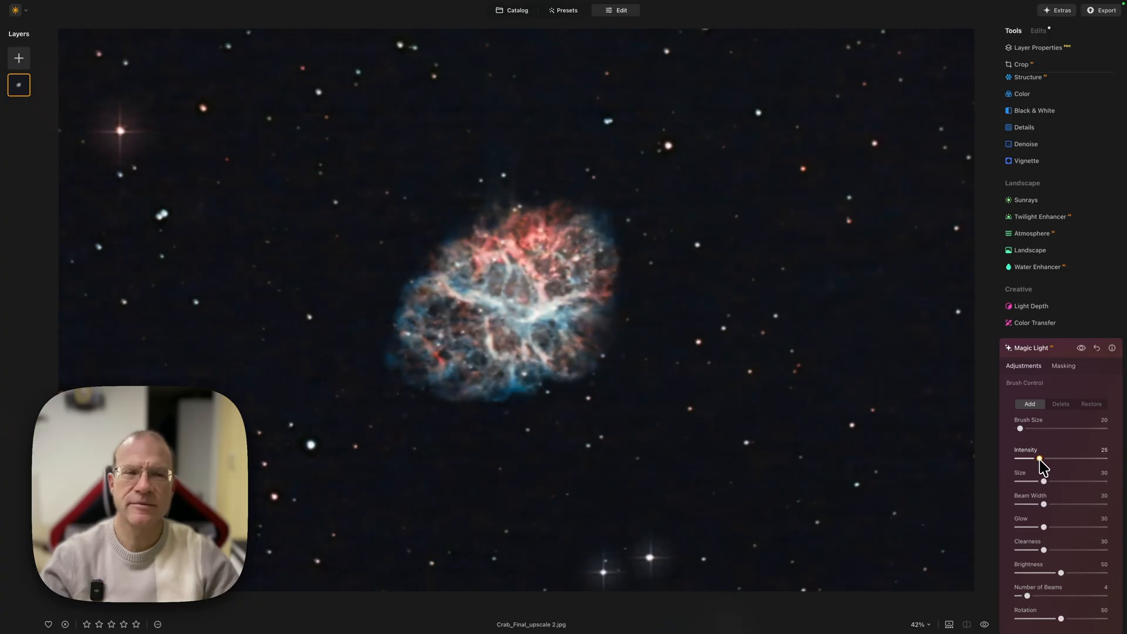
click(1040, 460)
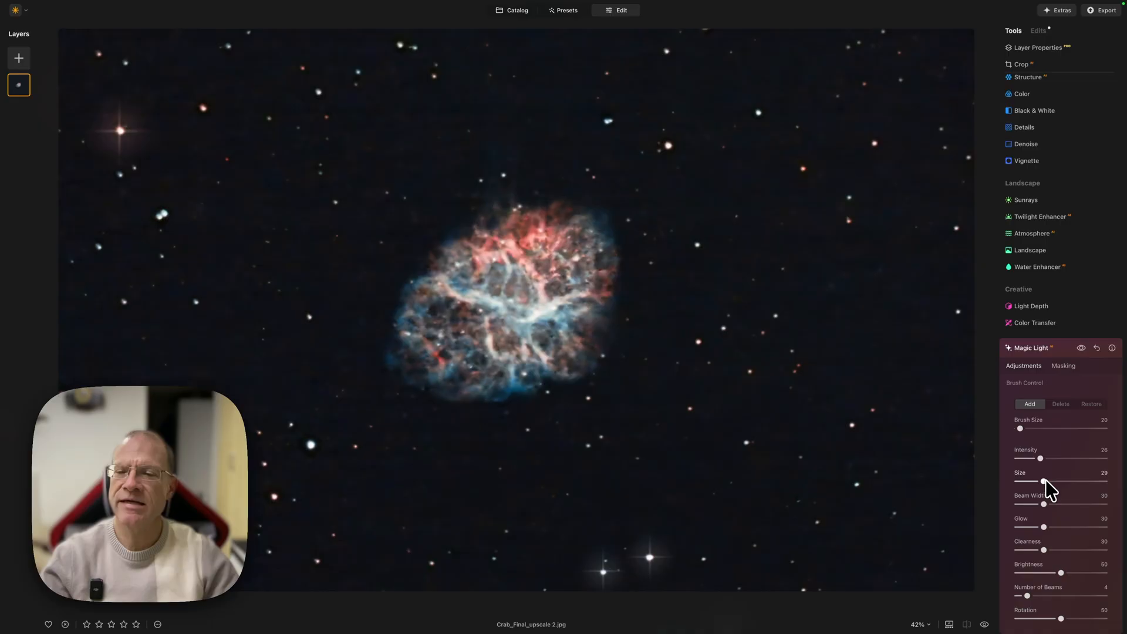
drag(1049, 502, 1038, 503)
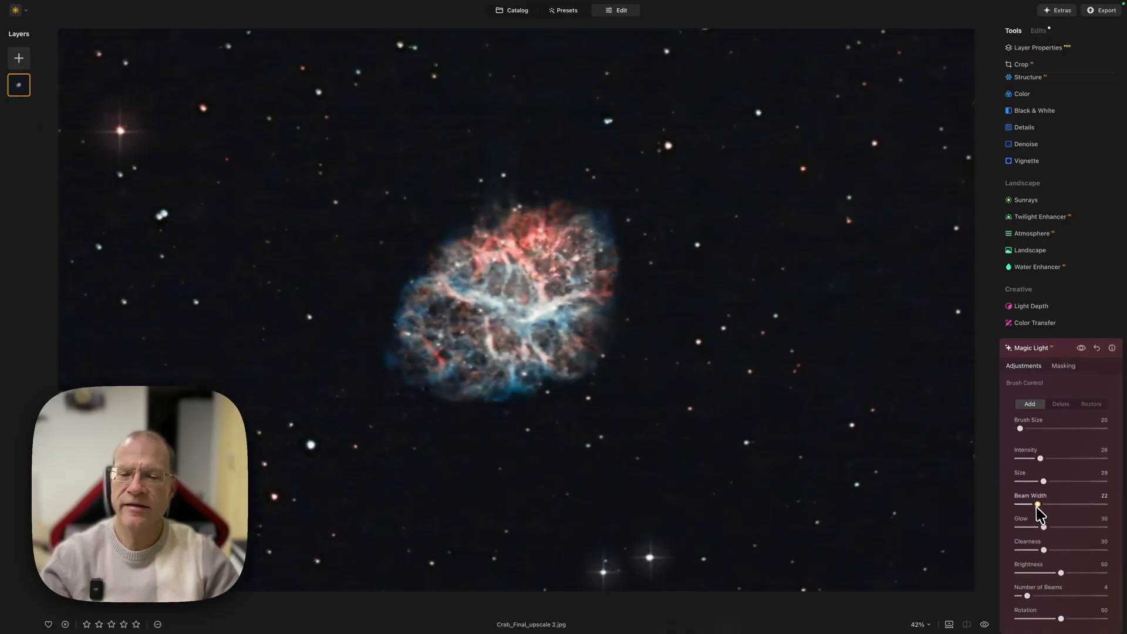
drag(1037, 503, 1051, 503)
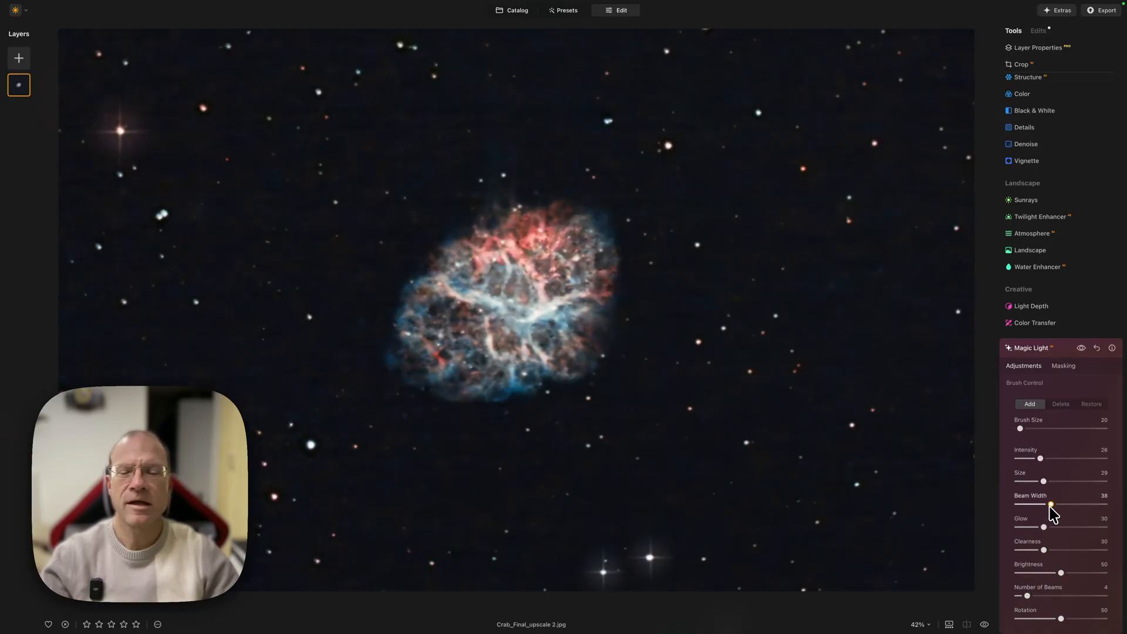
drag(1041, 527, 1057, 526)
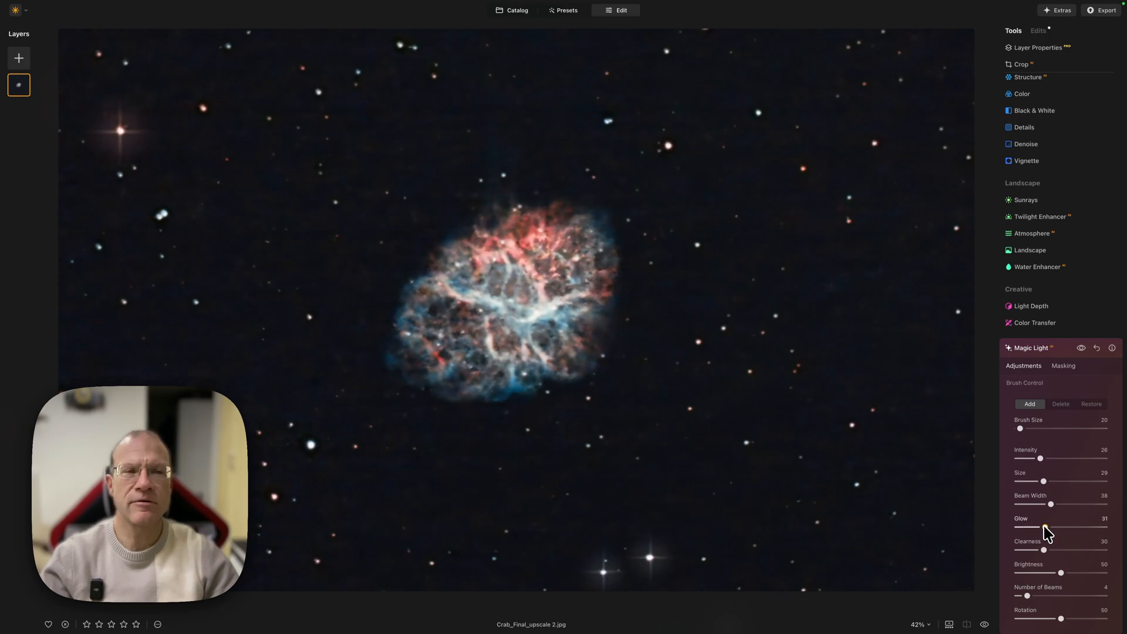
mouse_move(1090, 389)
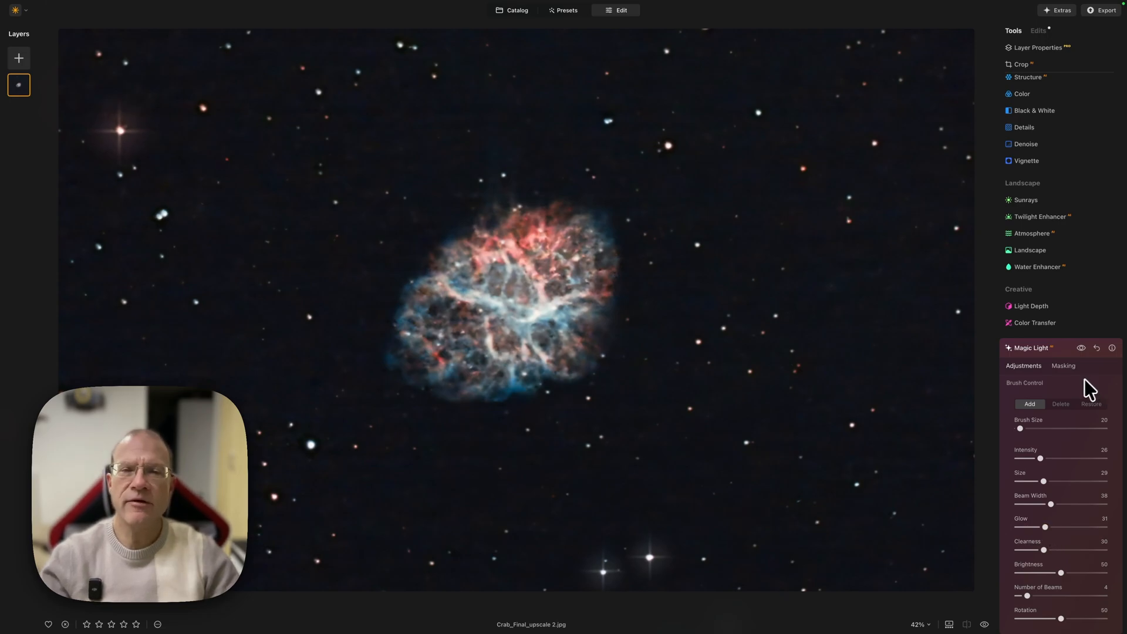
mouse_move(147, 97)
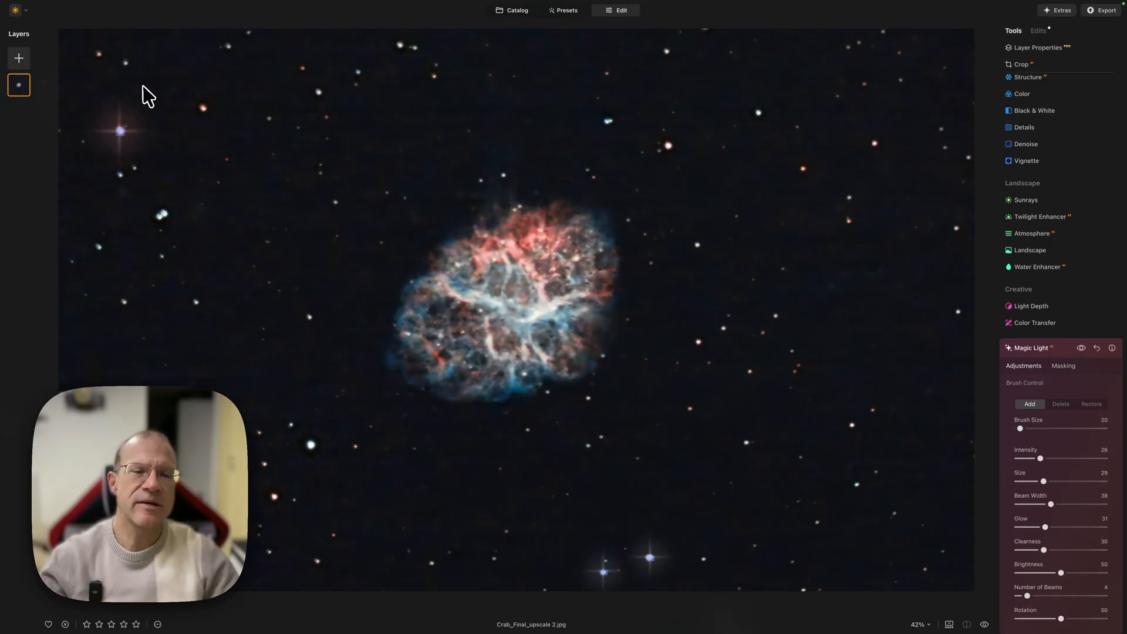
mouse_move(948, 407)
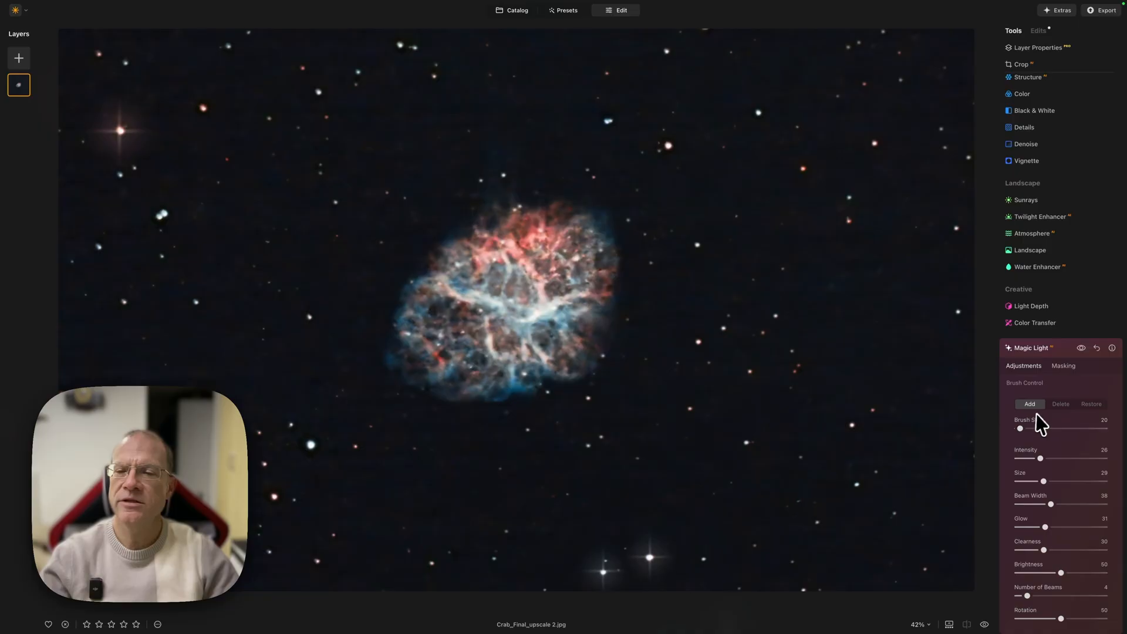
mouse_move(776, 208)
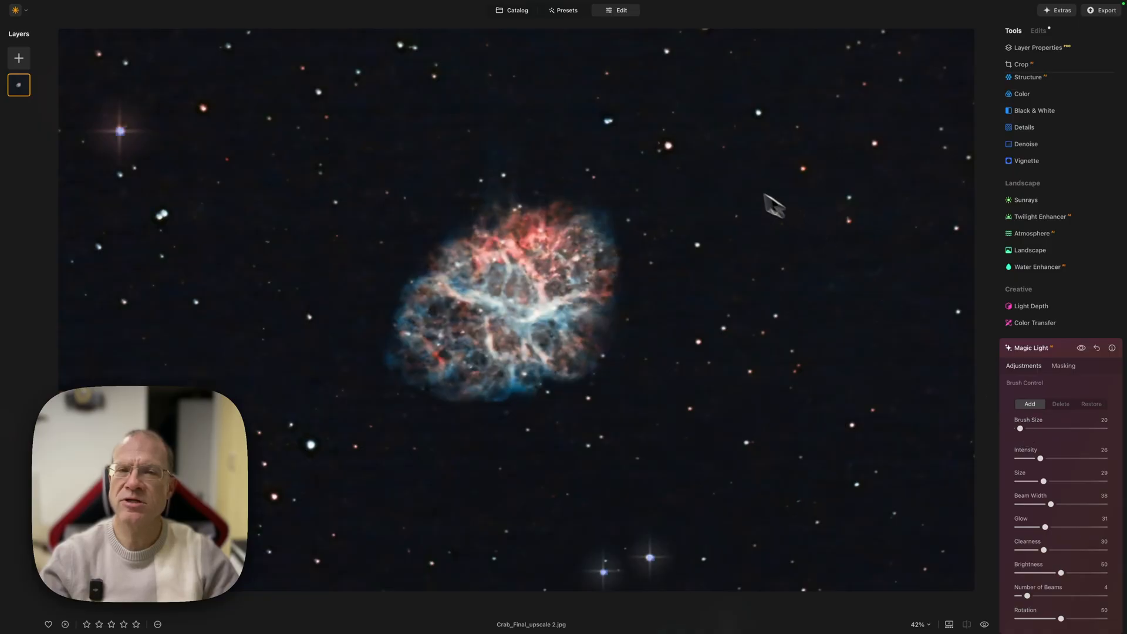
mouse_move(681, 164)
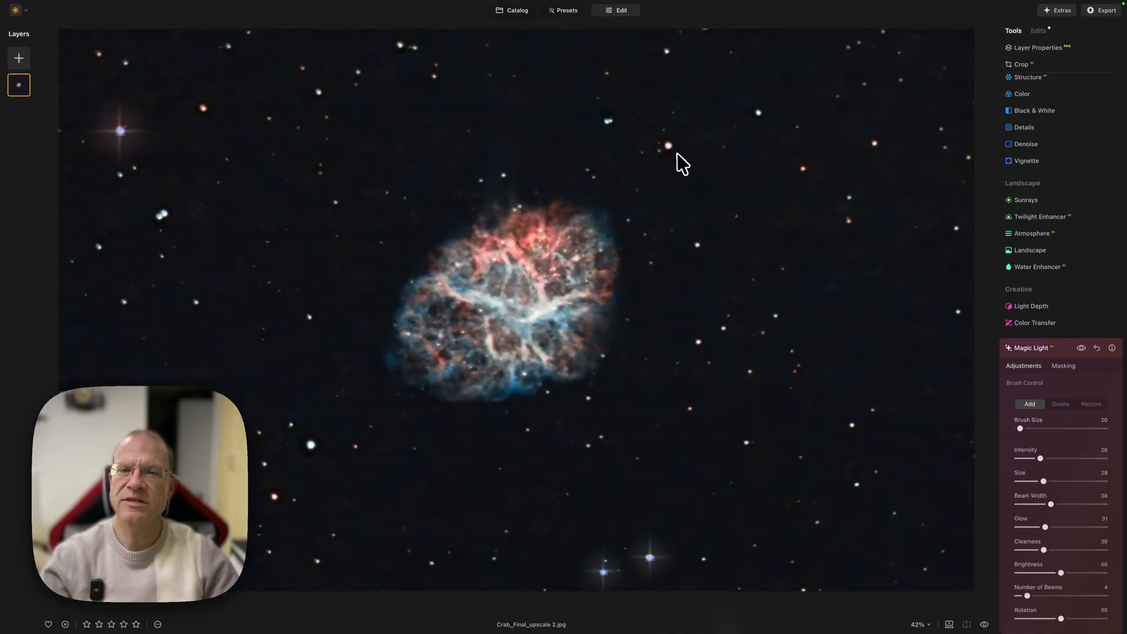
mouse_move(673, 153)
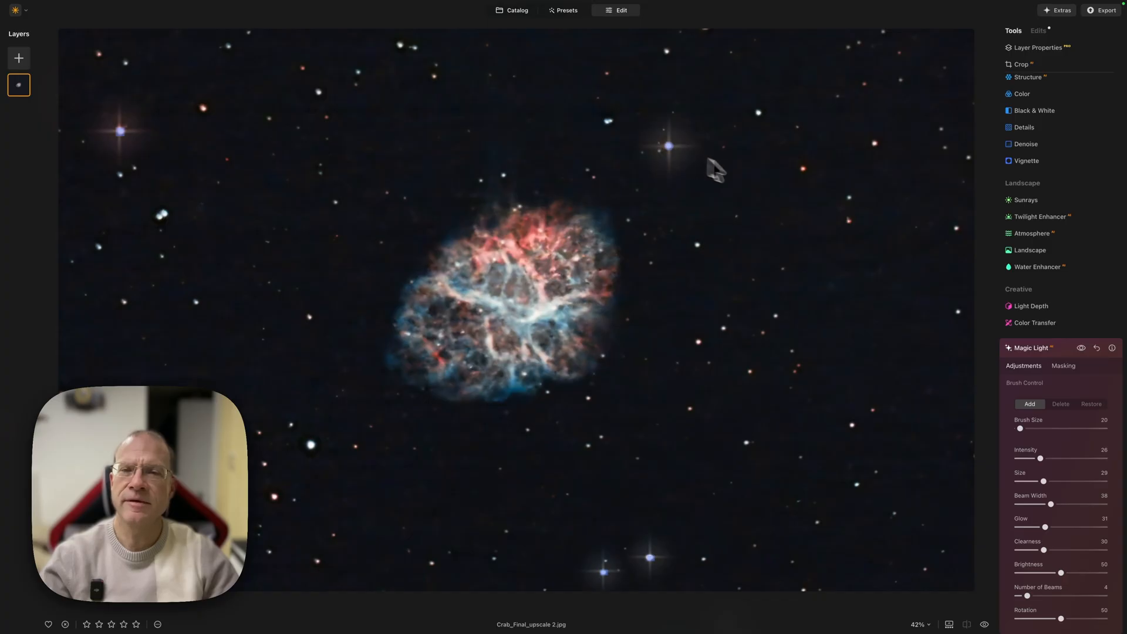
mouse_move(691, 128)
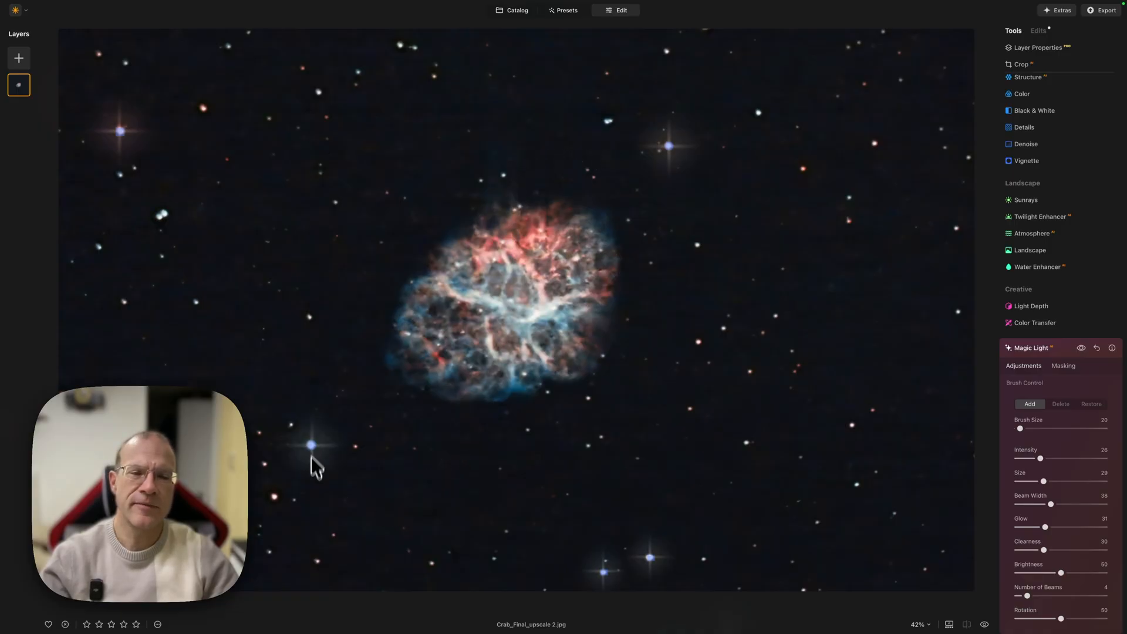
mouse_move(279, 507)
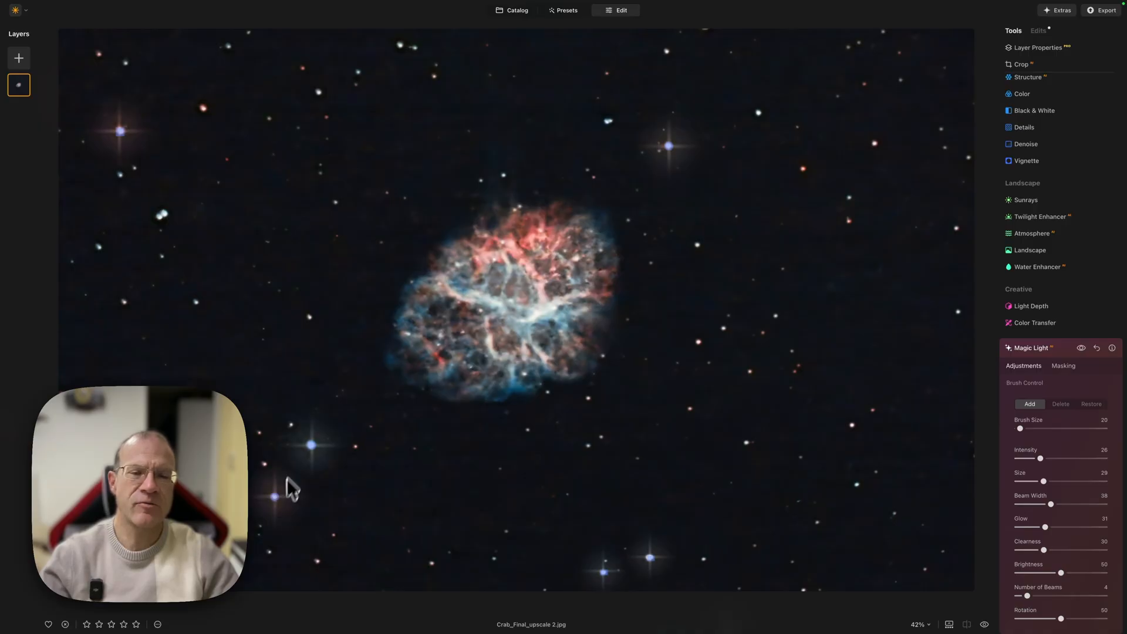
mouse_move(293, 512)
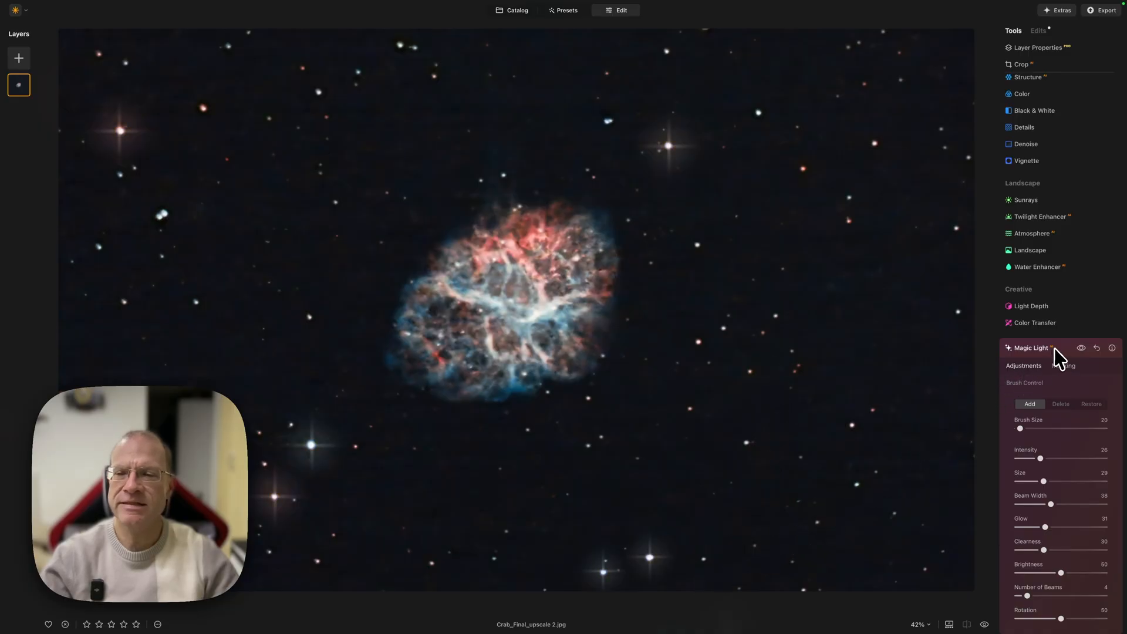
Collapse the Magic Light panel and expand the Light Depth tool.
click(1030, 347)
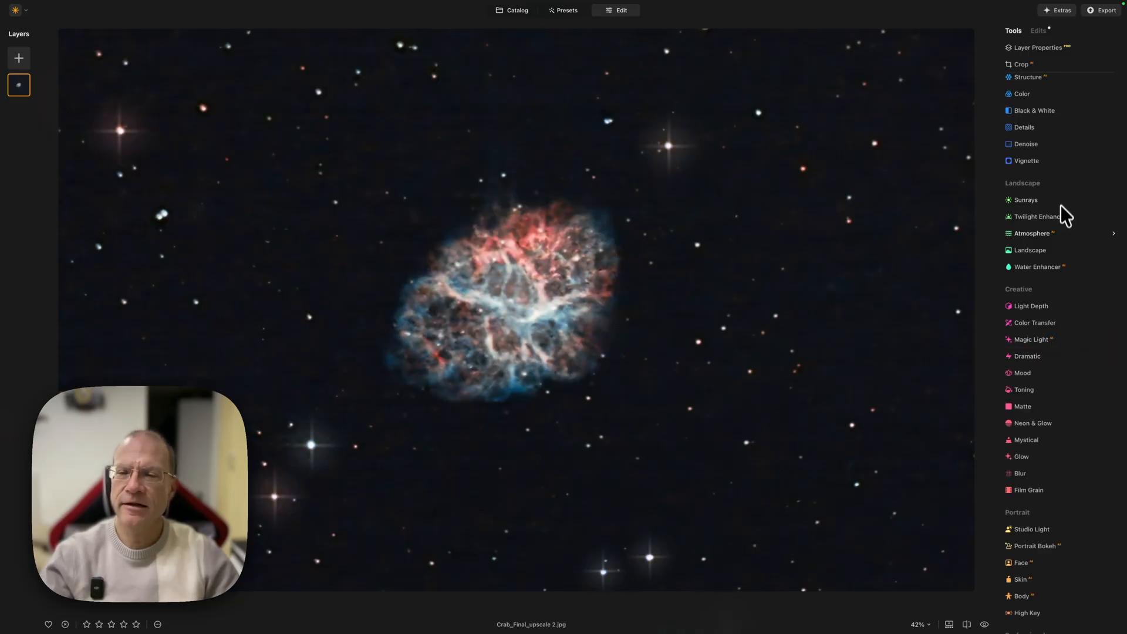
mouse_move(1060, 343)
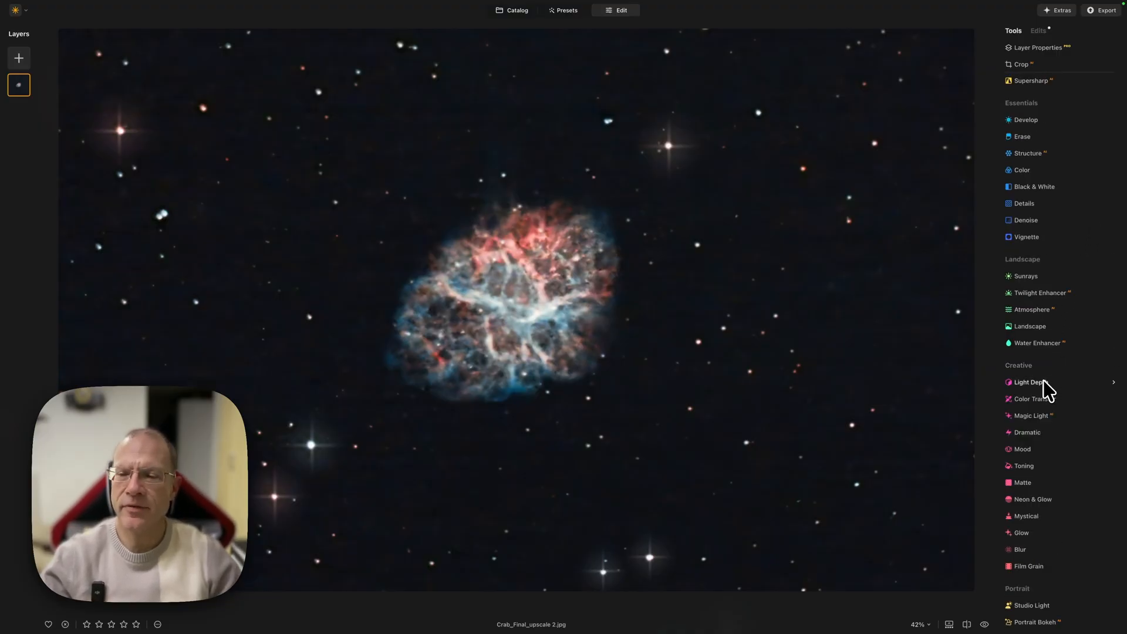
click(1030, 381)
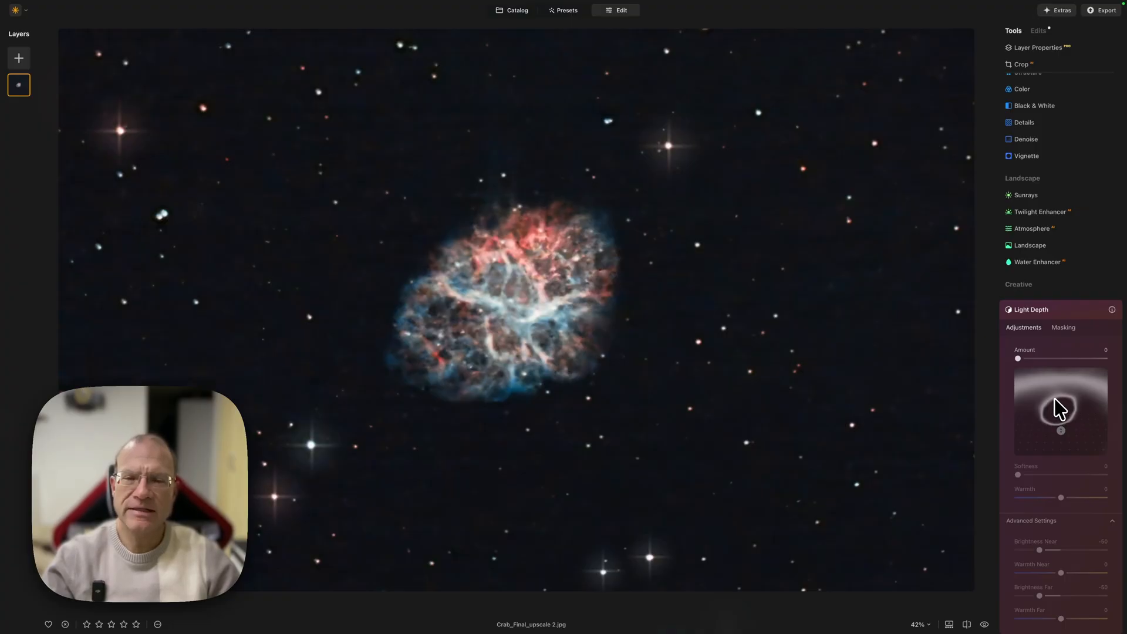
mouse_move(1063, 424)
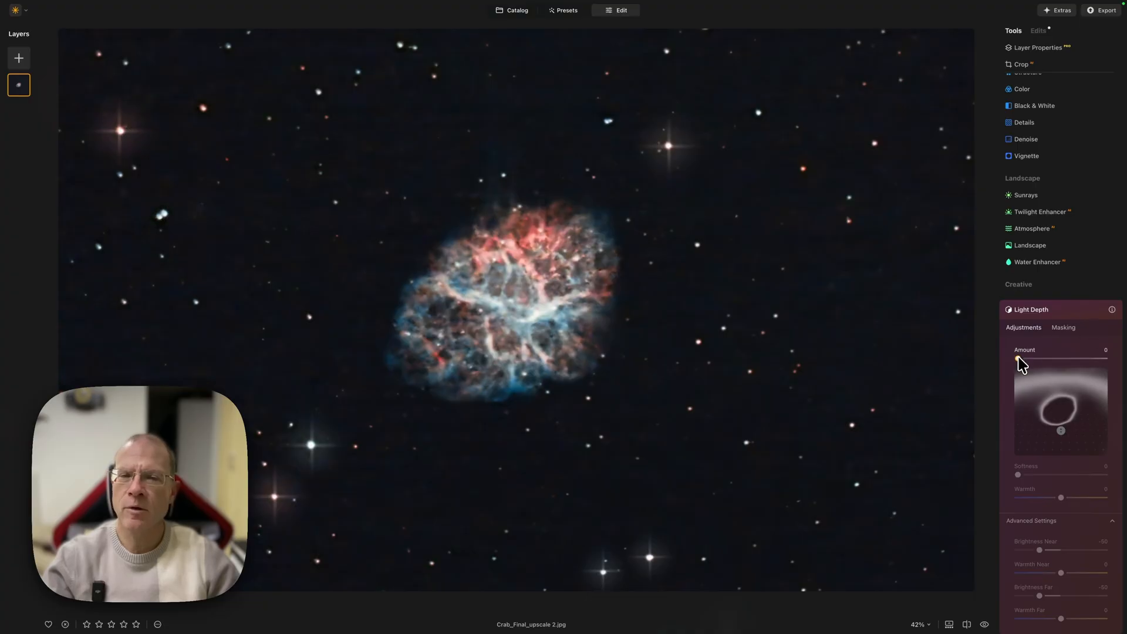
Set Light Depth Amount 16, Softness 60, Warmth 12, Brightness Near -57, and check Masking.
drag(1018, 358, 1060, 357)
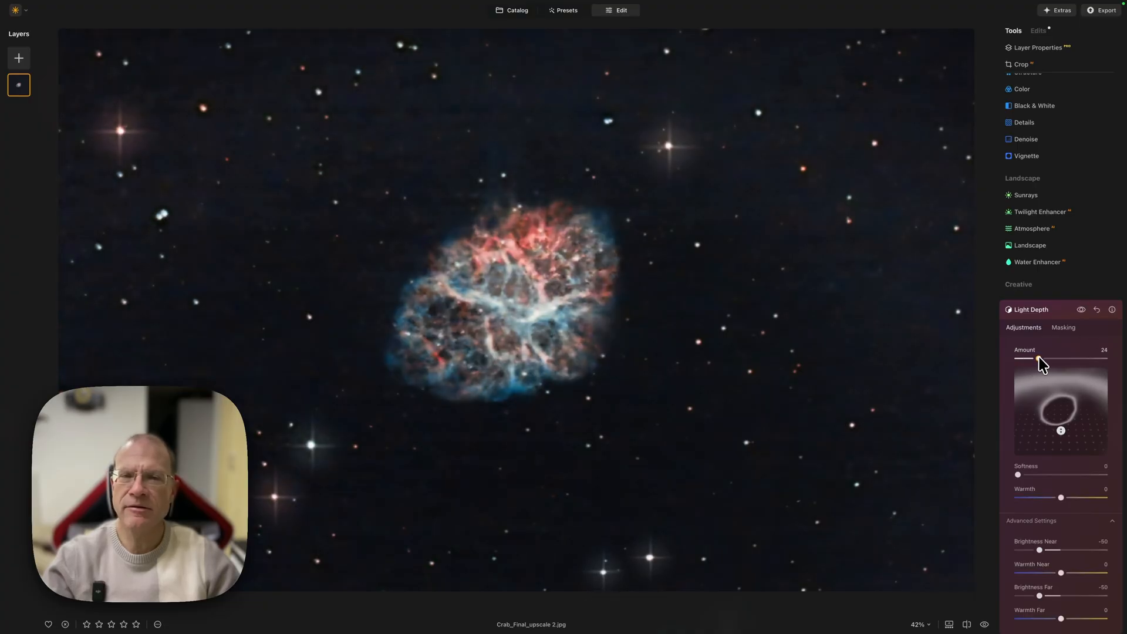
drag(1038, 360, 1033, 360)
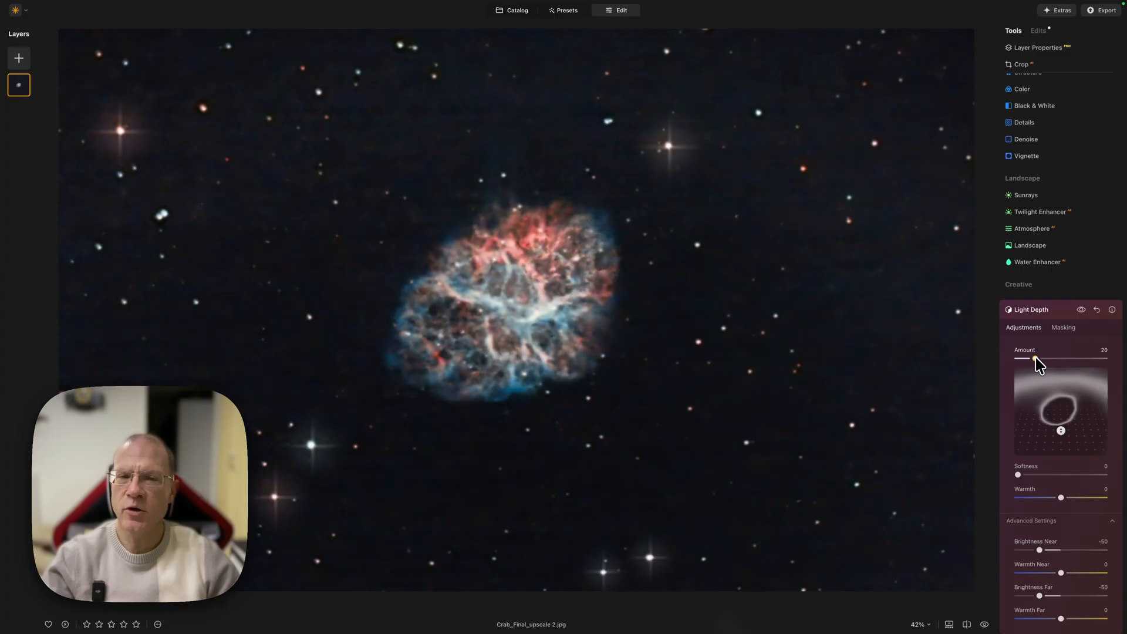
mouse_move(1022, 481)
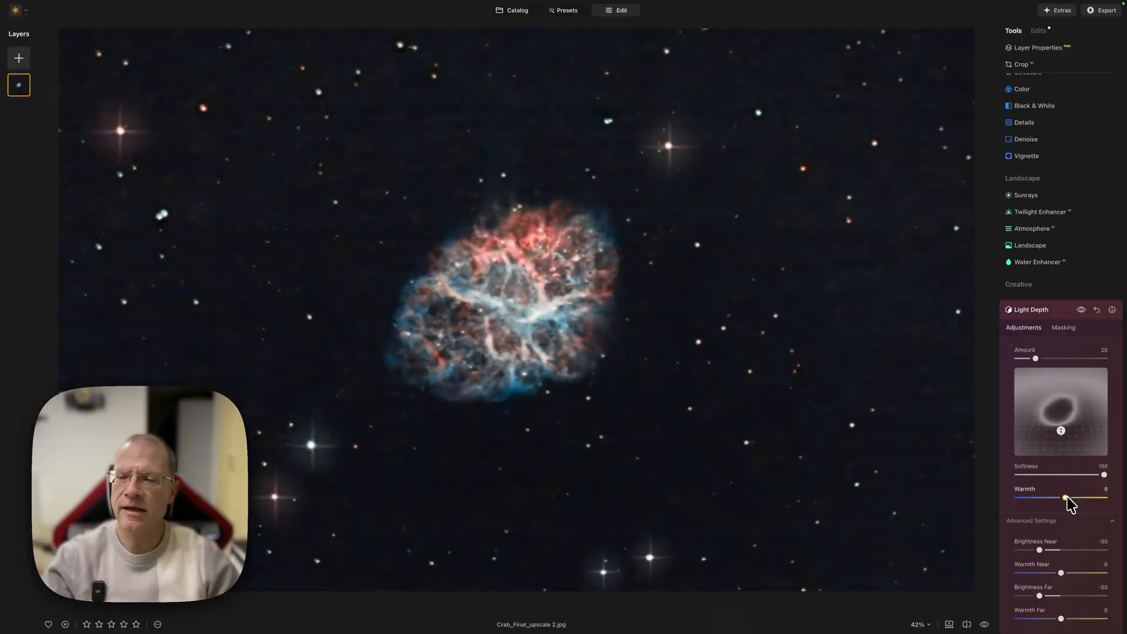
click(1063, 328)
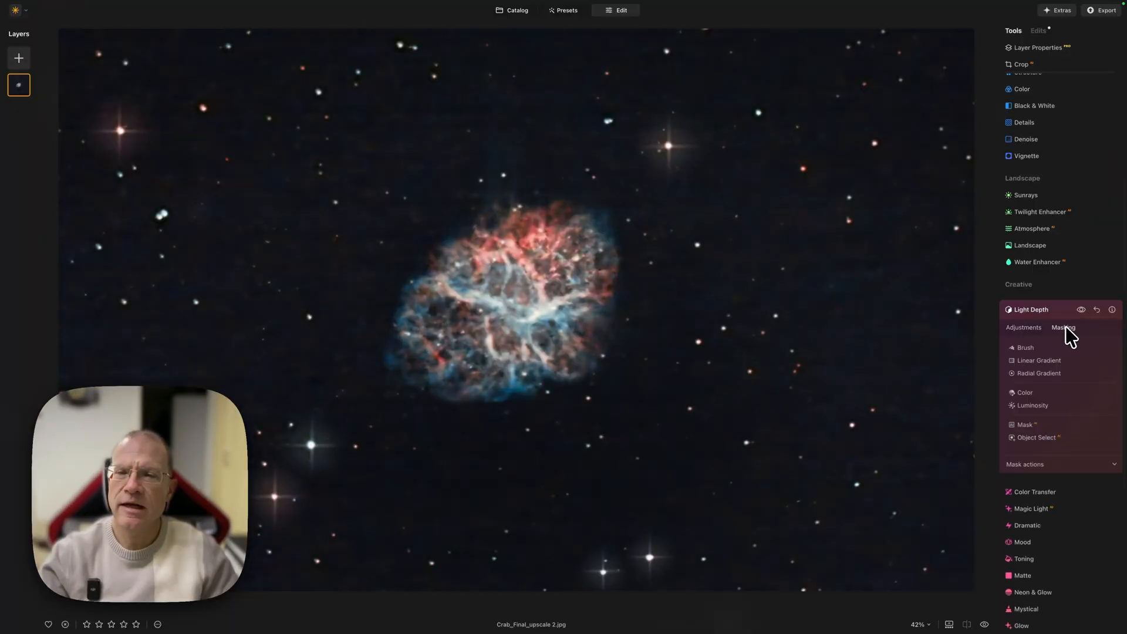
click(1024, 347)
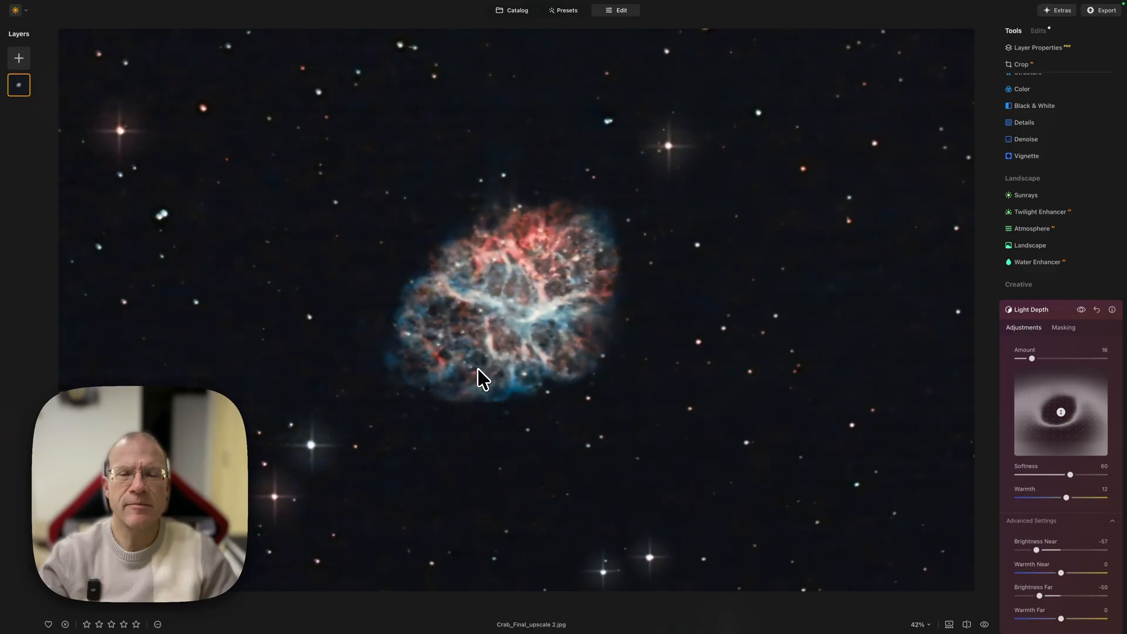
mouse_move(427, 320)
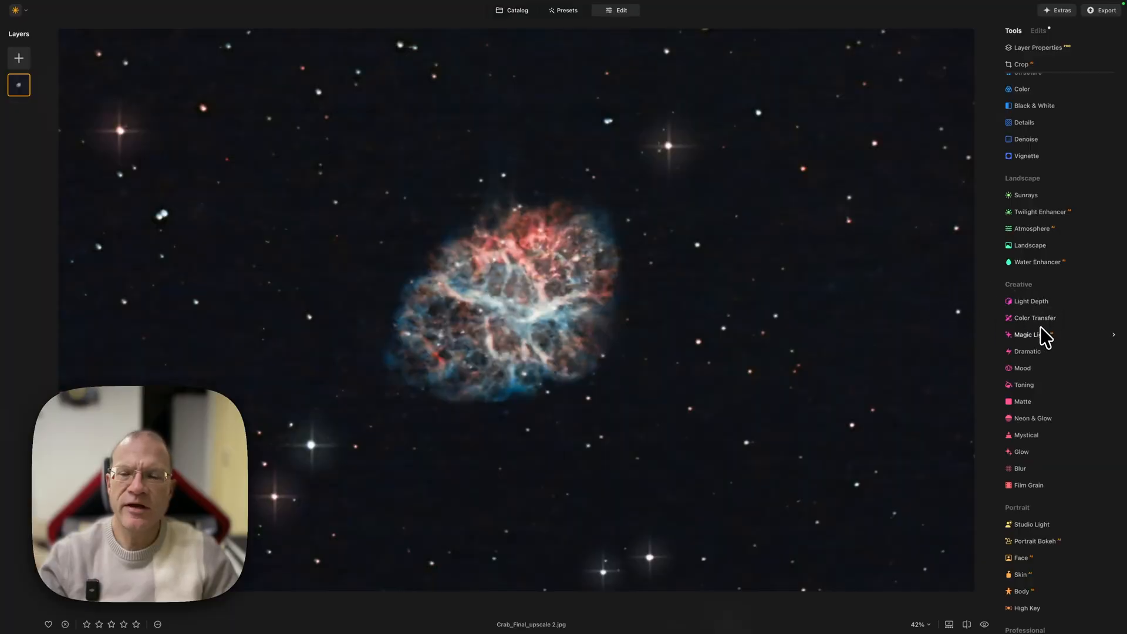
mouse_move(1053, 423)
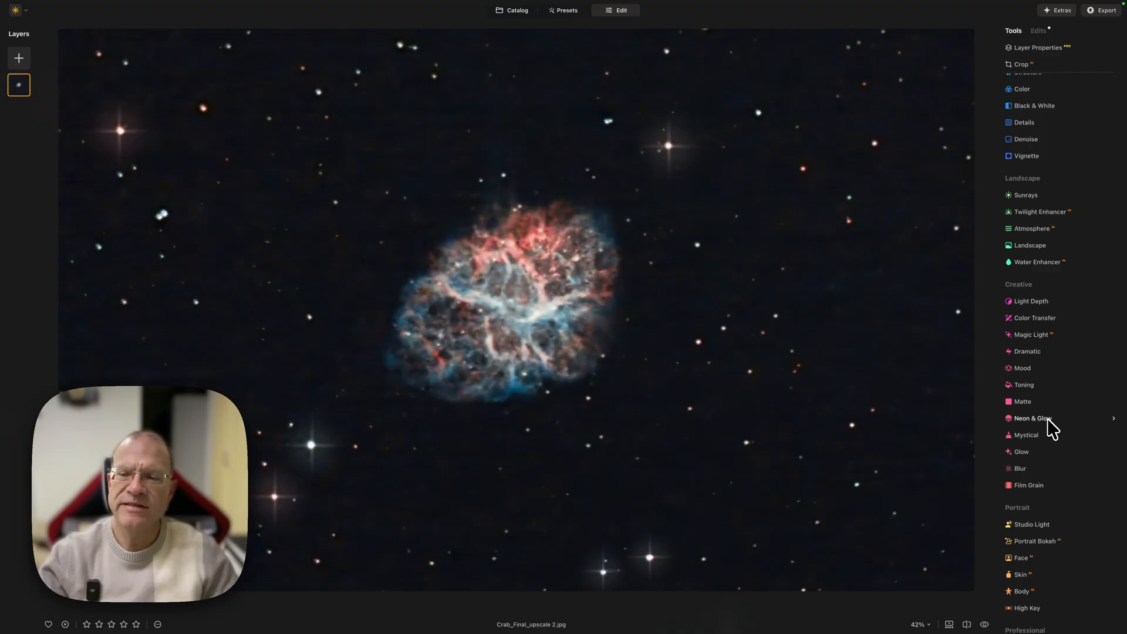
Open Neon & Glow and set its inner Glow Amount to 4.
click(1032, 418)
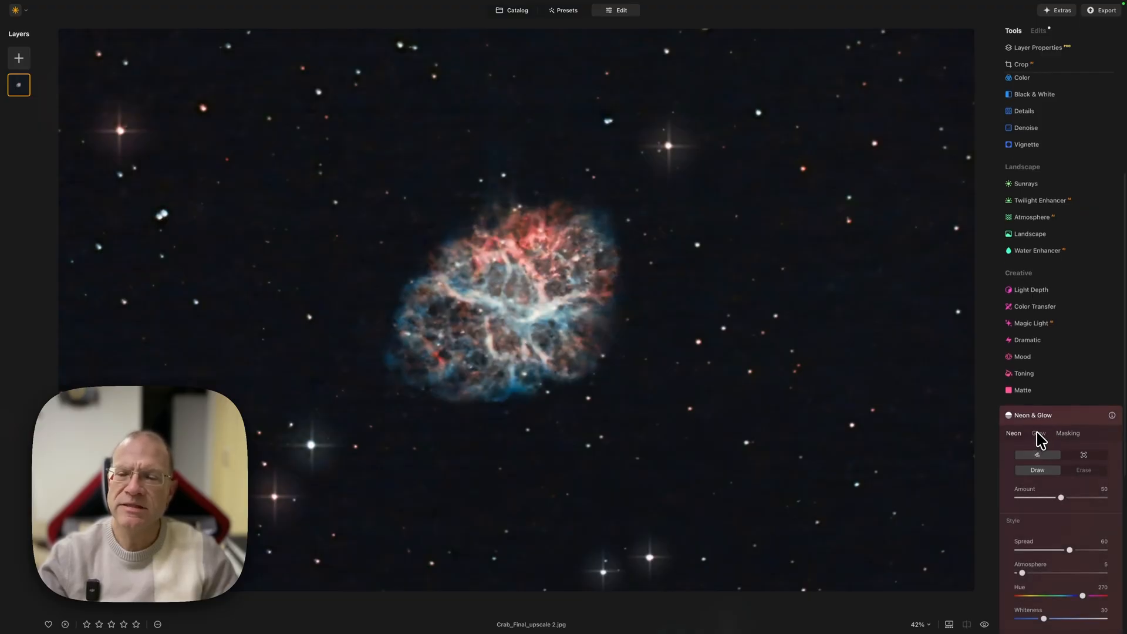
click(1037, 433)
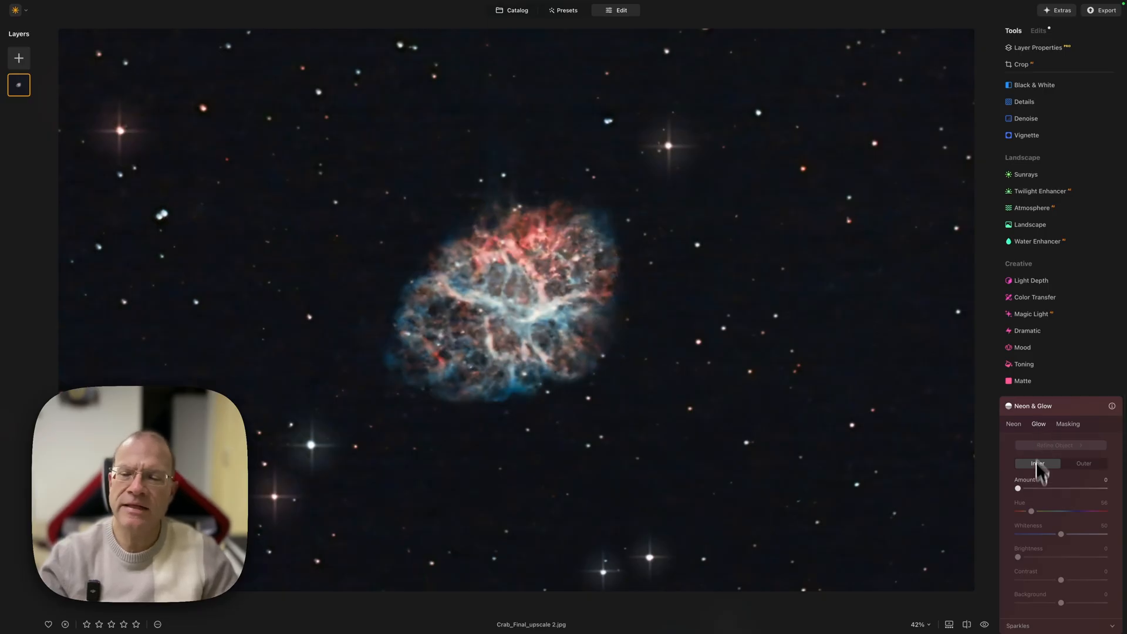
drag(1018, 488, 1031, 488)
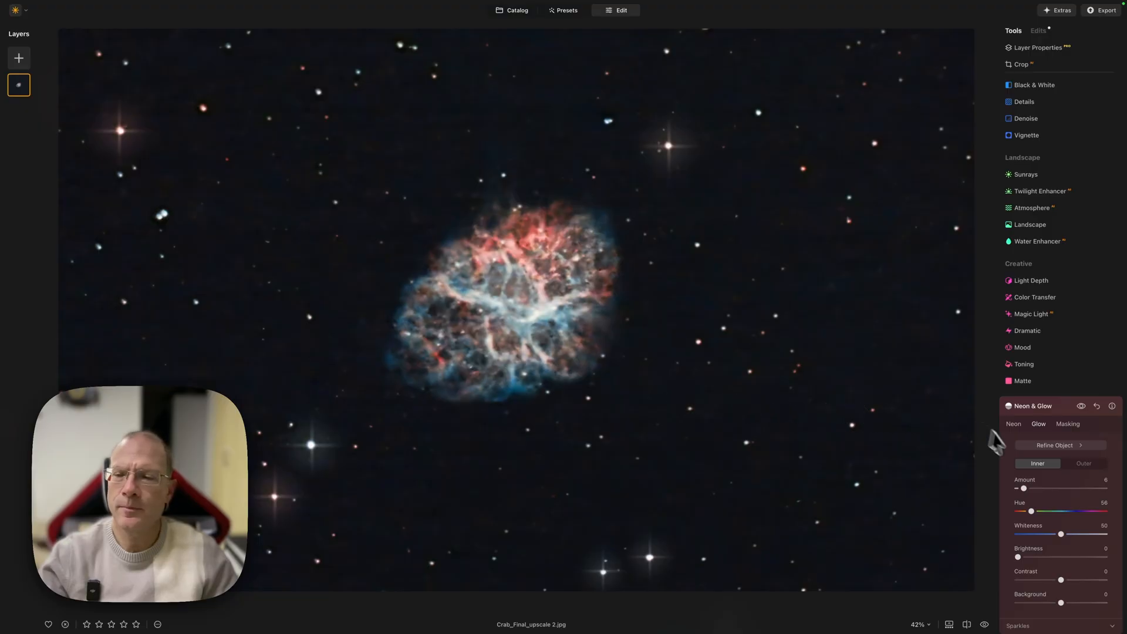
drag(1024, 488, 1021, 488)
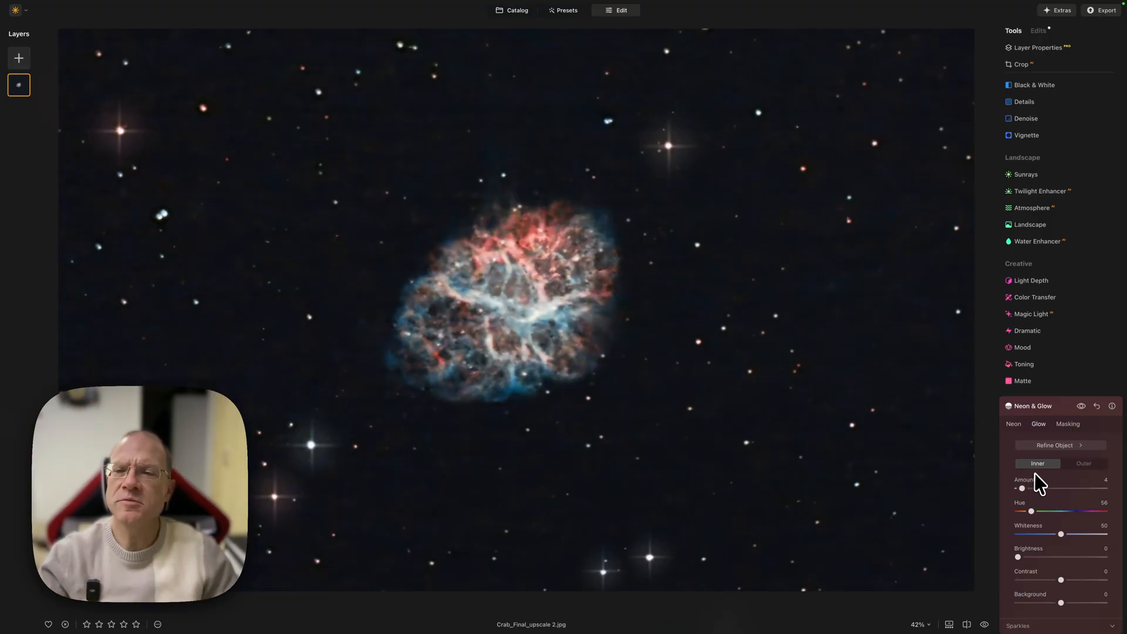
mouse_move(1031, 280)
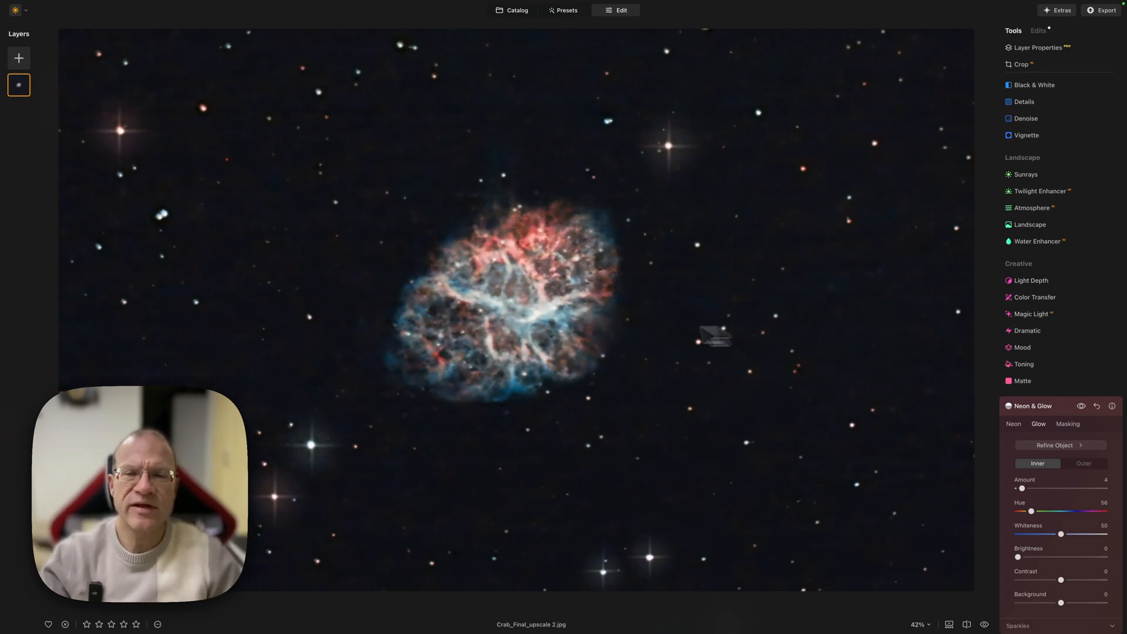
mouse_move(1064, 492)
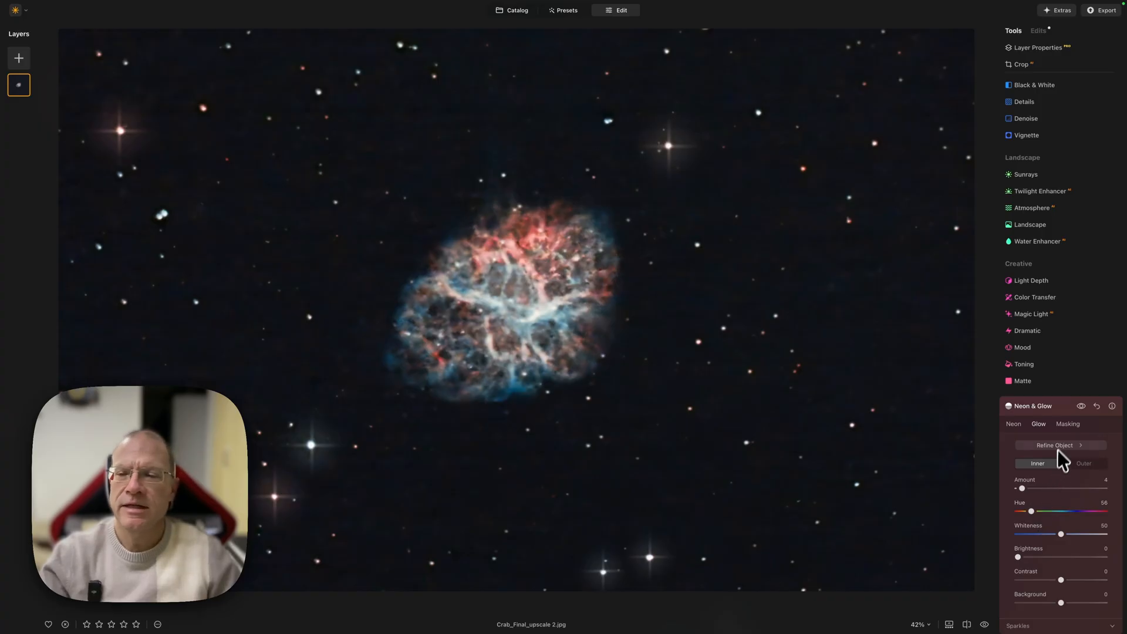
mouse_move(1068, 410)
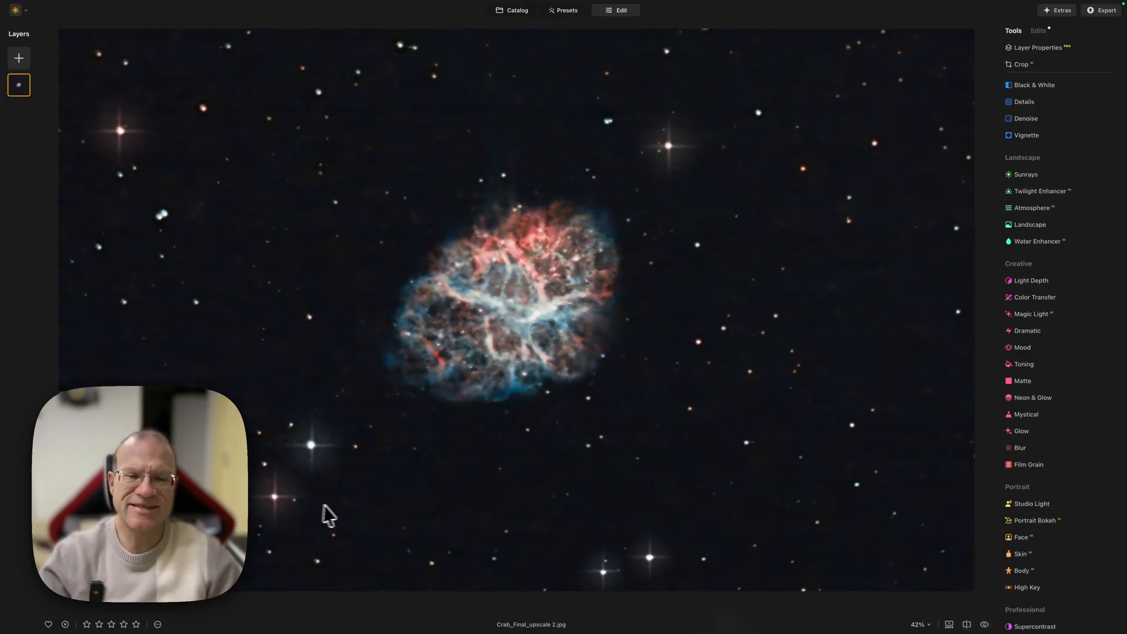
mouse_move(652, 564)
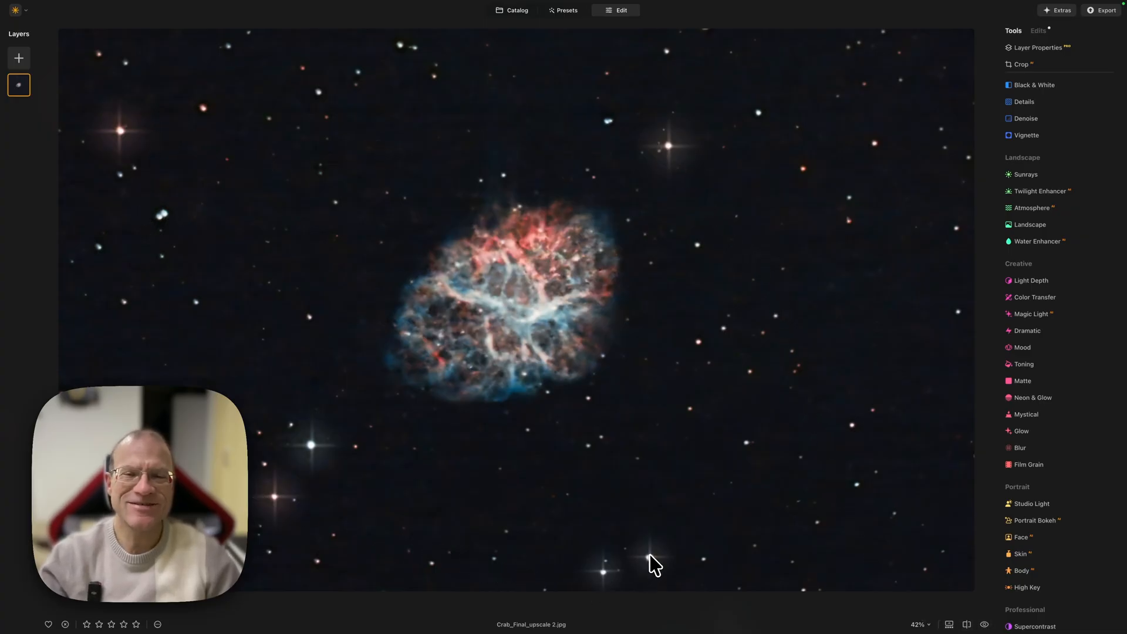
mouse_move(589, 382)
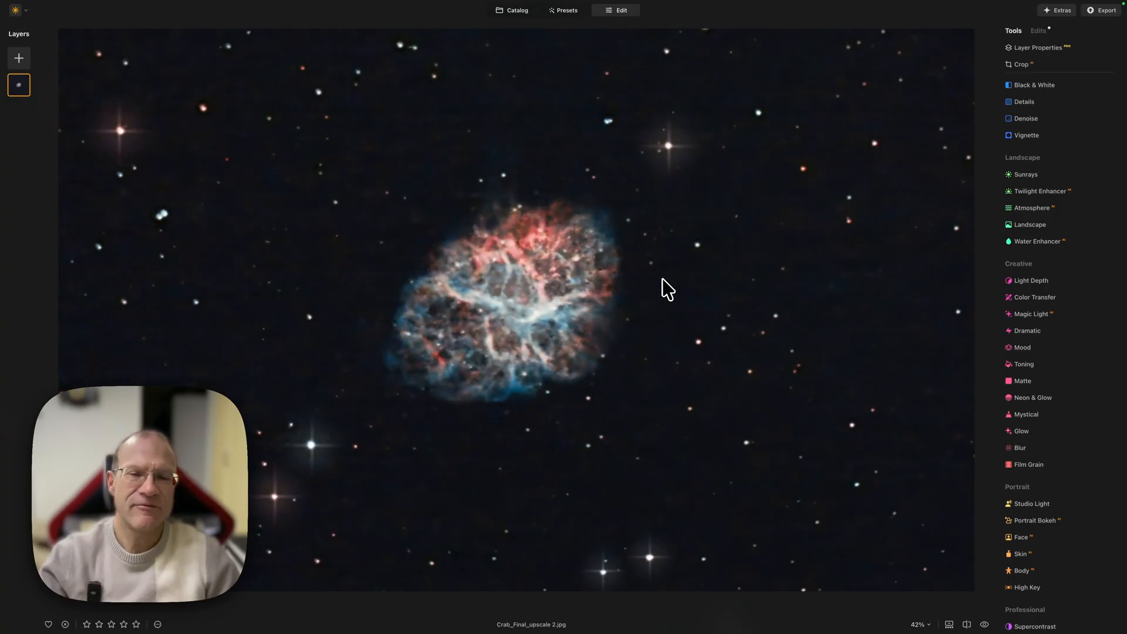
mouse_move(618, 244)
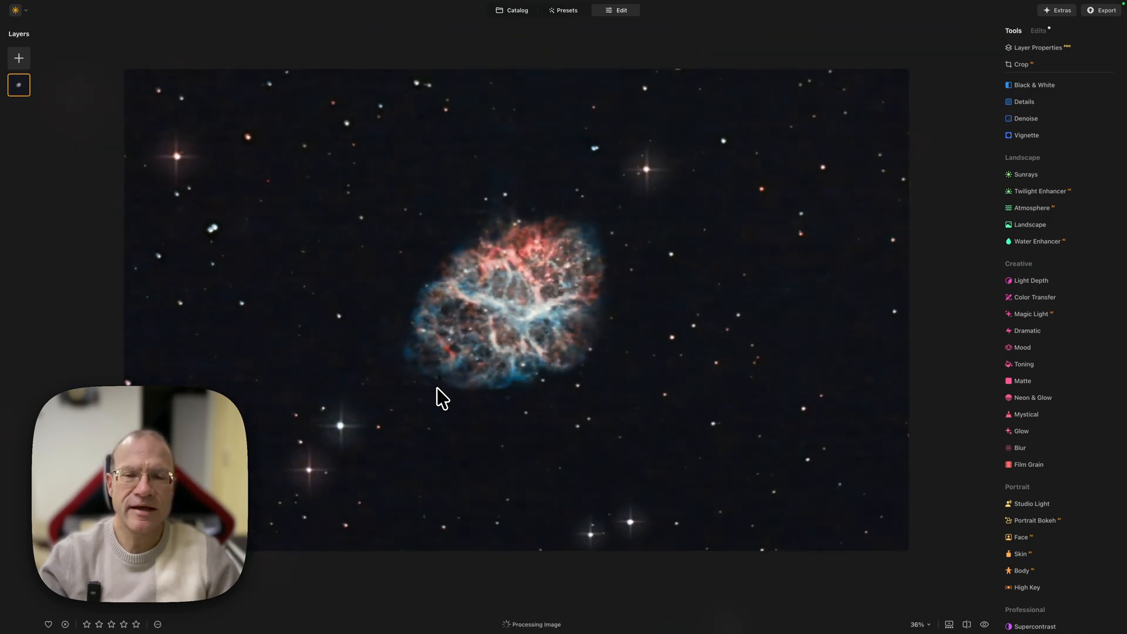
mouse_move(557, 416)
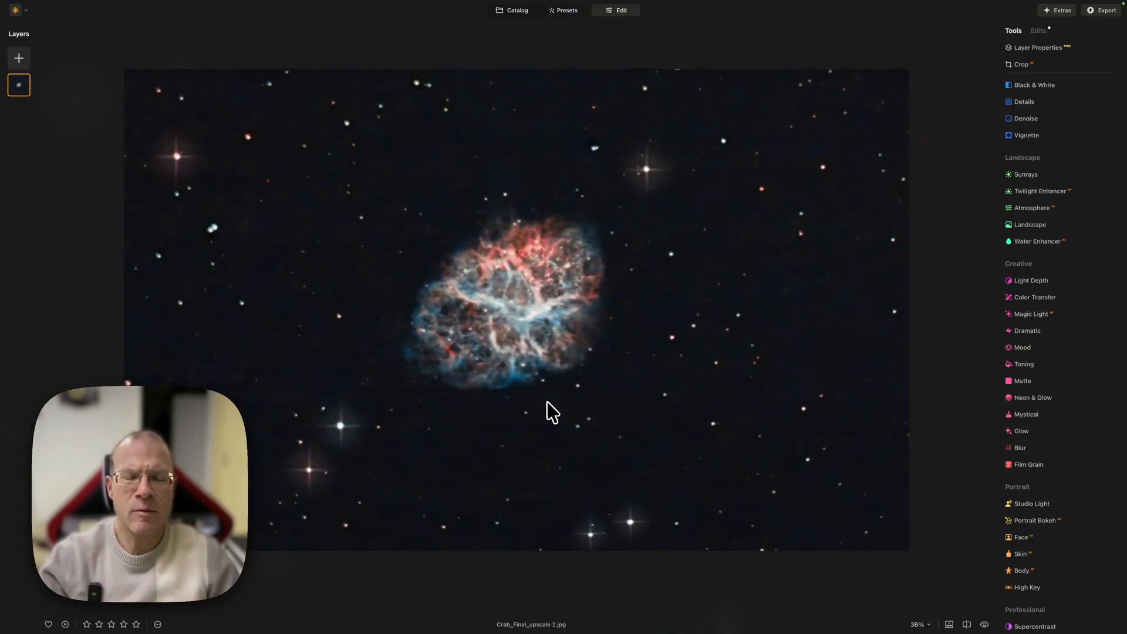
mouse_move(622, 442)
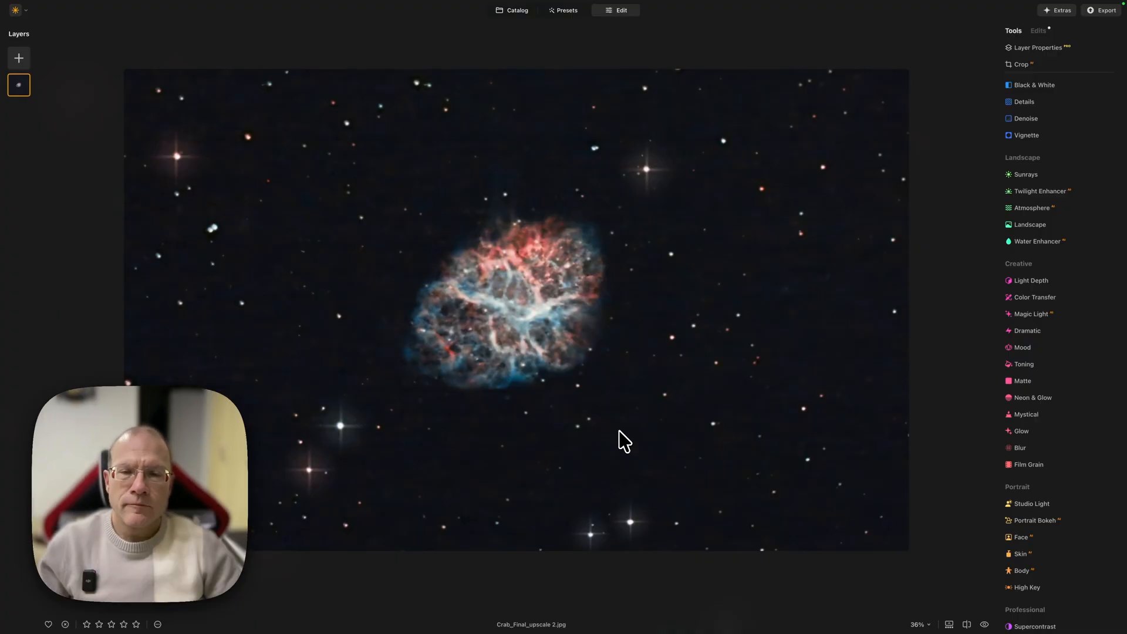